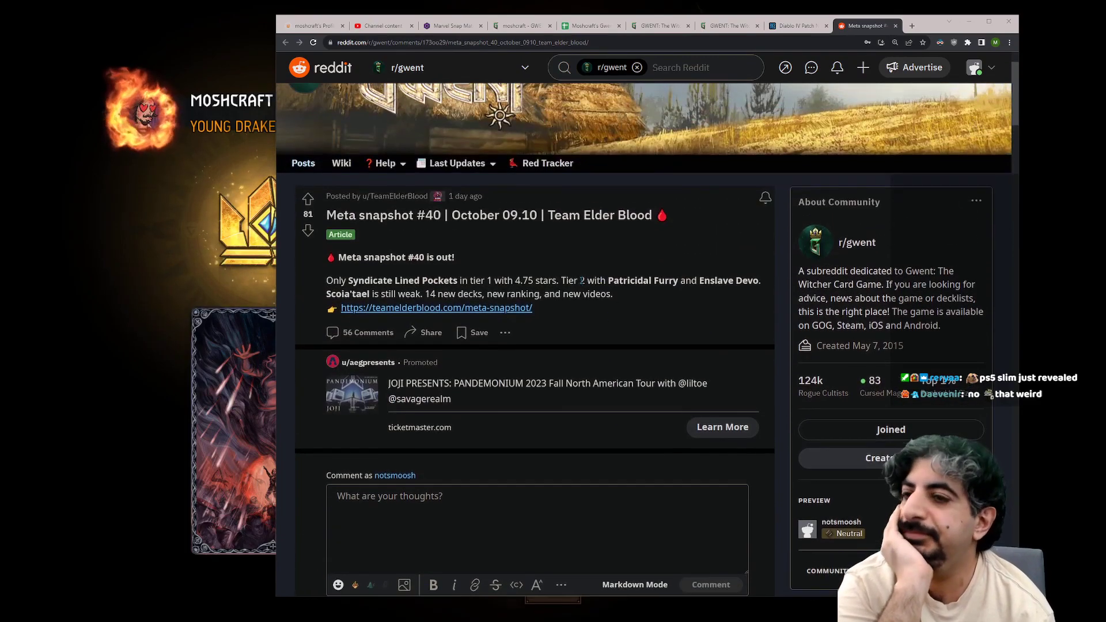
Step: Open the teamelderblood.com Meta Snapshot #40 article from the Reddit post in a new tab
drag(414, 257, 532, 307)
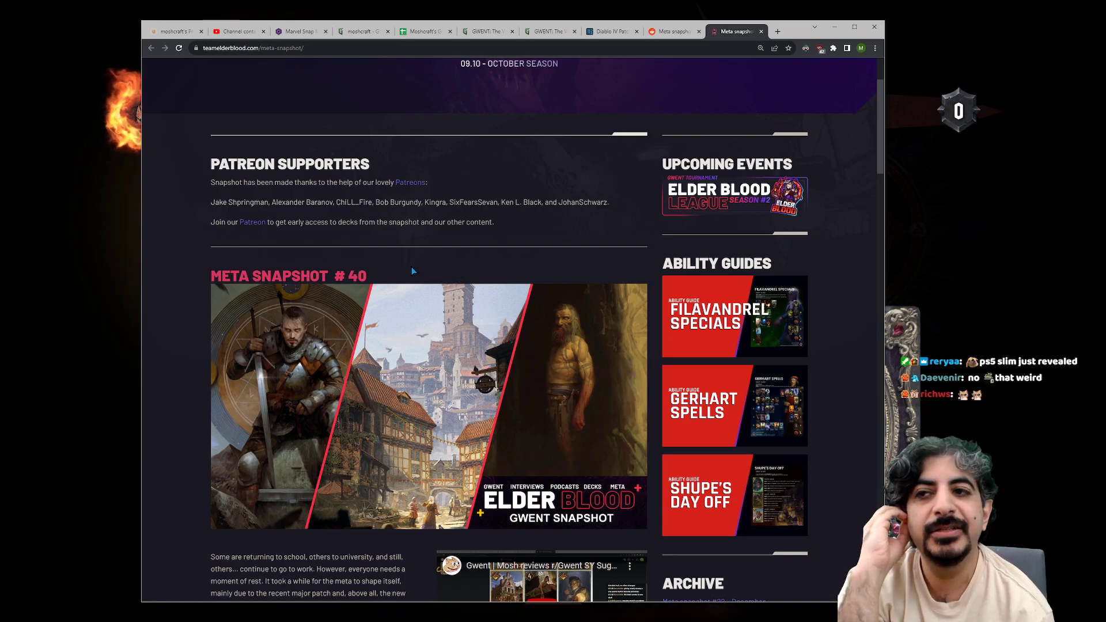
mouse_move(452, 220)
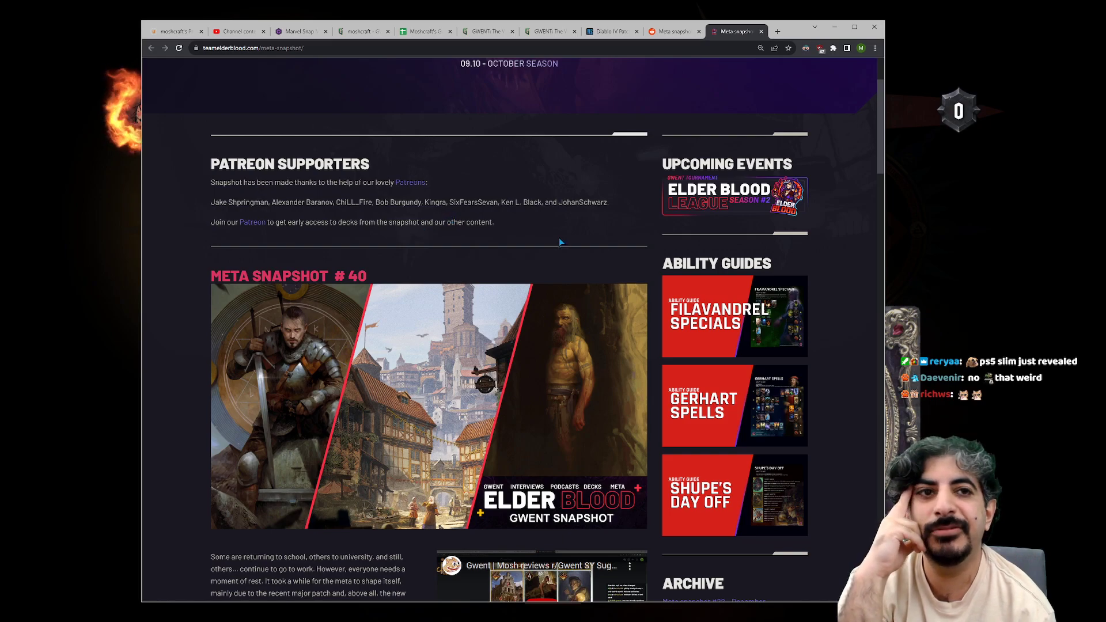
mouse_move(525, 243)
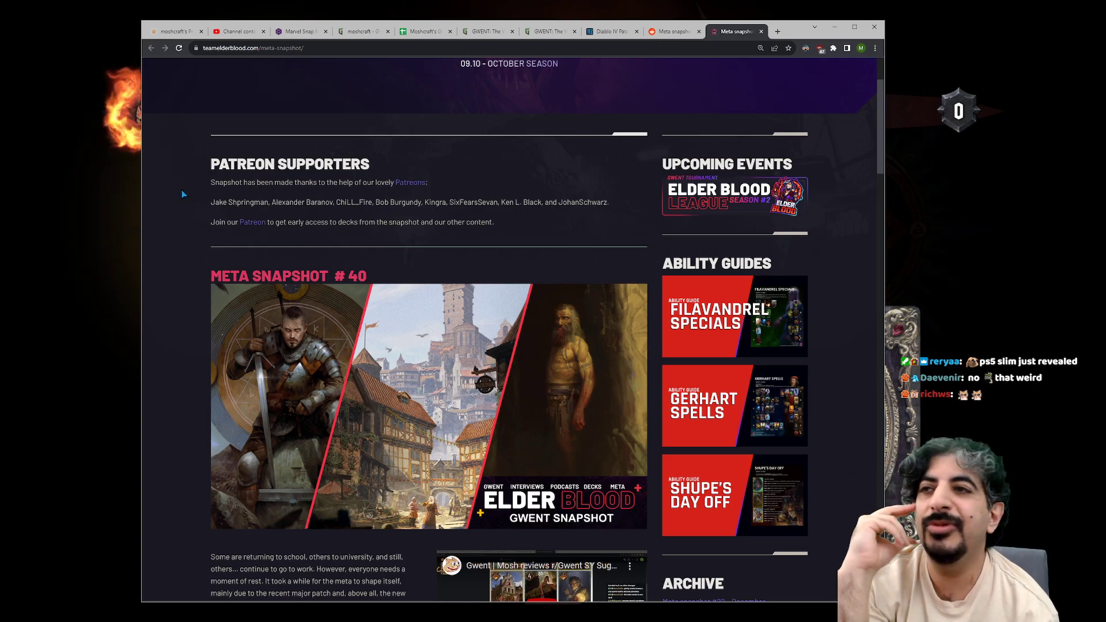
Step: Scroll past the Tier 1–3 deck lists and video sections down to Other Decks
scroll(down, 3)
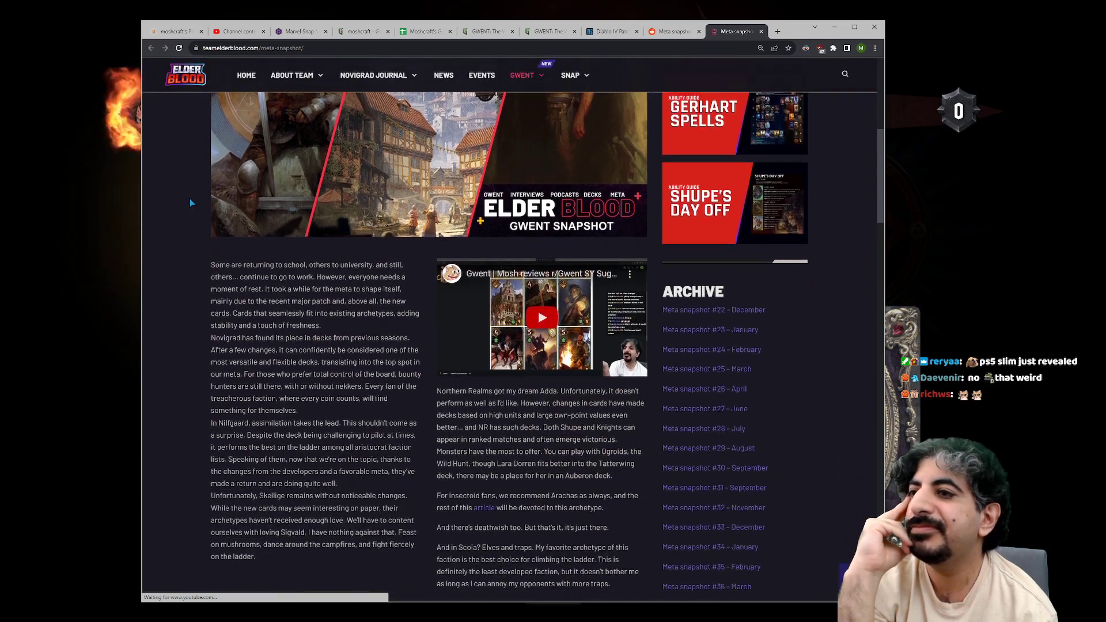
scroll(down, 3)
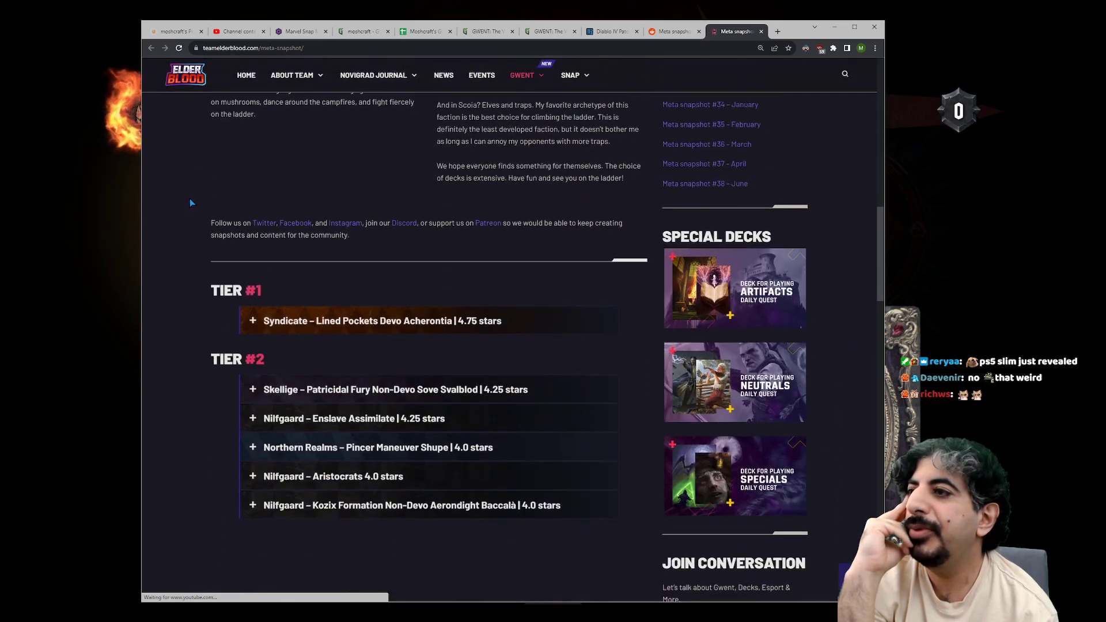
scroll(down, 3)
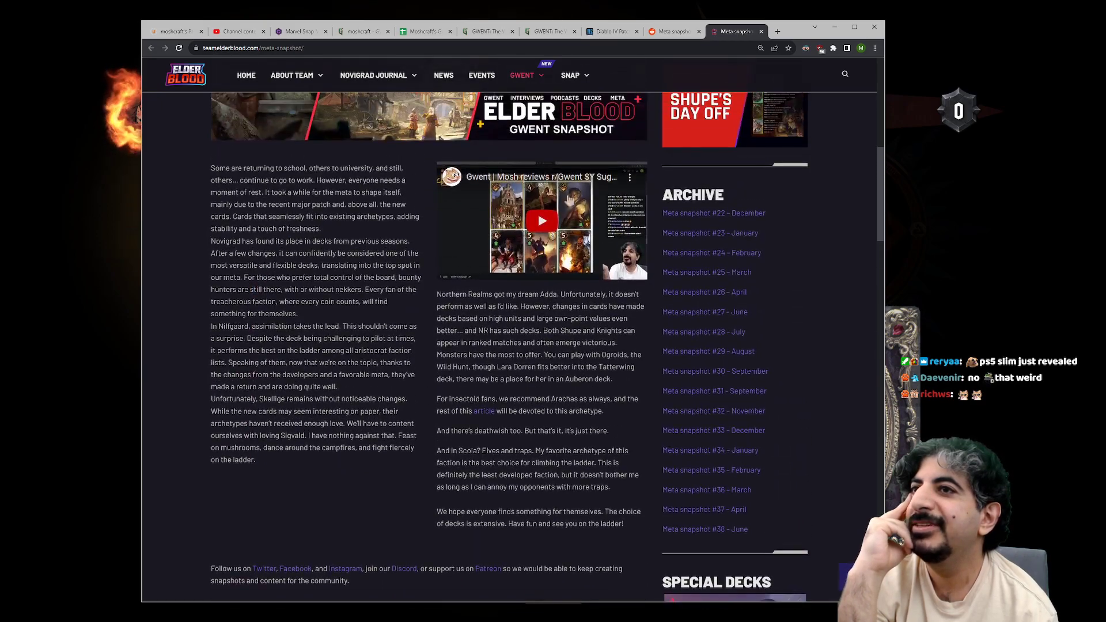
scroll(down, 3)
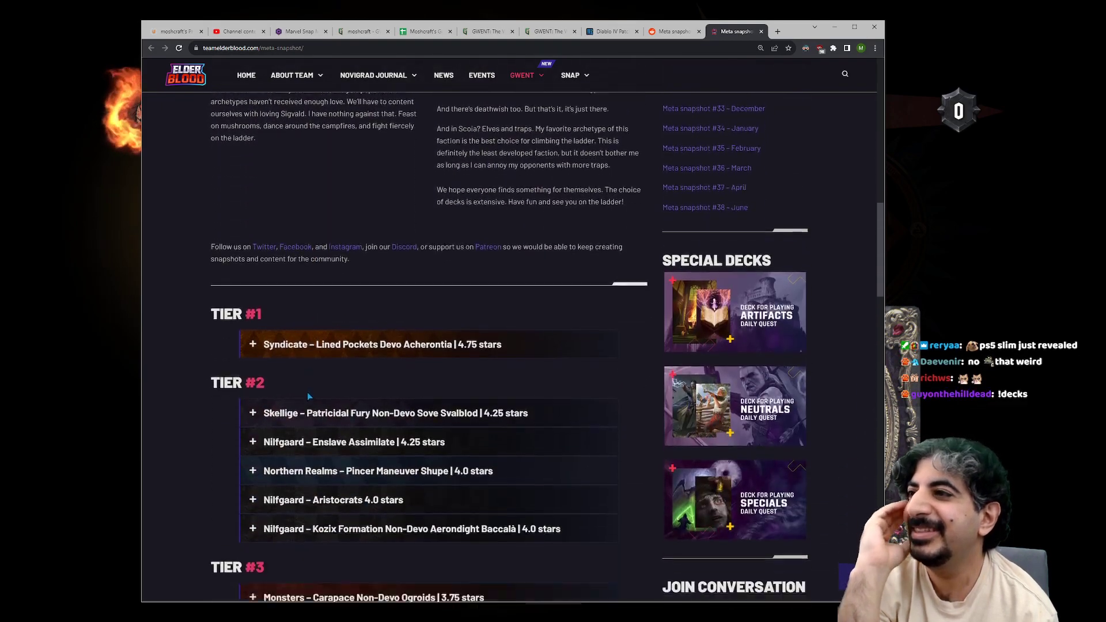
scroll(down, 3)
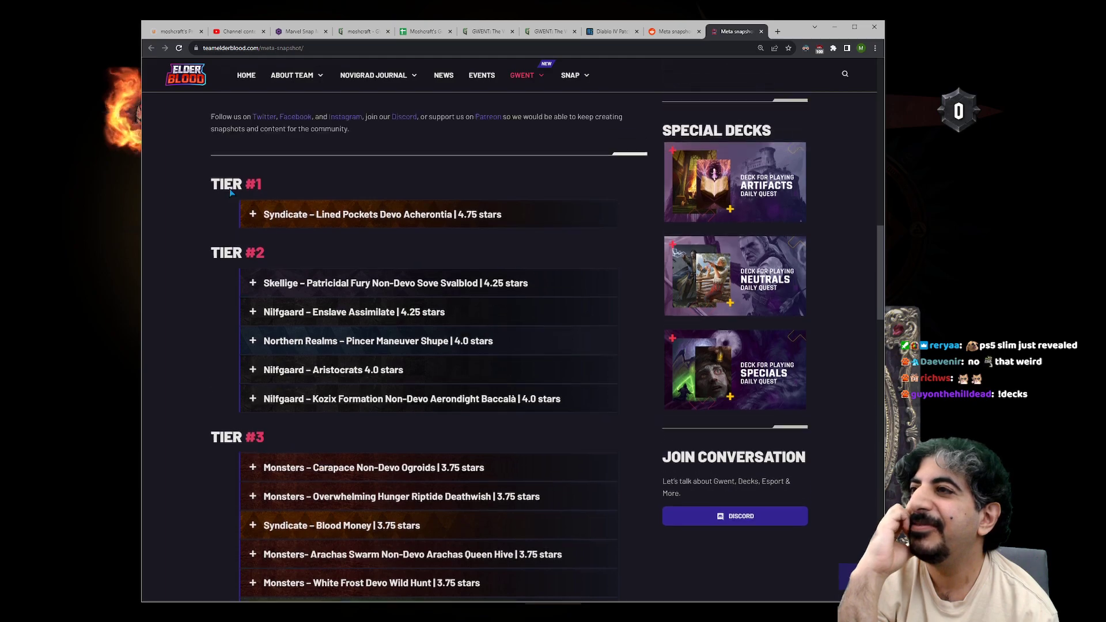
scroll(down, 3)
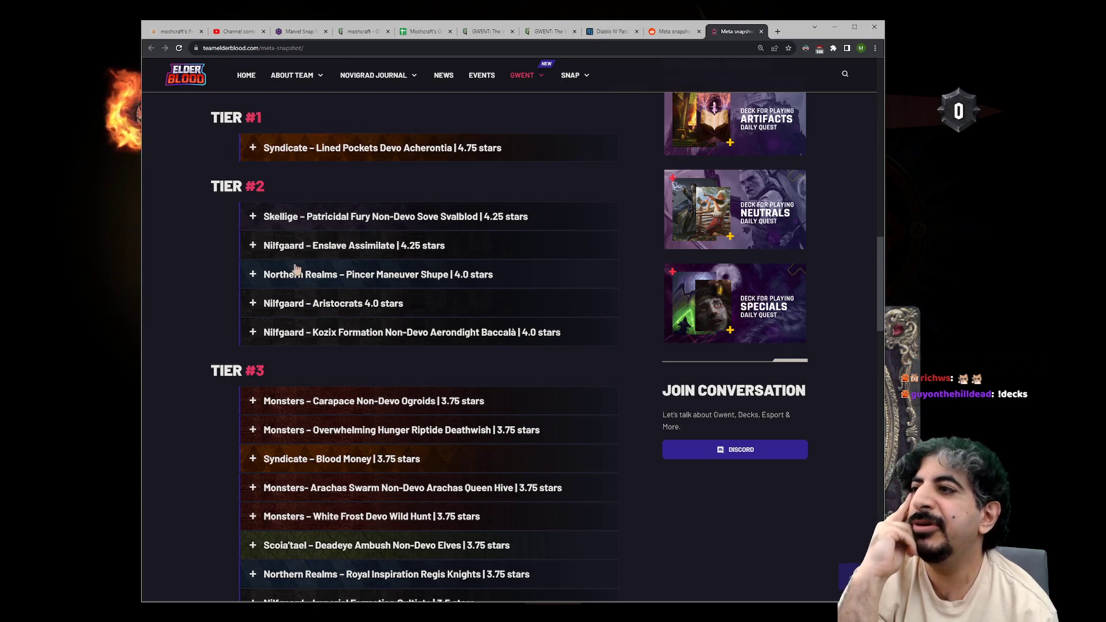
mouse_move(464, 248)
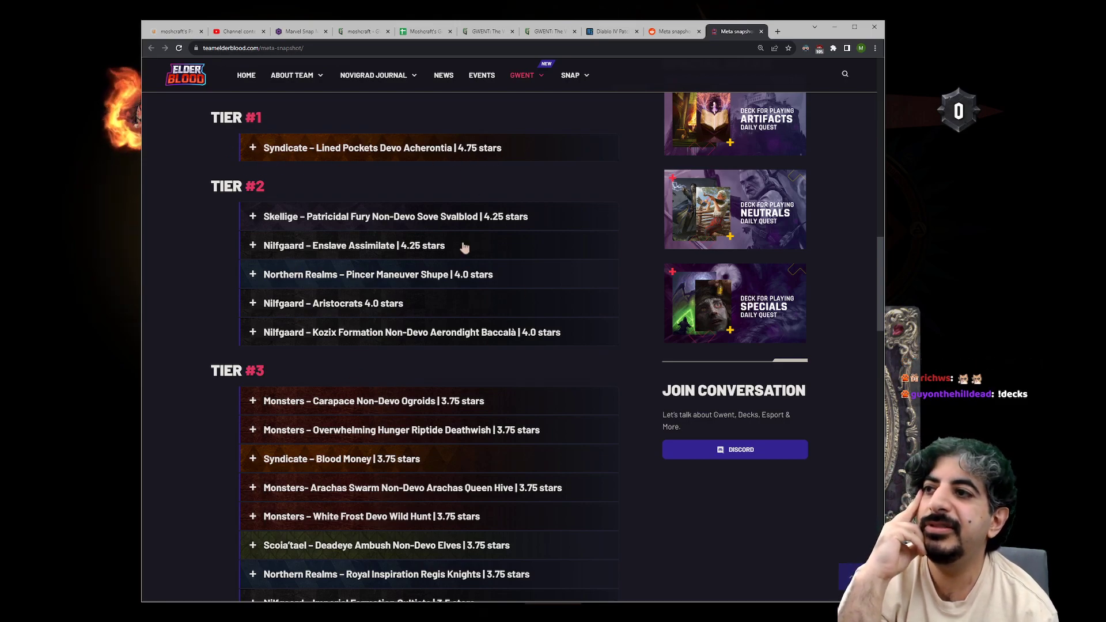
scroll(down, 3)
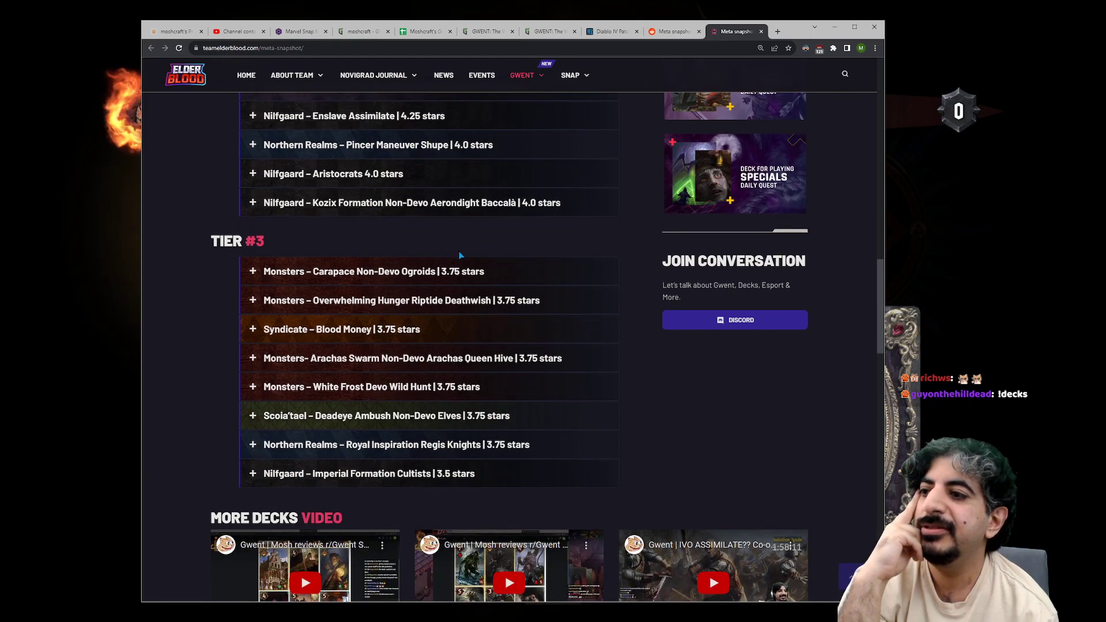
scroll(down, 3)
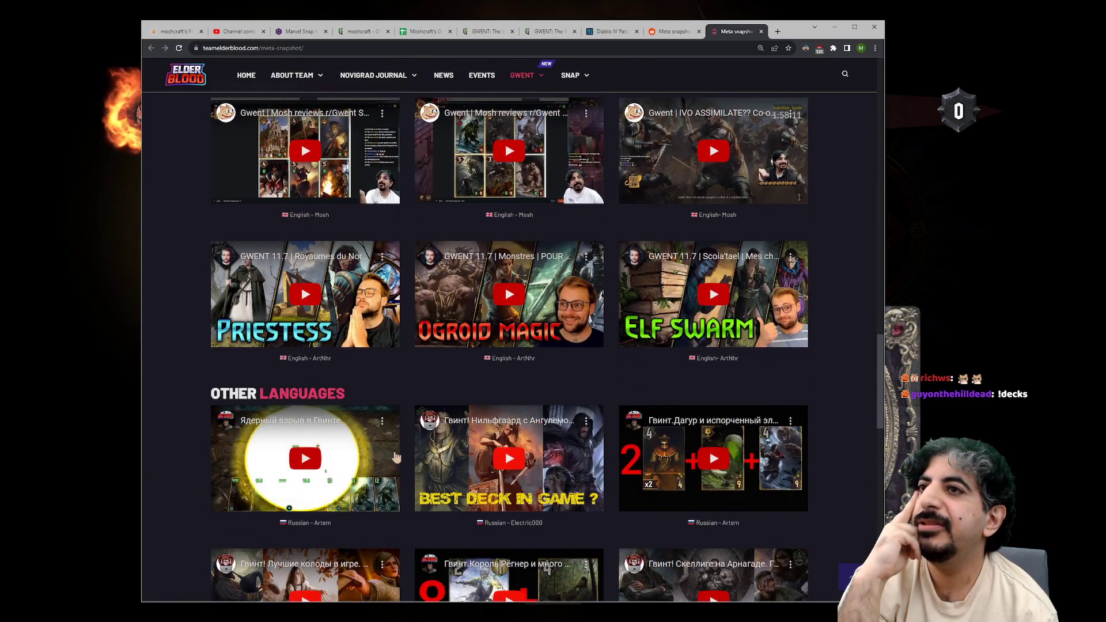
scroll(down, 3)
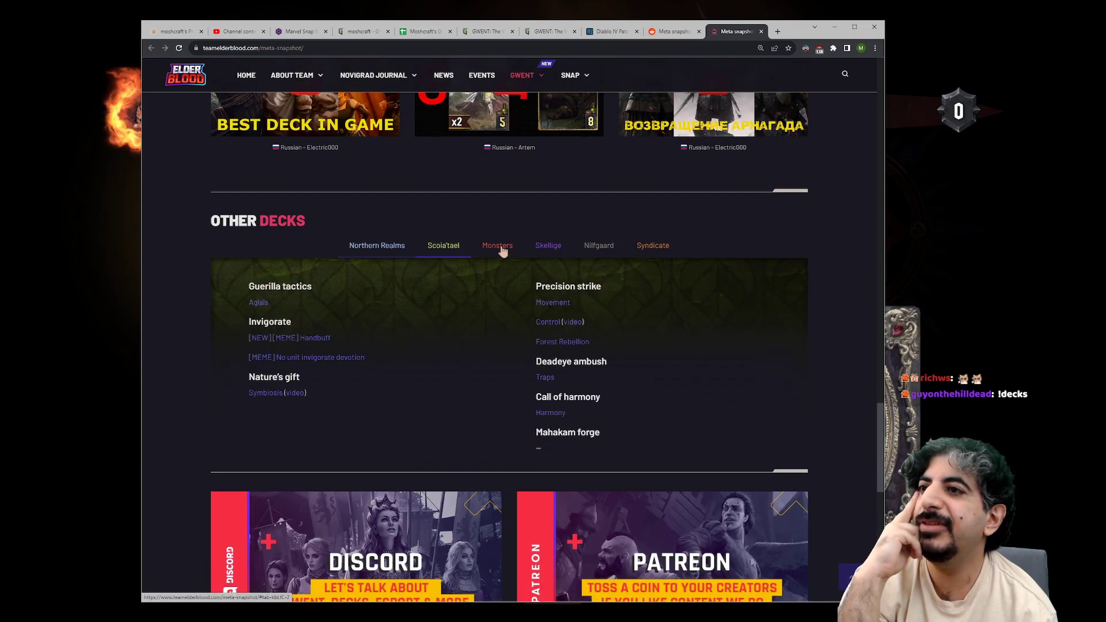
Step: Switch Other Decks from Syndicate to Nilfgaard, view a Nilfgaard deck on playgwent, then go back
click(652, 245)
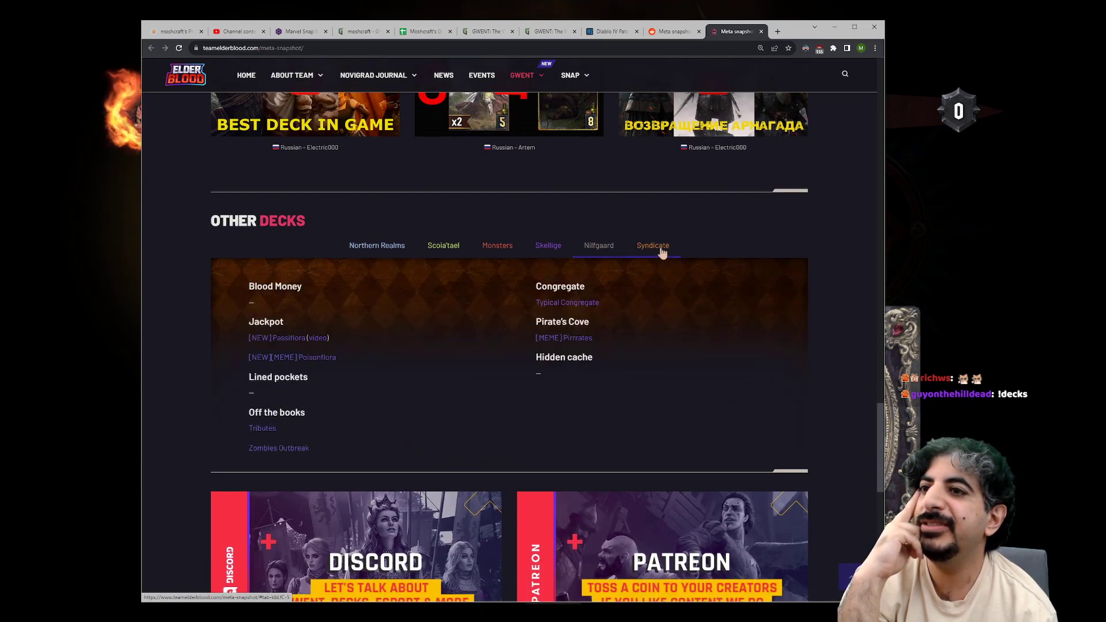
click(597, 245)
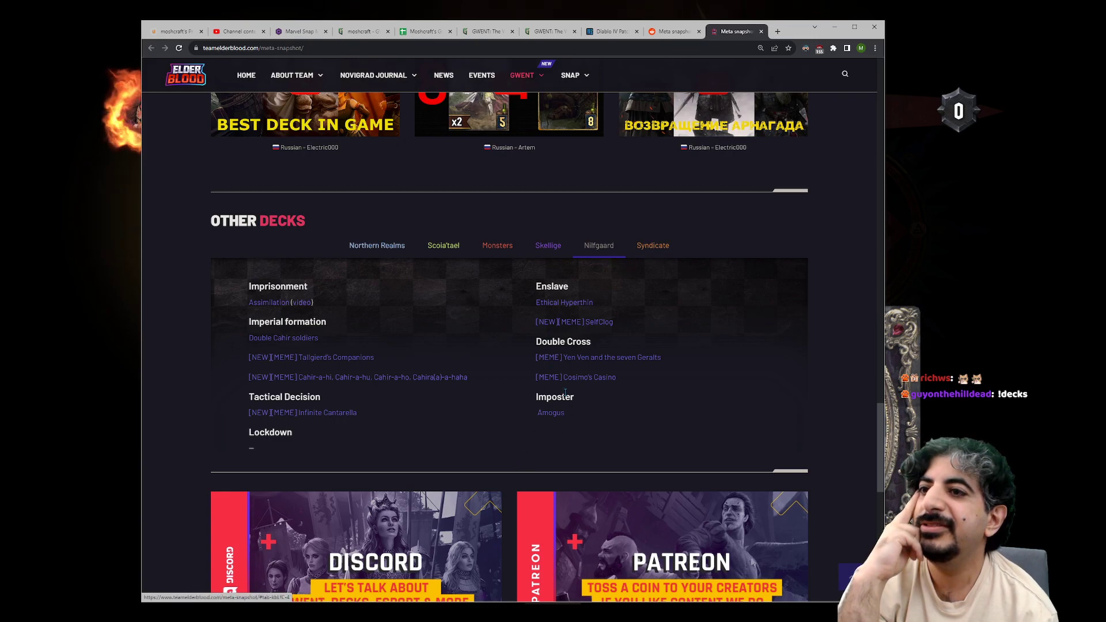
click(575, 376)
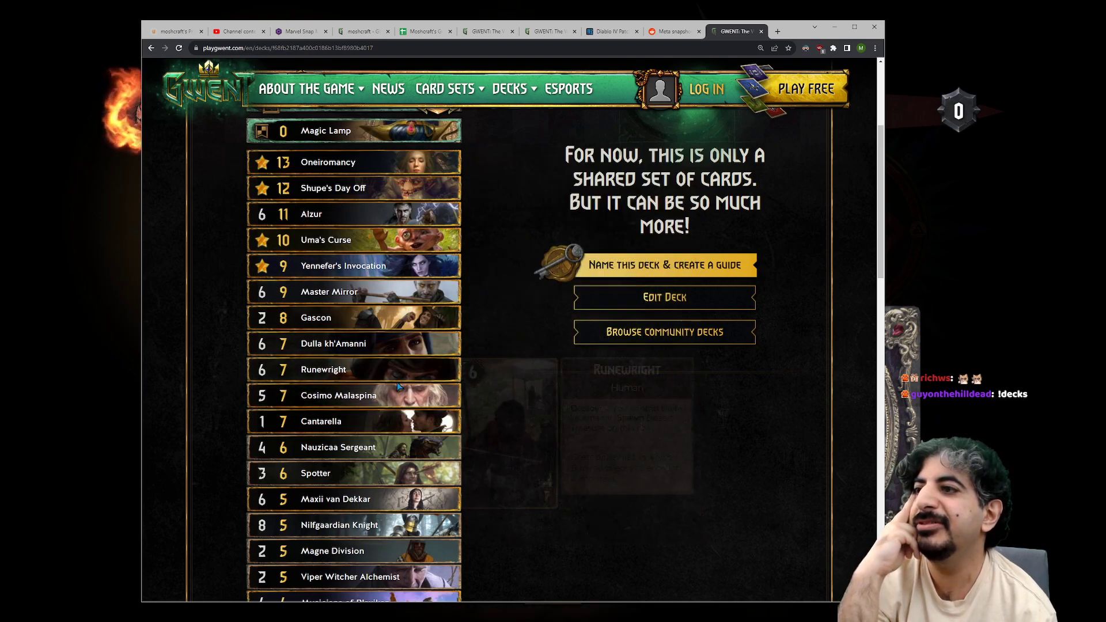
scroll(down, 3)
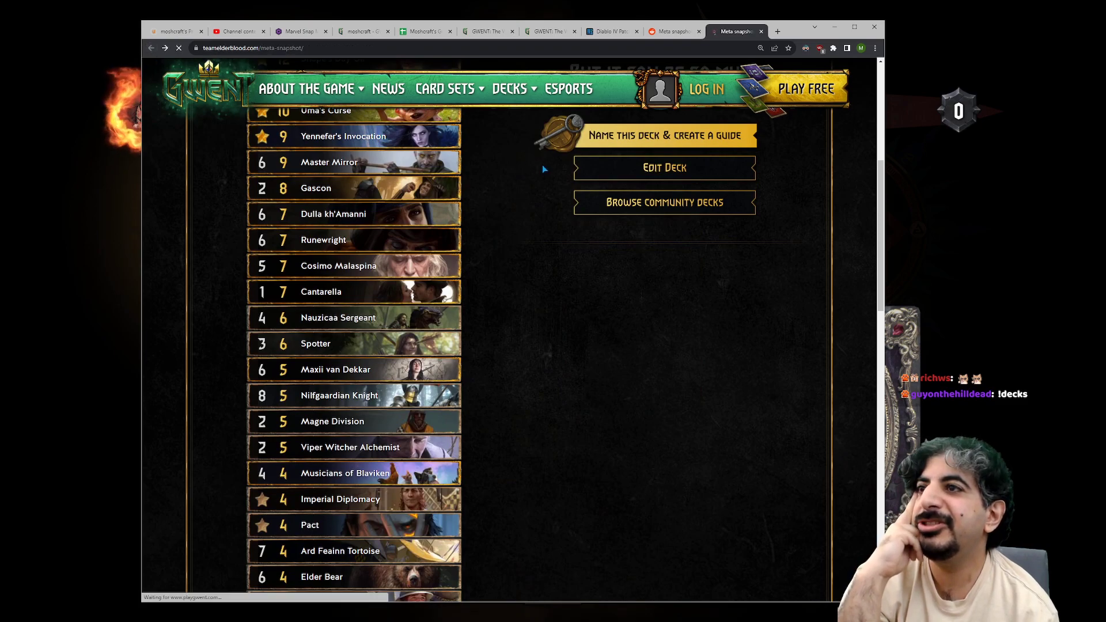
click(672, 32)
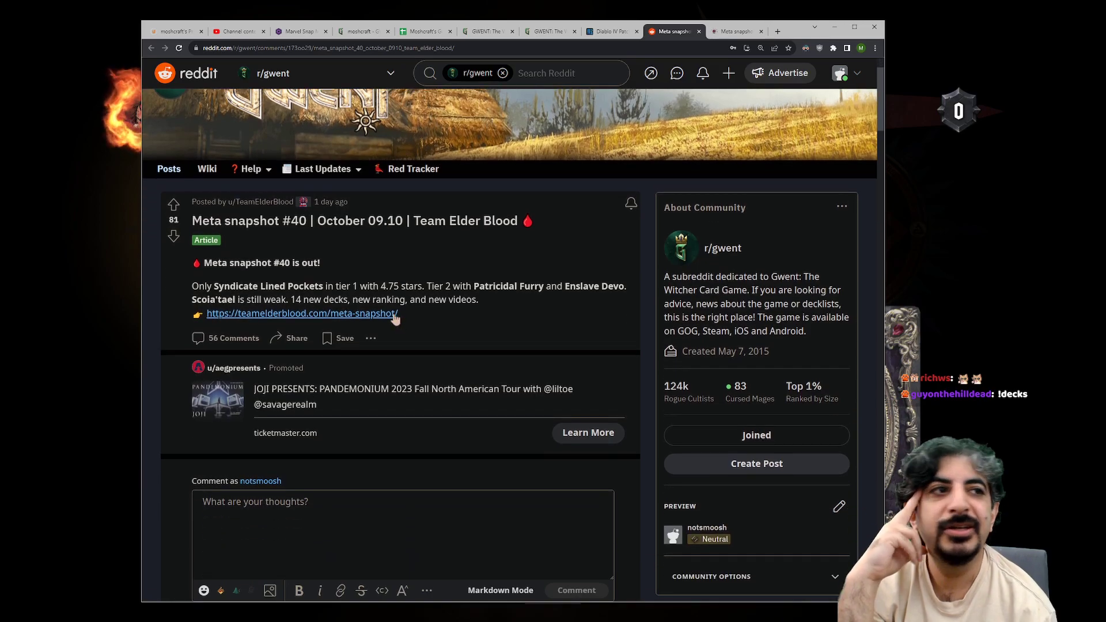
mouse_move(548, 270)
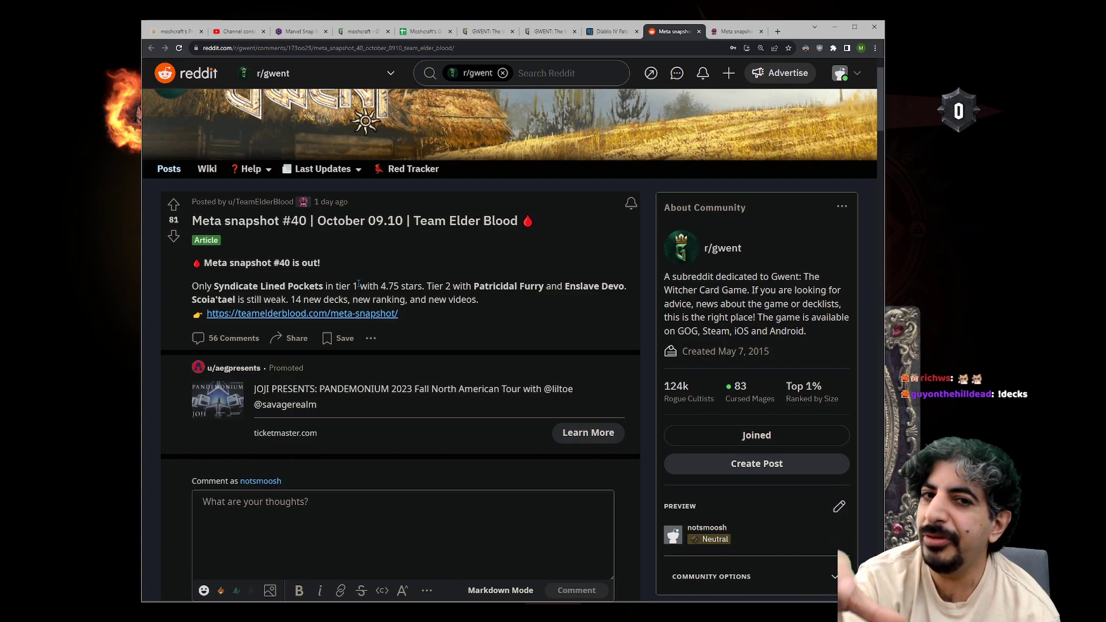
mouse_move(338, 280)
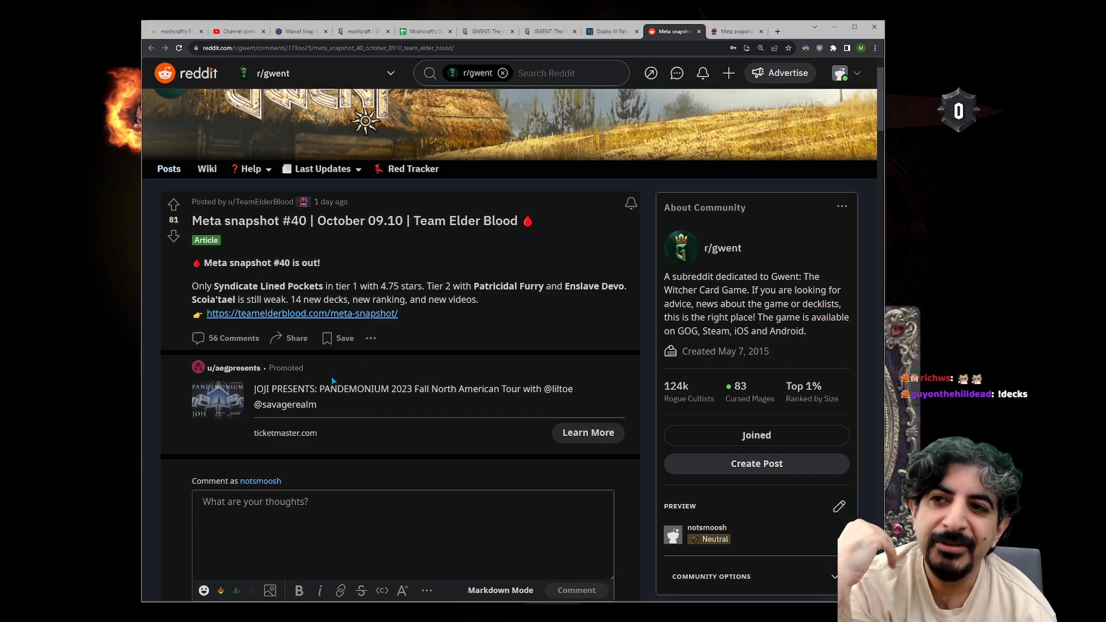
mouse_move(494, 311)
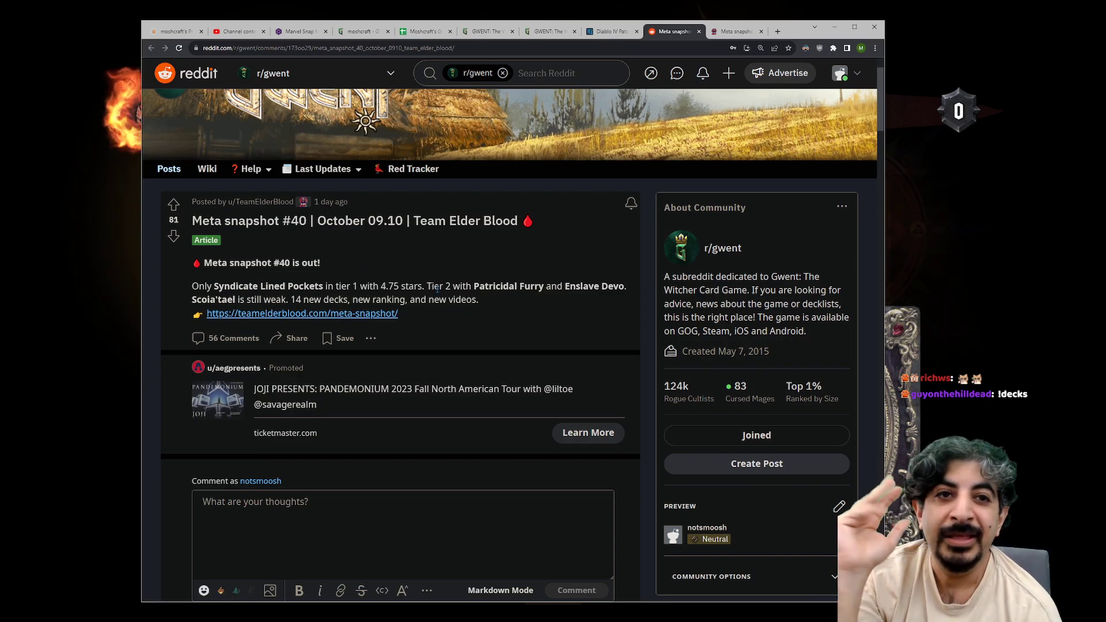
mouse_move(992, 365)
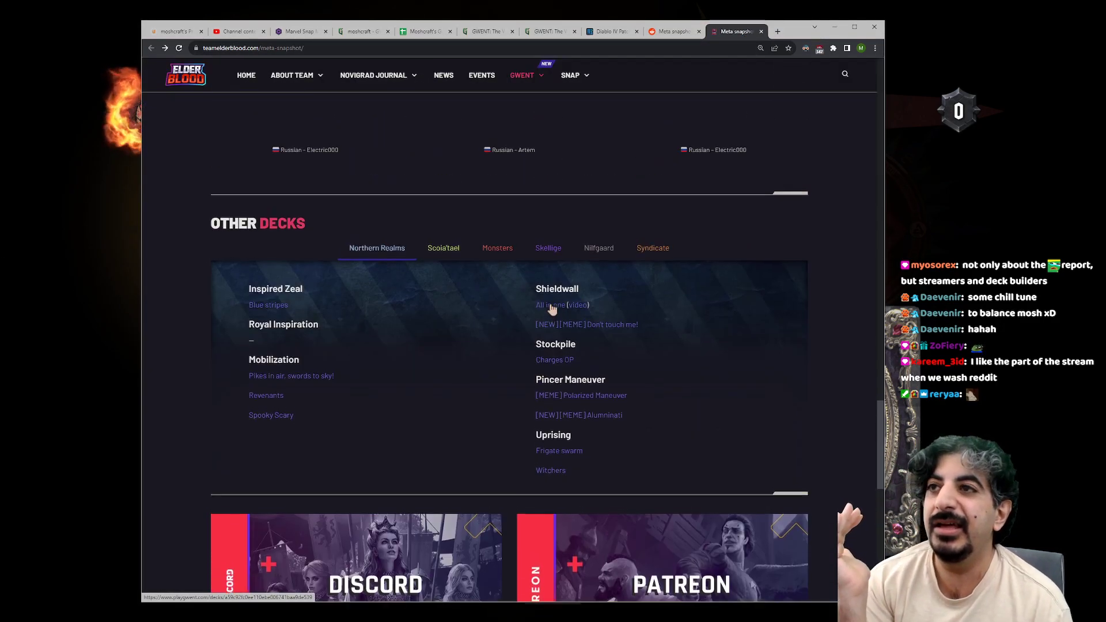
Step: Look through the Monsters Carapace deck list on playgwent.com, then return to the snapshot tab
scroll(up, 3)
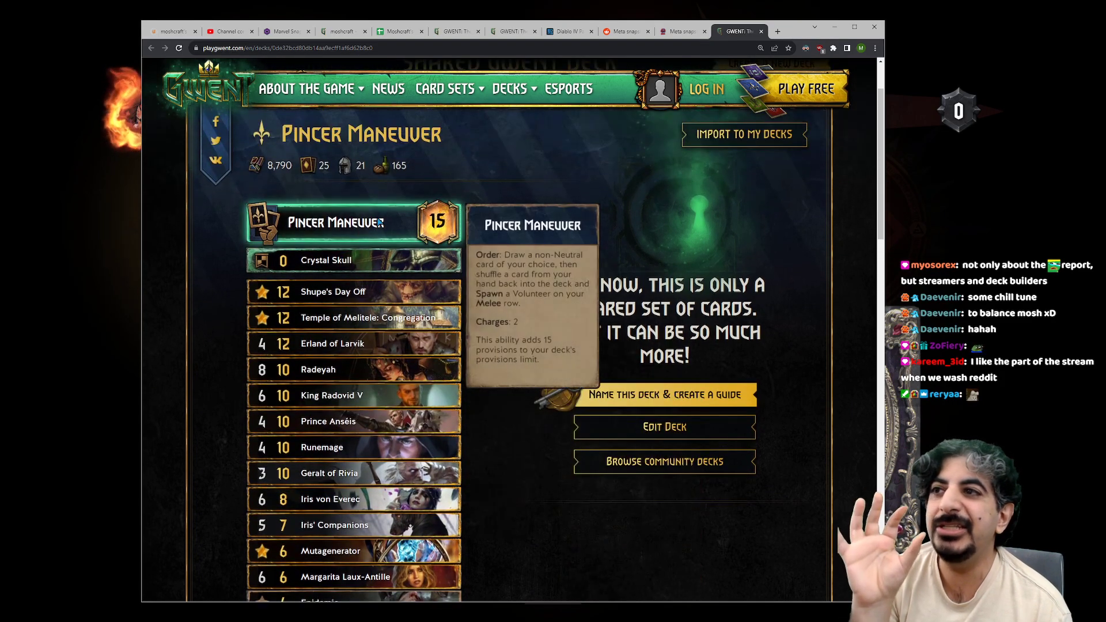
scroll(down, 3)
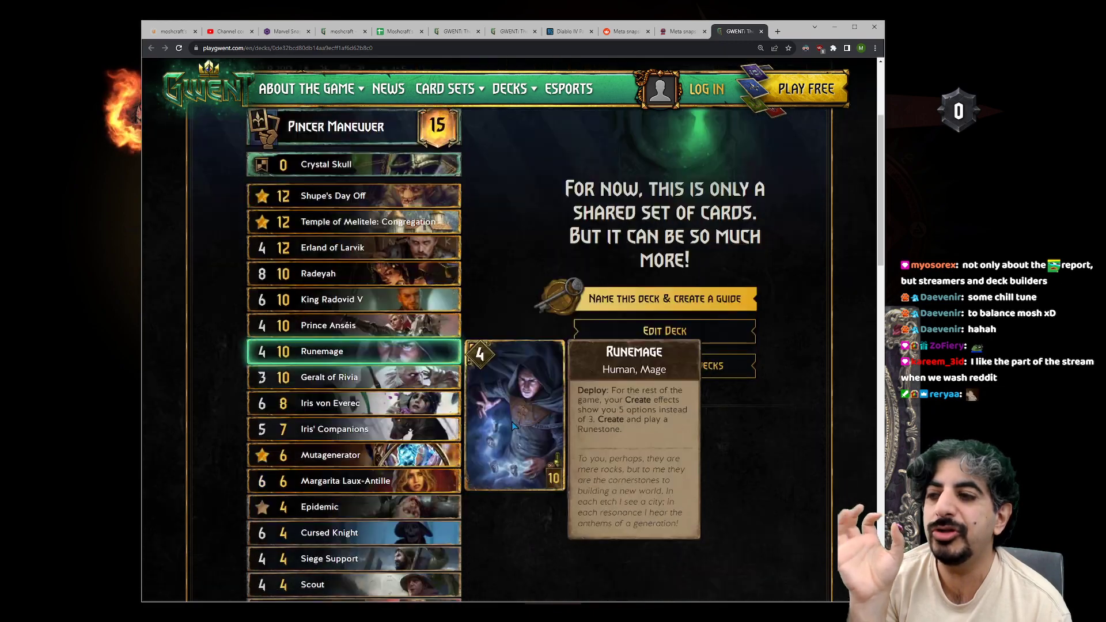
scroll(down, 3)
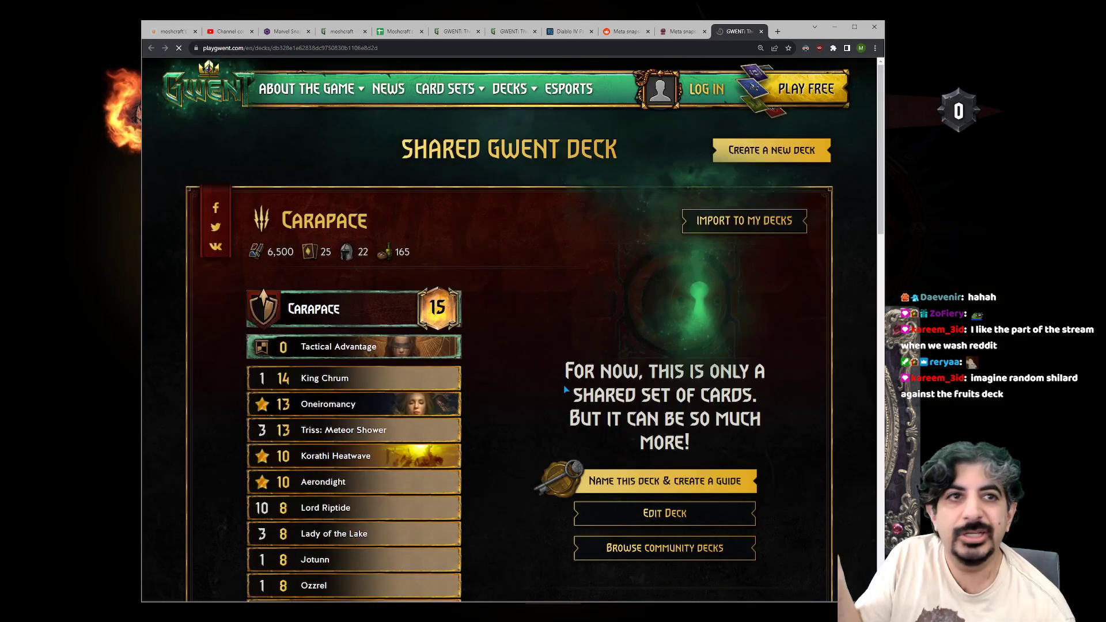
scroll(down, 3)
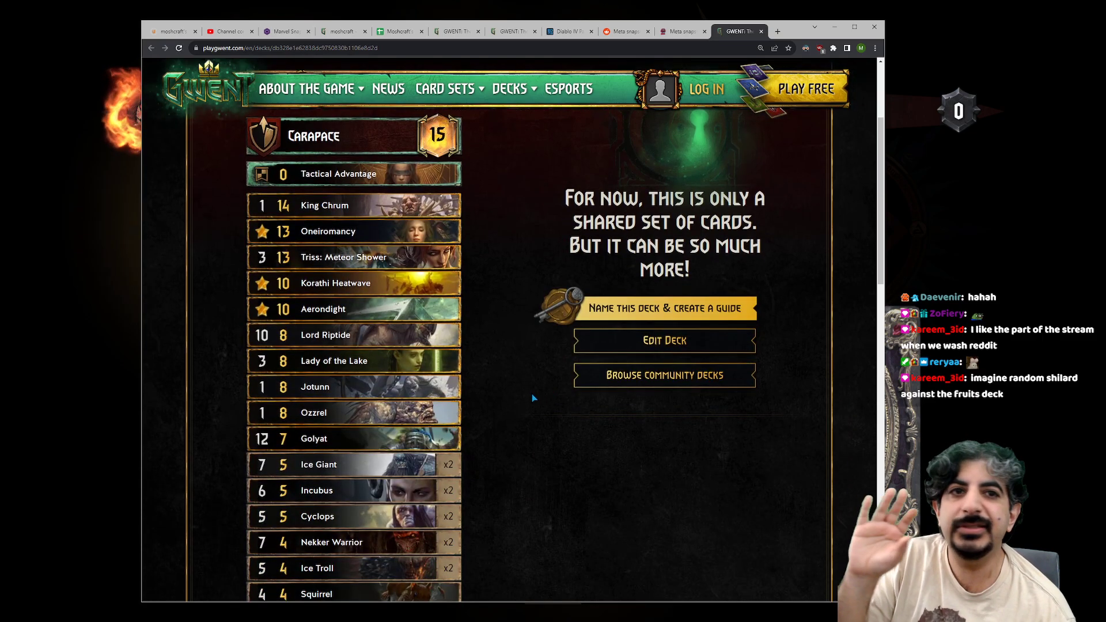
scroll(down, 3)
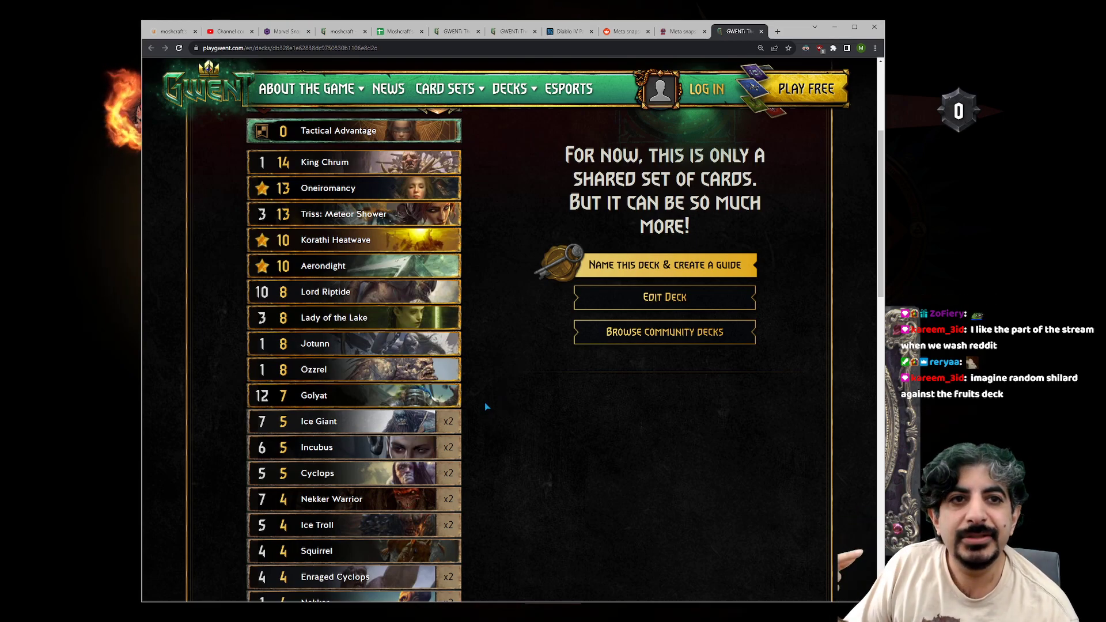
mouse_move(596, 306)
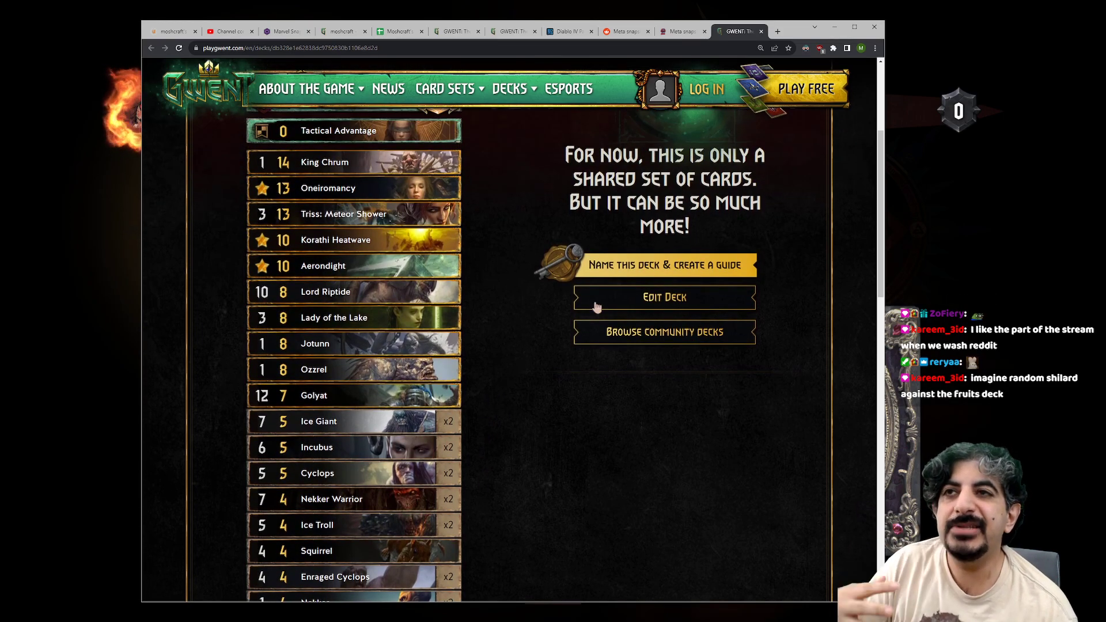
click(733, 31)
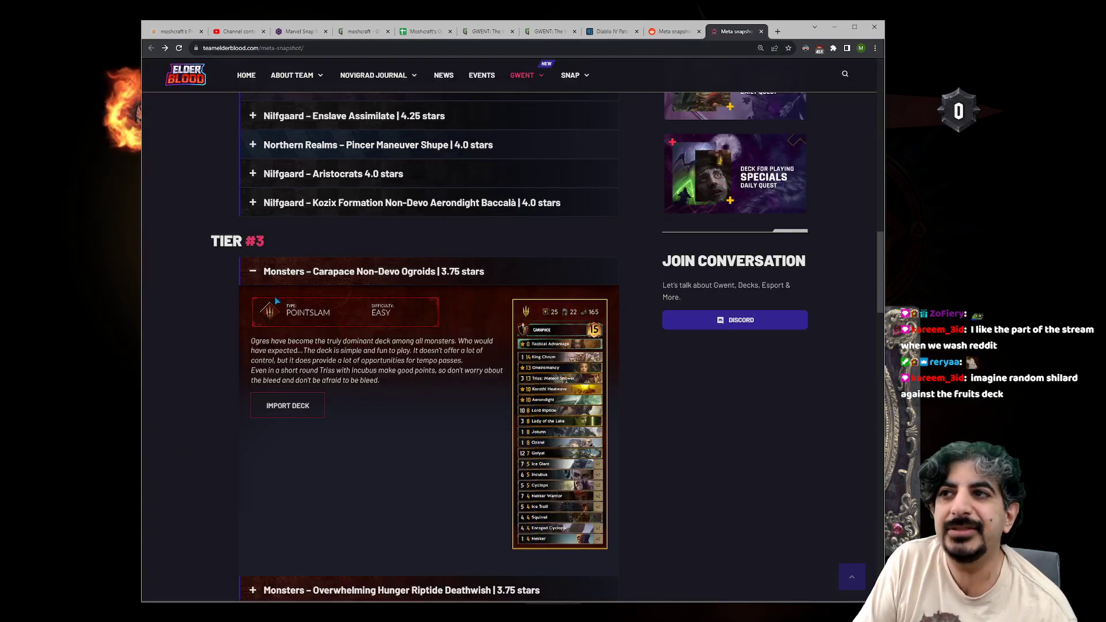
Step: Collapse the Carapace Non-Devo Ogroids entry and scroll the snapshot page
click(251, 271)
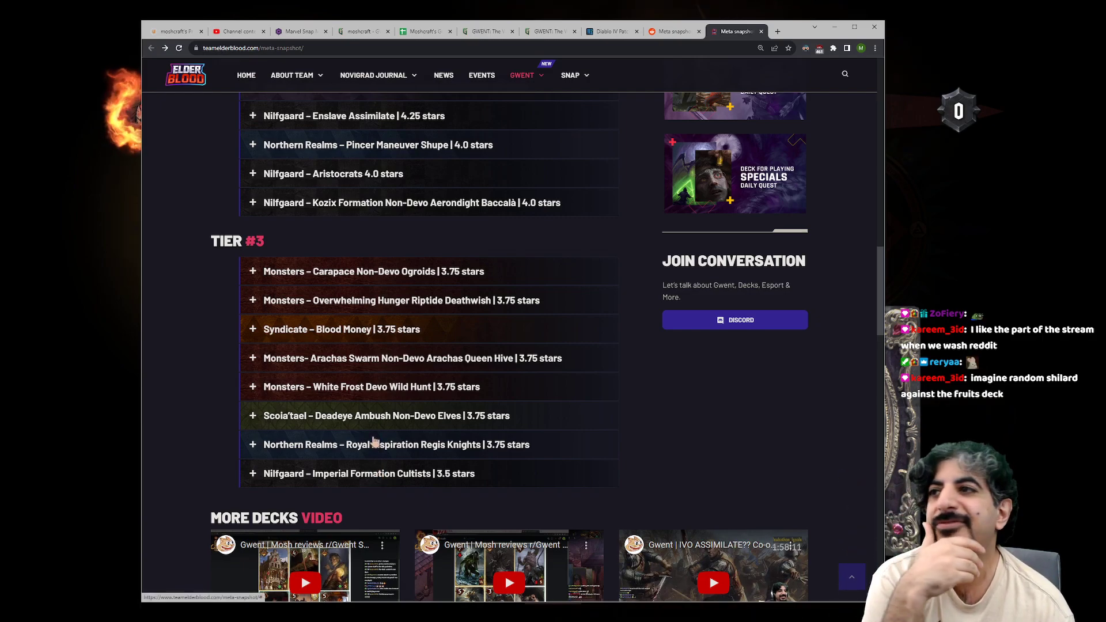
scroll(up, 3)
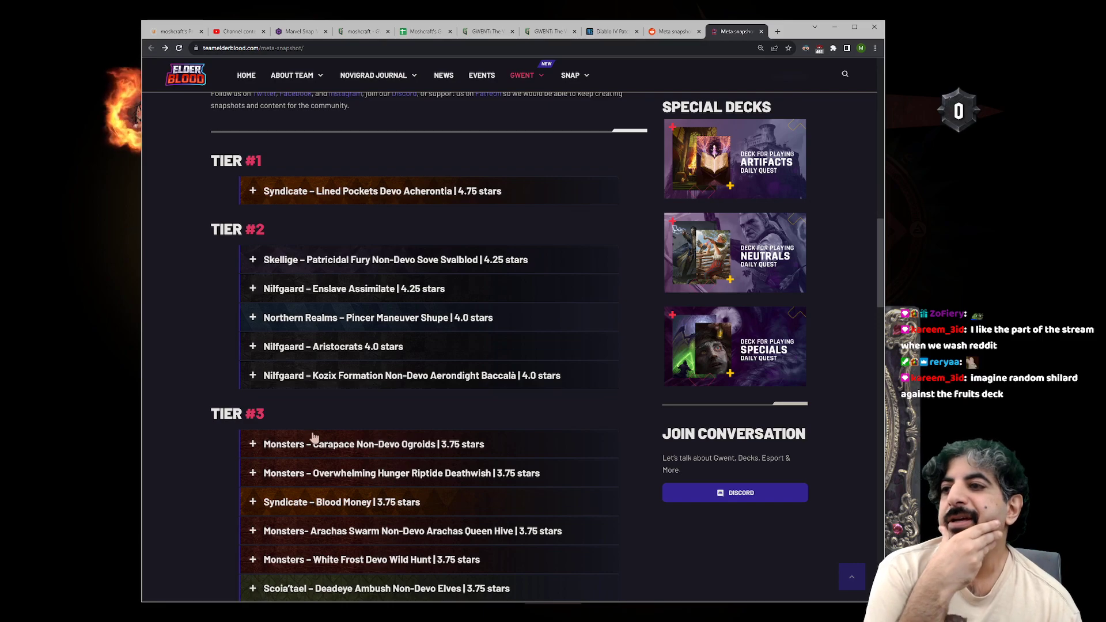
scroll(down, 3)
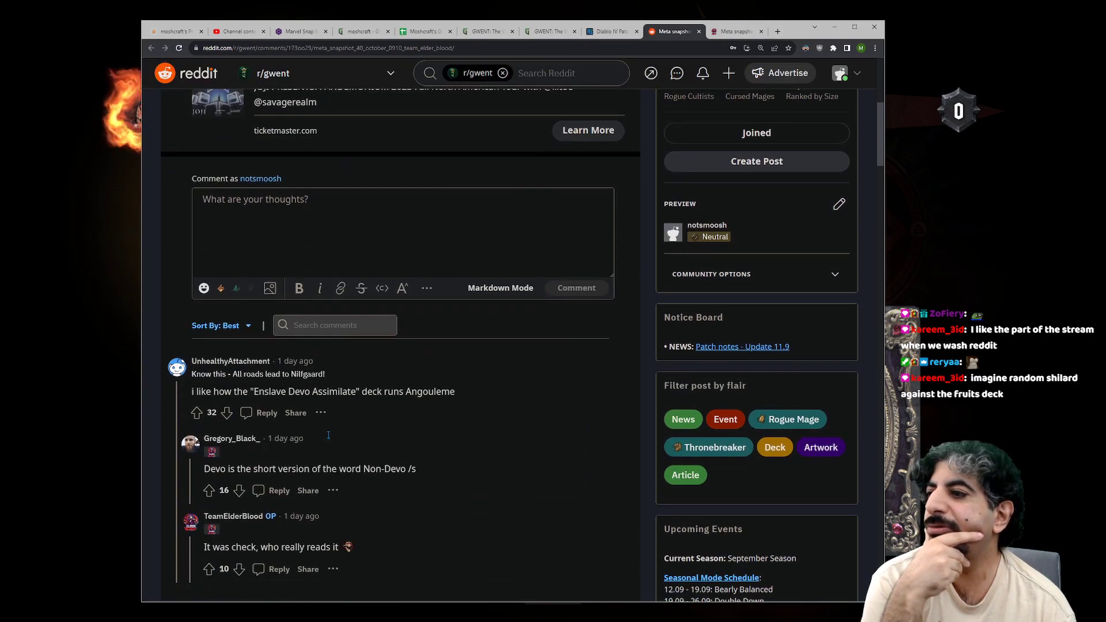
Step: Read the Reddit reply about Syndicate, Nilfgaard and Skellige dominance, highlighting key sentences
scroll(down, 3)
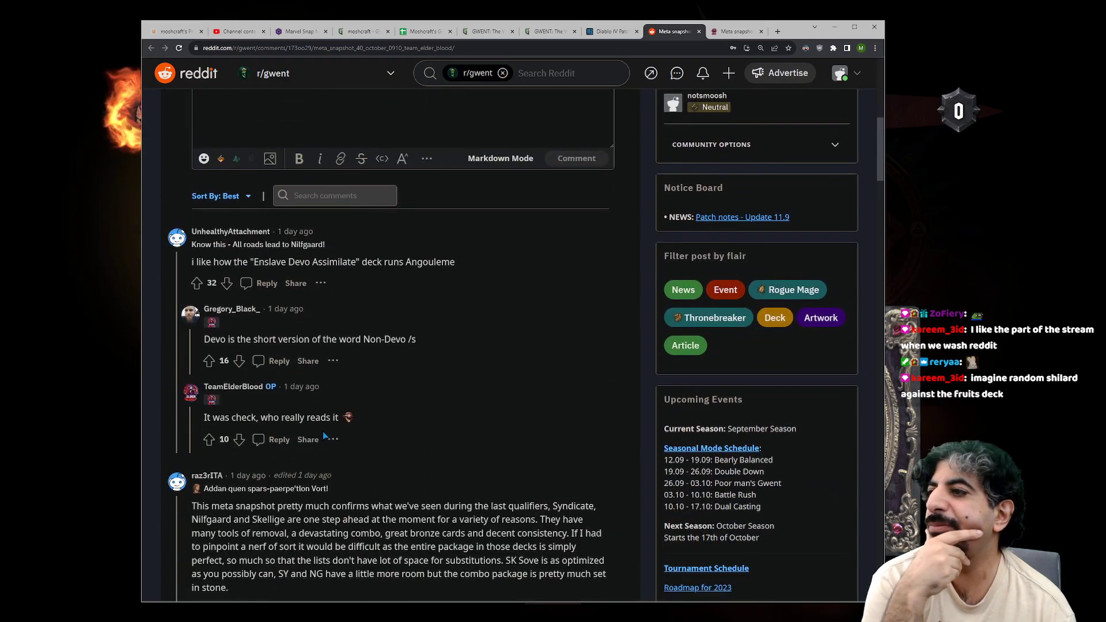
scroll(down, 3)
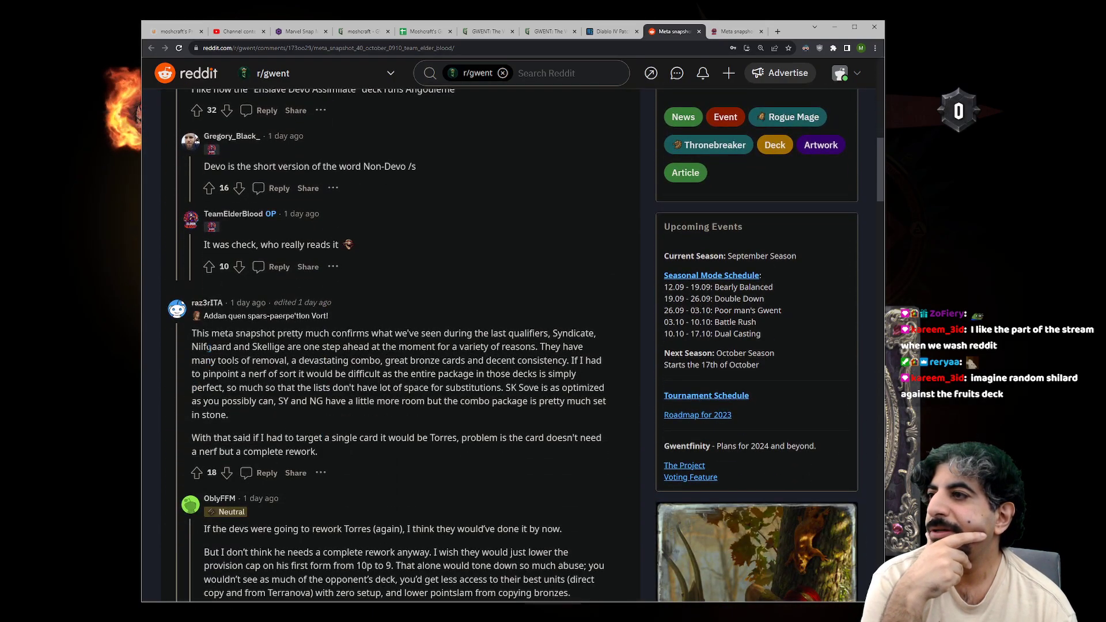
drag(194, 333, 428, 333)
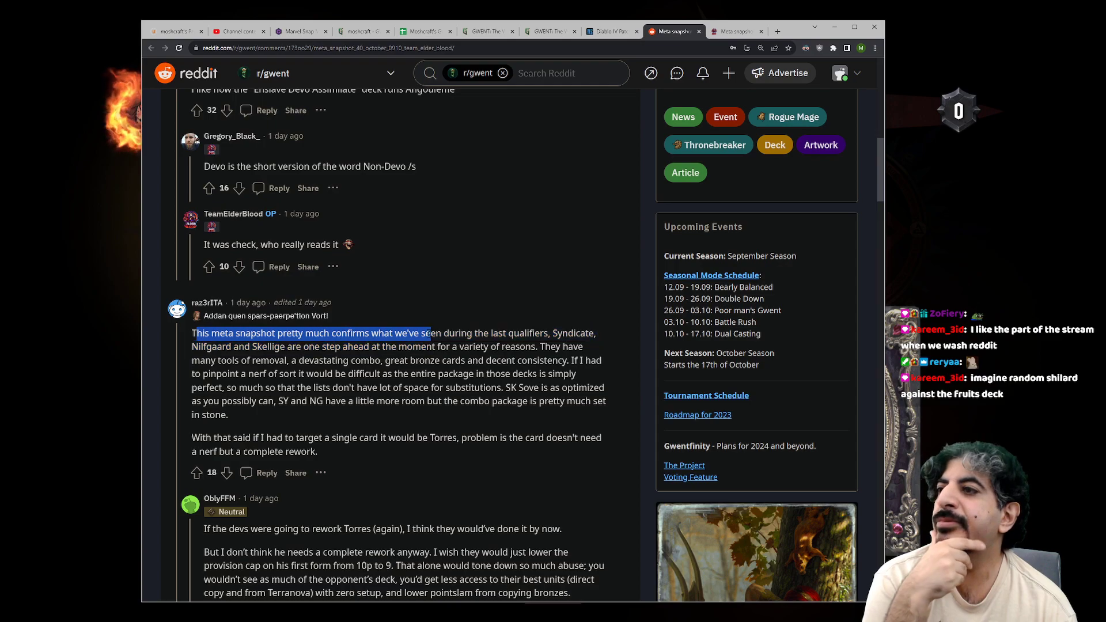
scroll(down, 3)
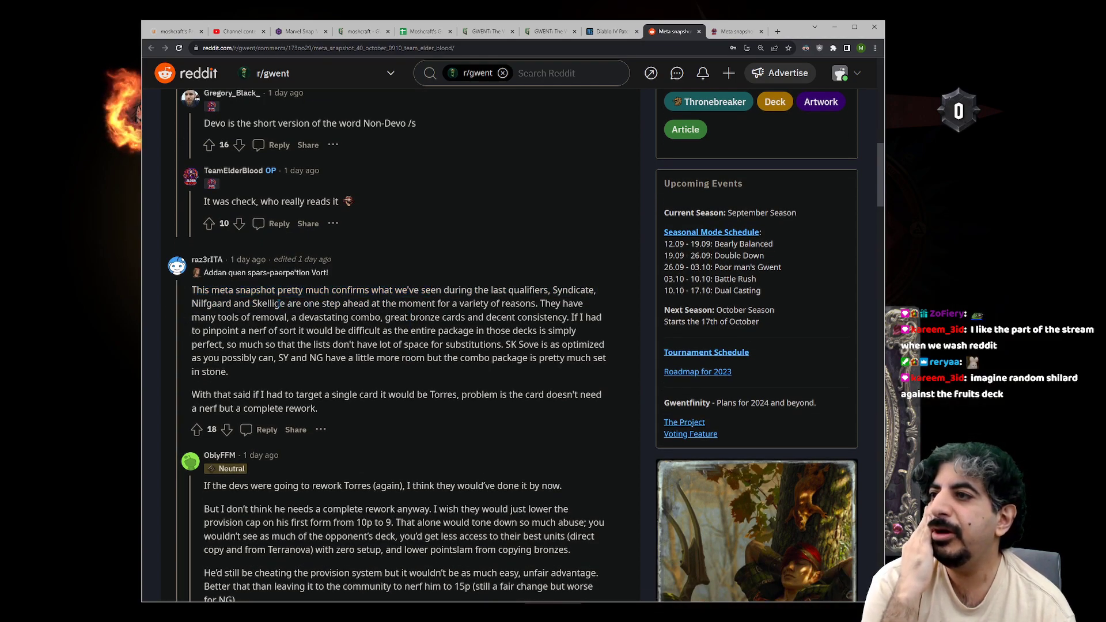
drag(559, 304, 500, 317)
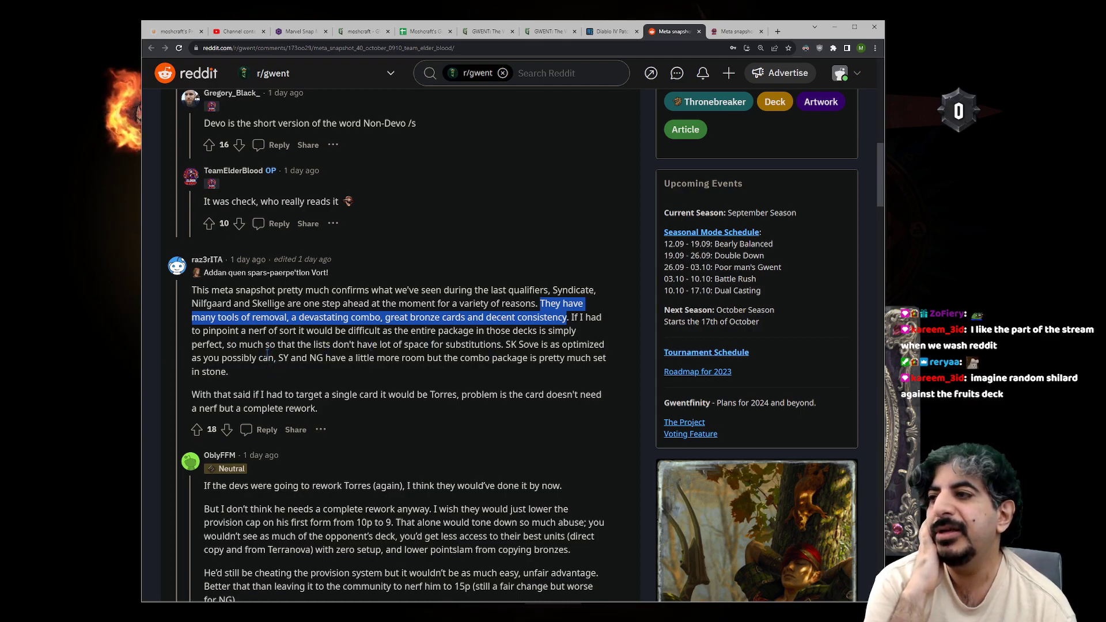
drag(506, 344, 276, 357)
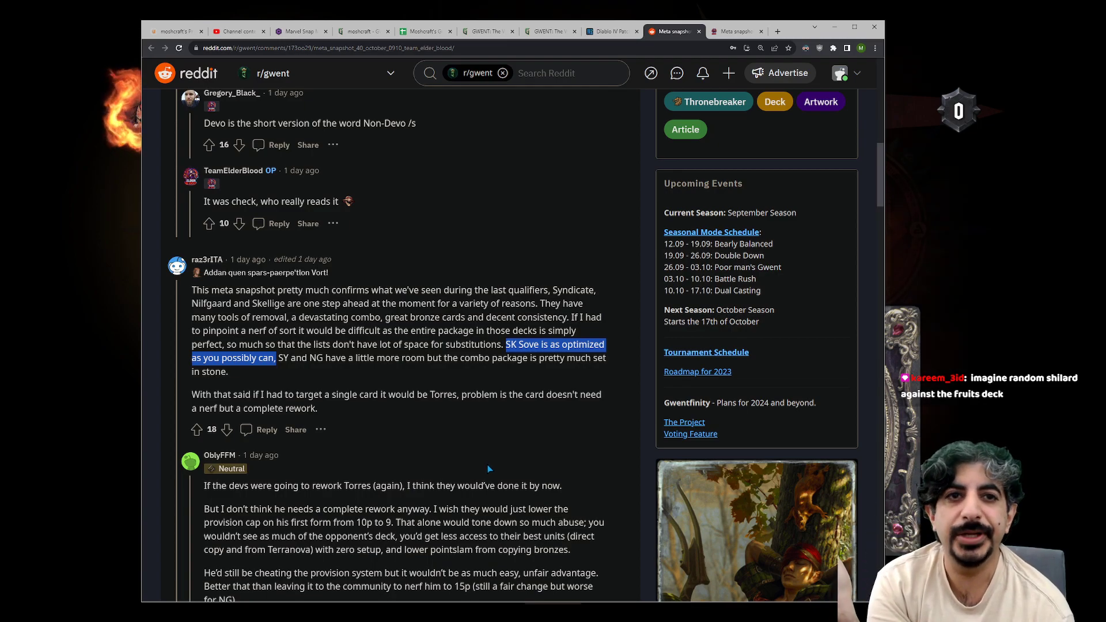
mouse_move(556, 407)
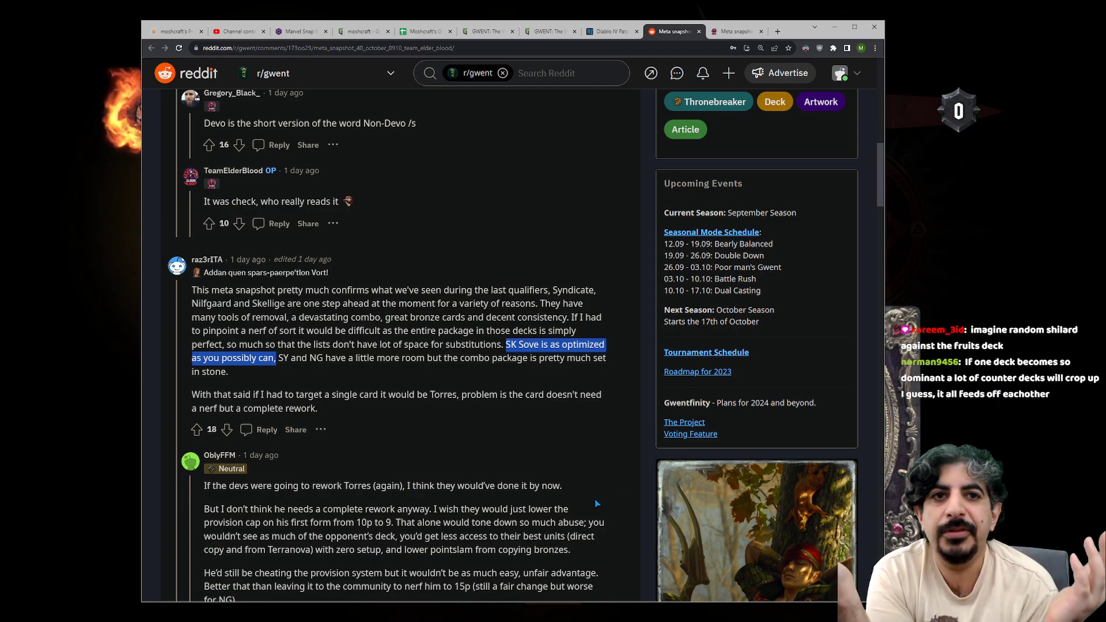
mouse_move(387, 266)
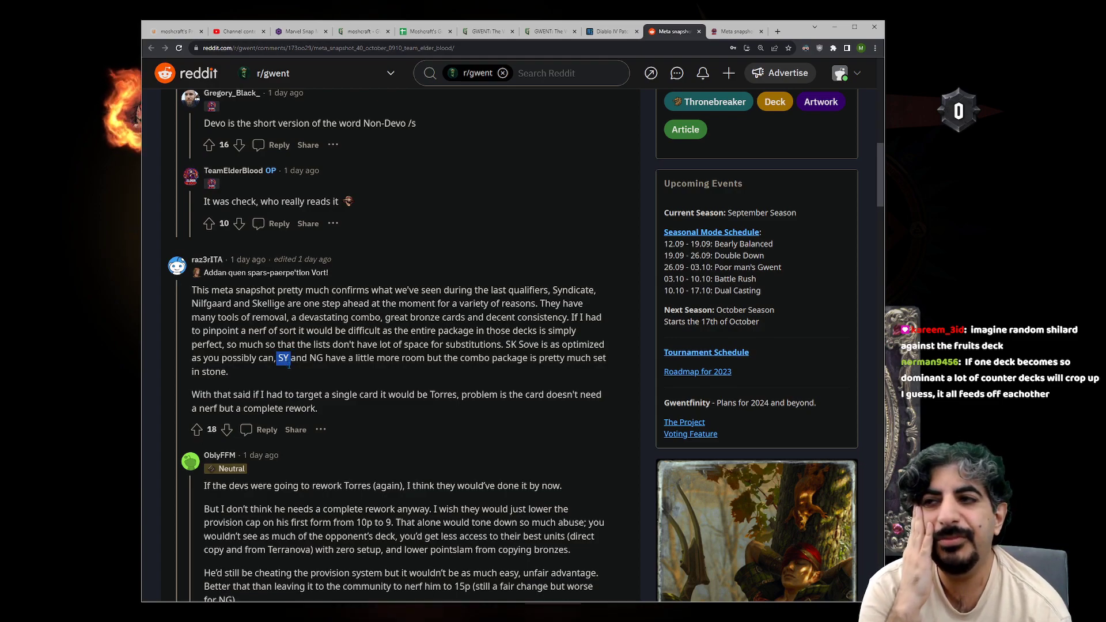
mouse_move(356, 389)
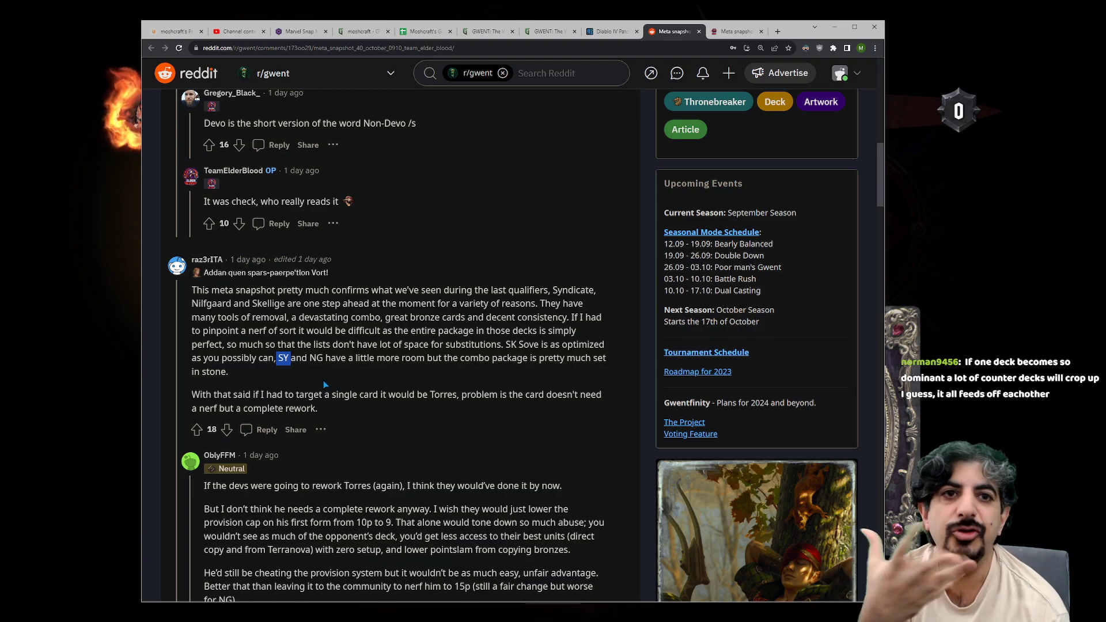
mouse_move(322, 371)
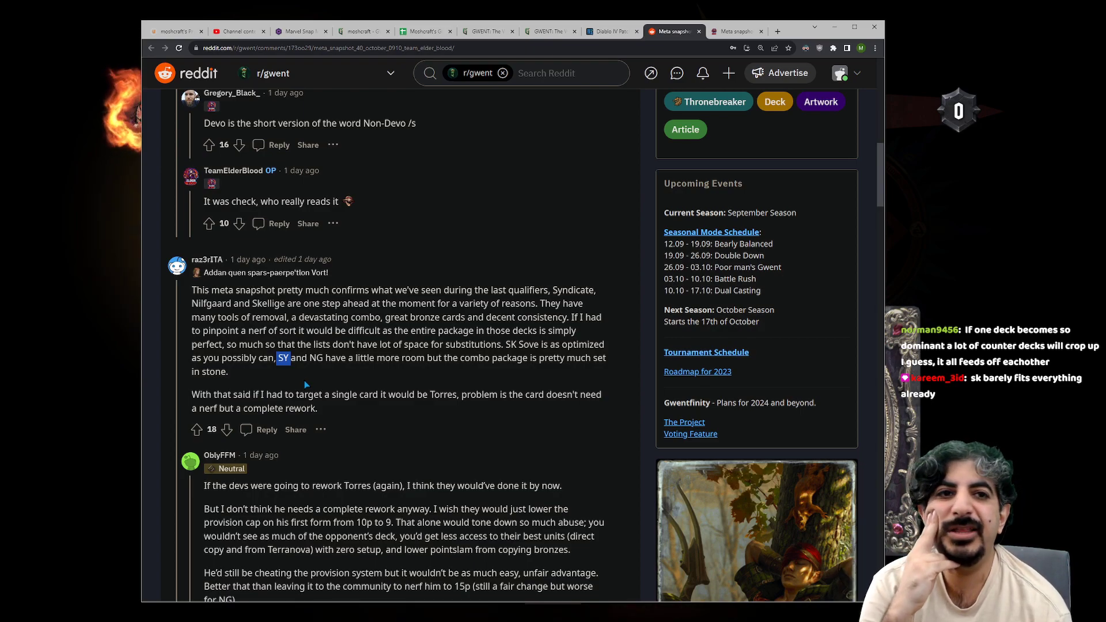
mouse_move(295, 388)
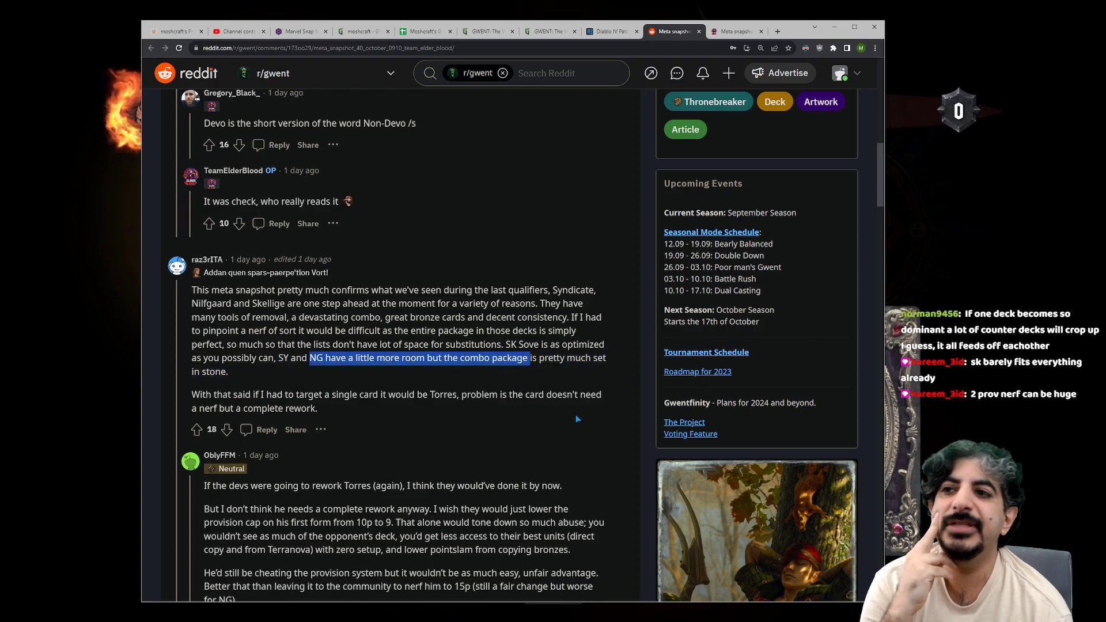
scroll(down, 3)
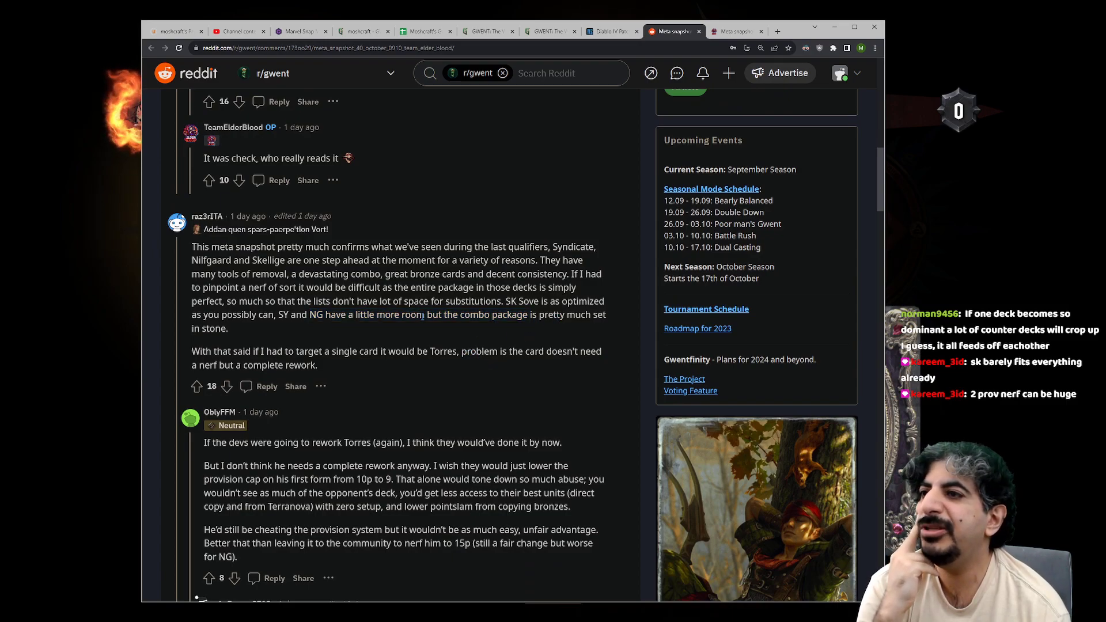
drag(427, 315, 606, 315)
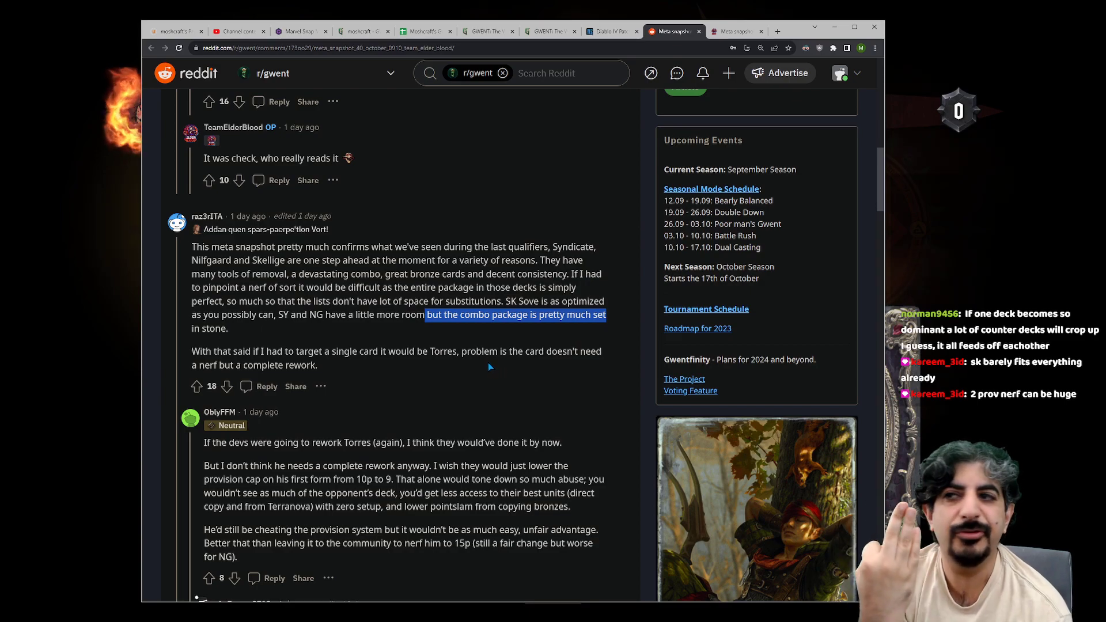
mouse_move(476, 381)
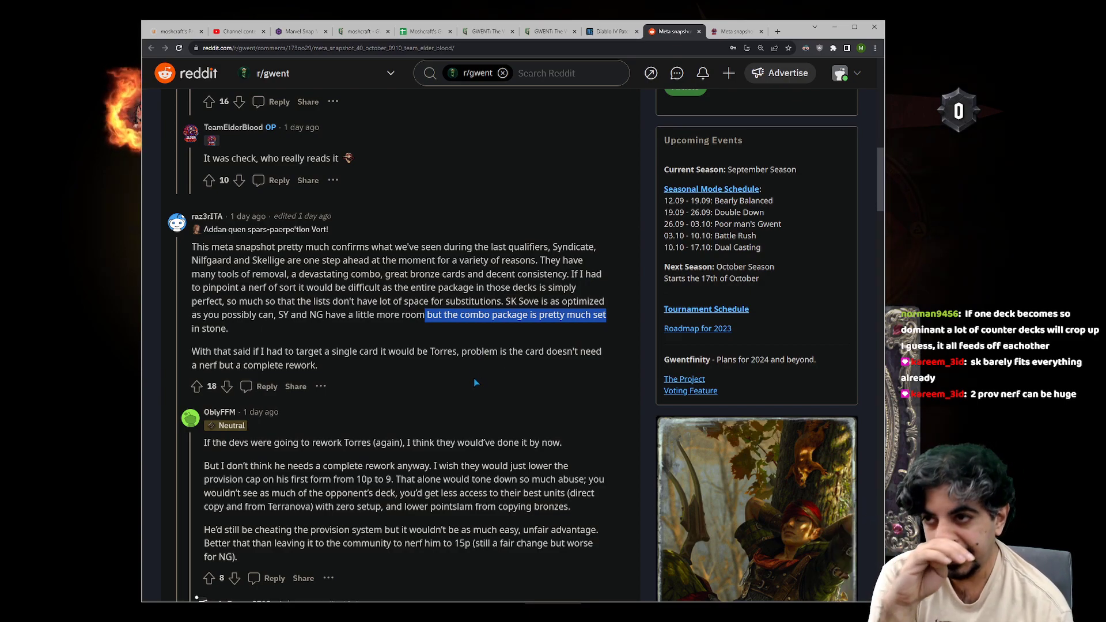
mouse_move(431, 330)
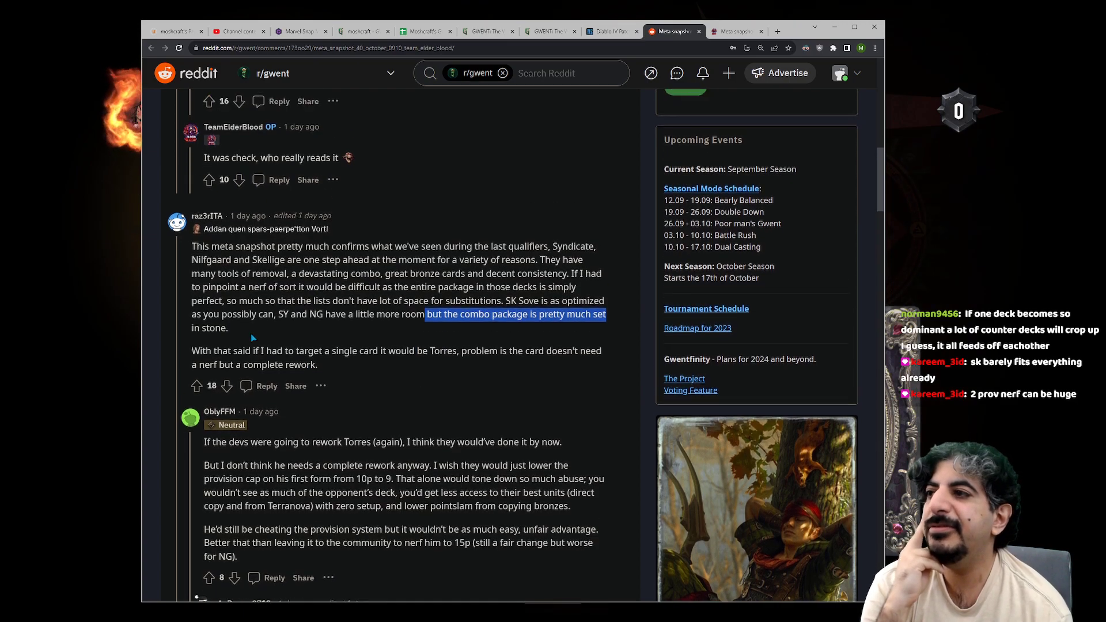
scroll(down, 3)
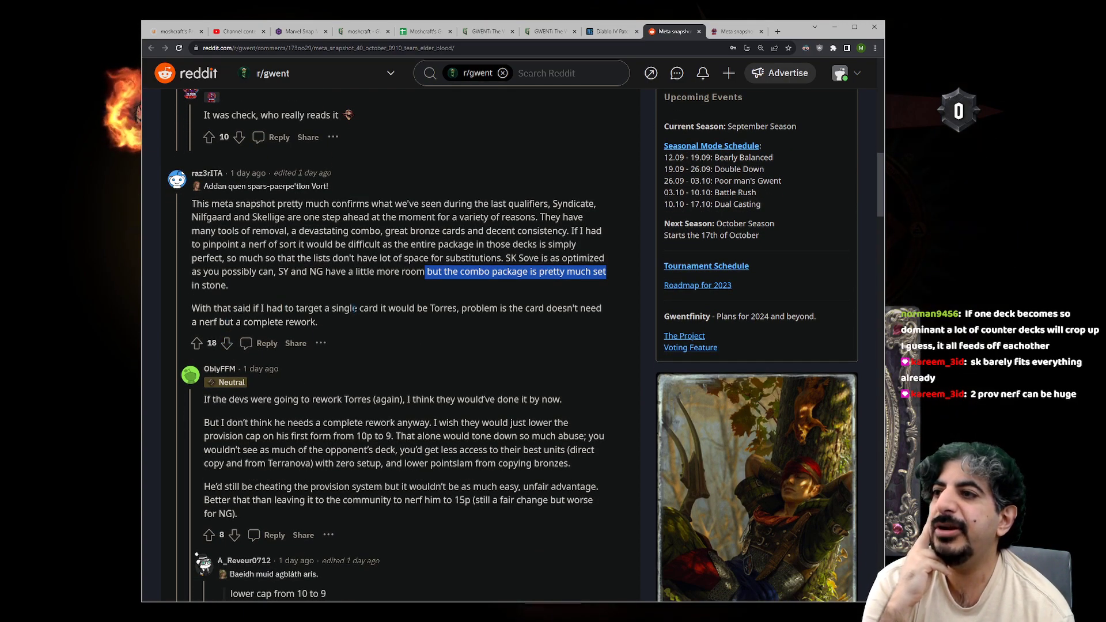
double_click(442, 308)
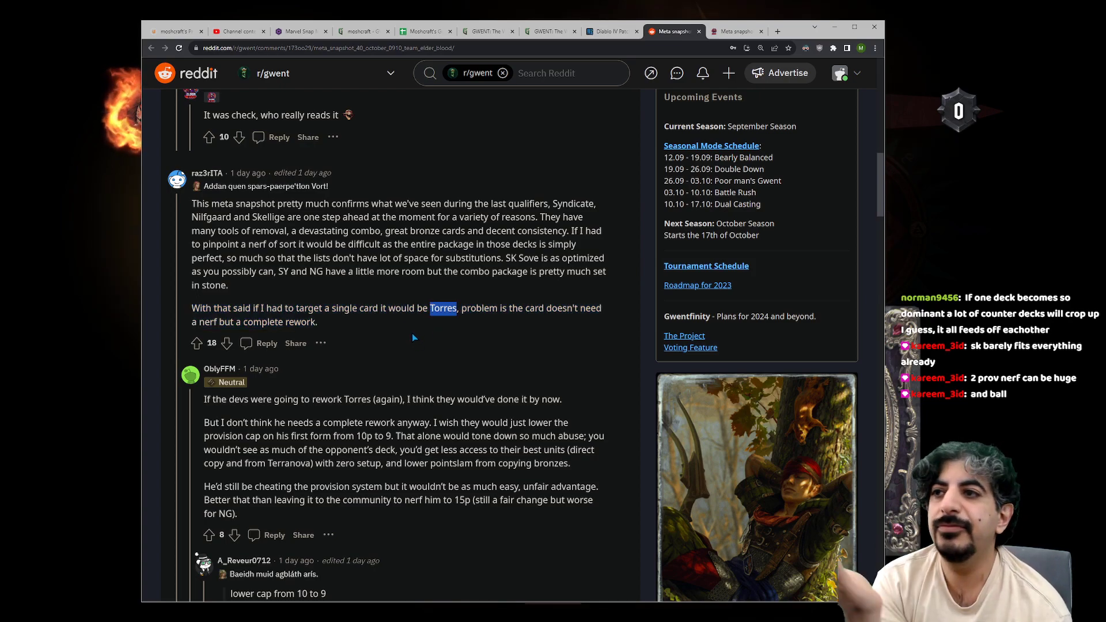
mouse_move(407, 344)
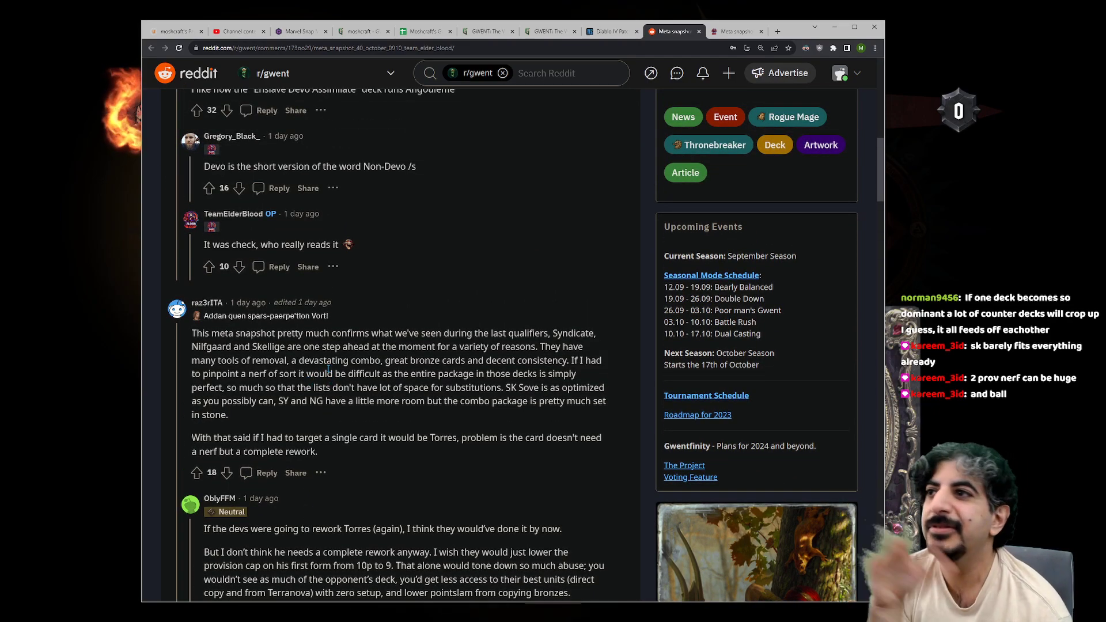
scroll(down, 3)
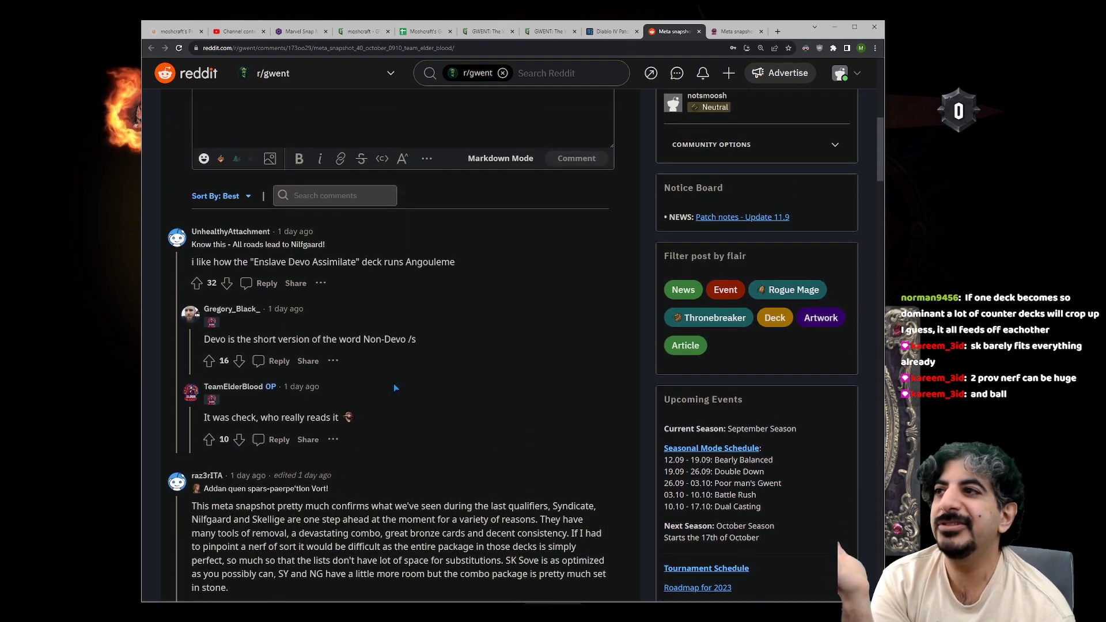
scroll(down, 3)
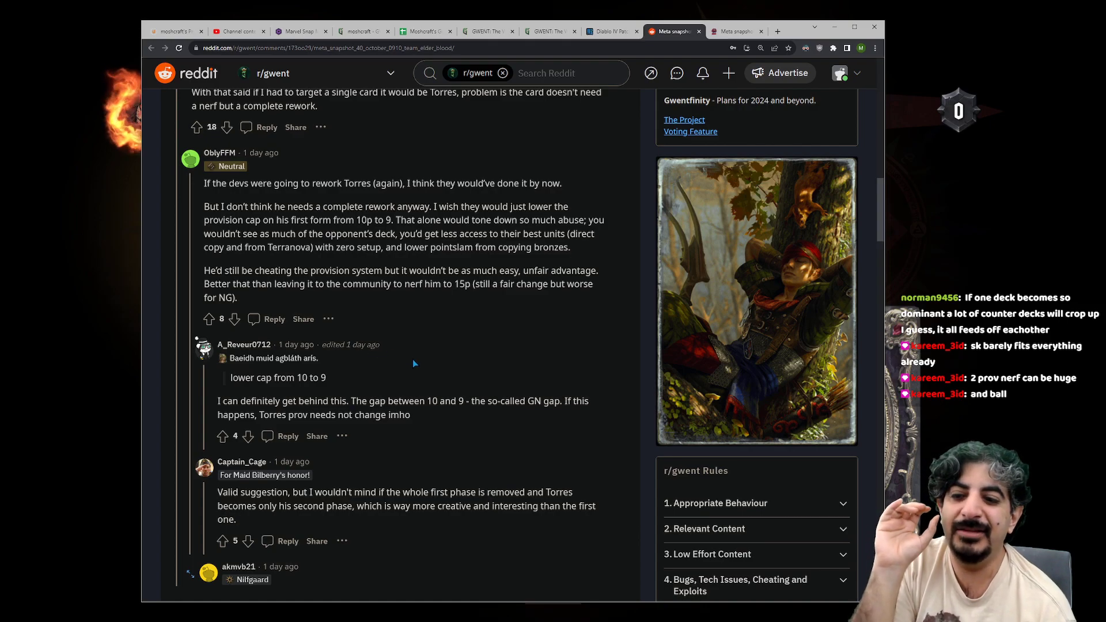
mouse_move(431, 386)
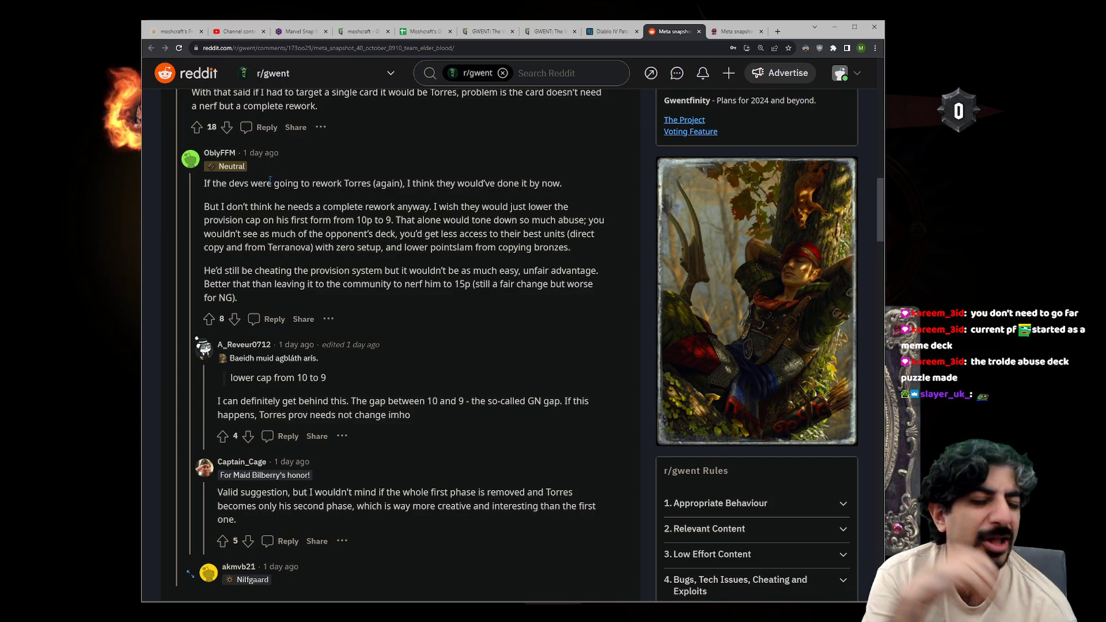
mouse_move(194, 424)
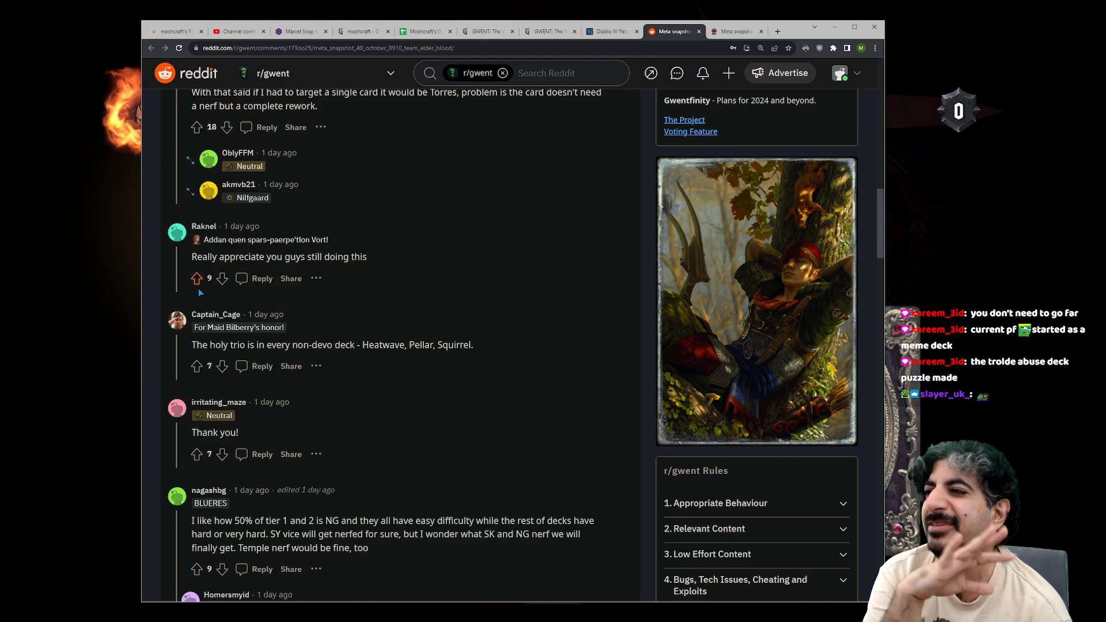
mouse_move(330, 356)
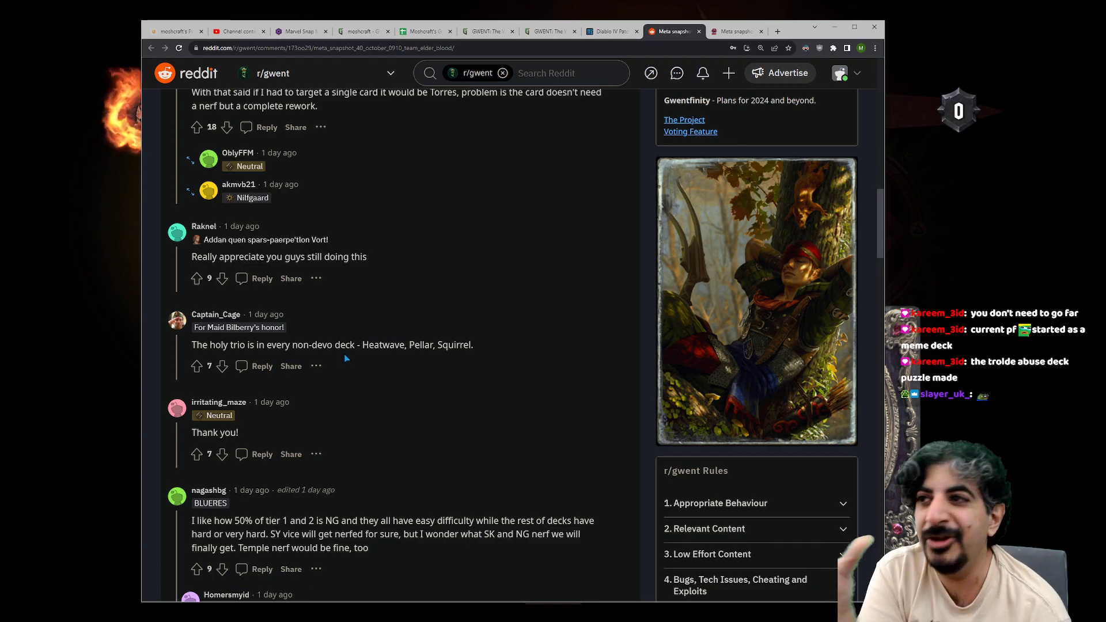
Step: Read further Reddit comments, highlighting passages, then return to the snapshot's Tier 1–3 lists
scroll(down, 3)
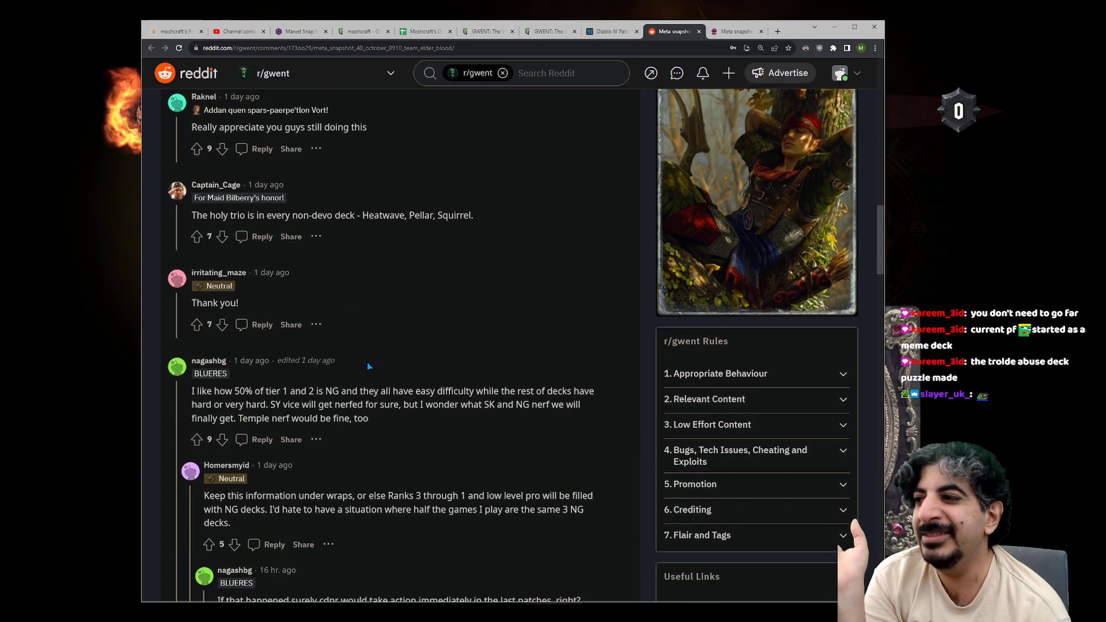
scroll(down, 3)
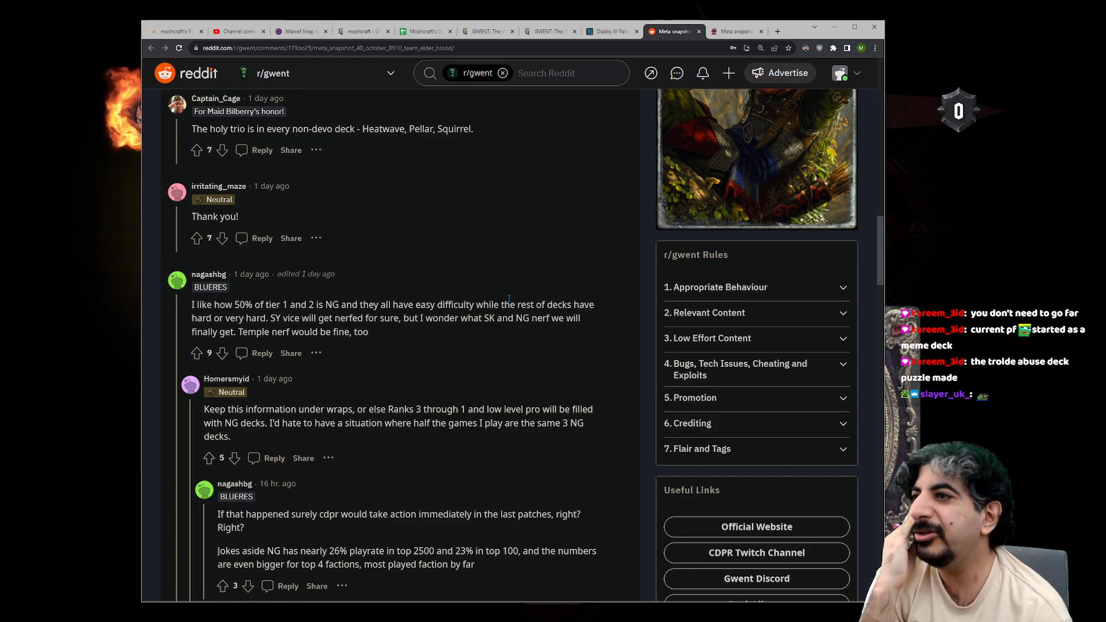
scroll(down, 3)
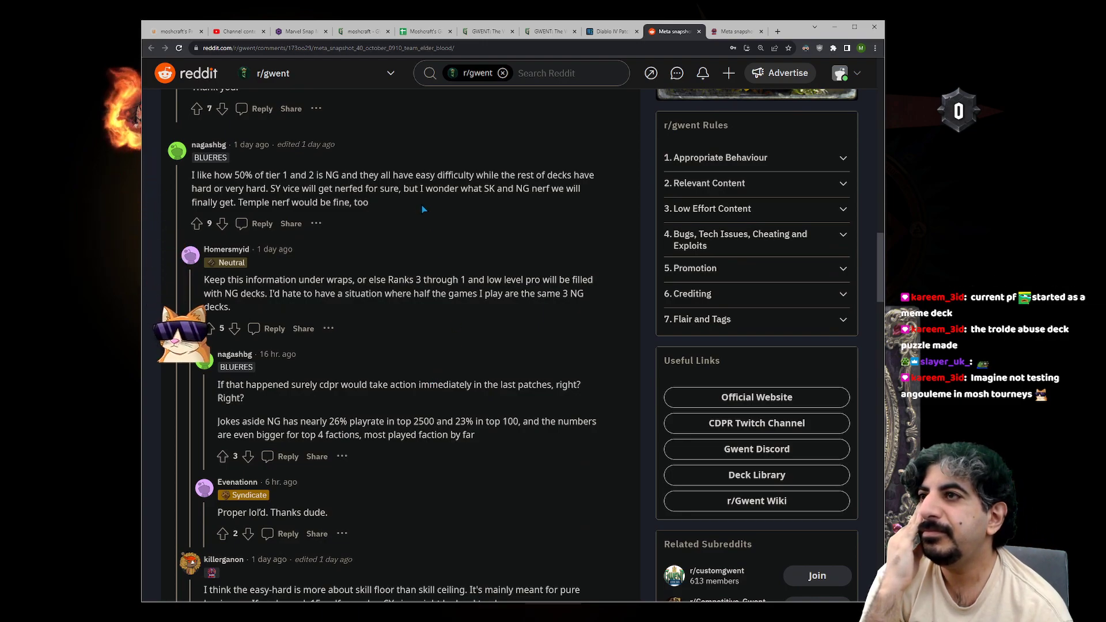
drag(192, 175, 368, 202)
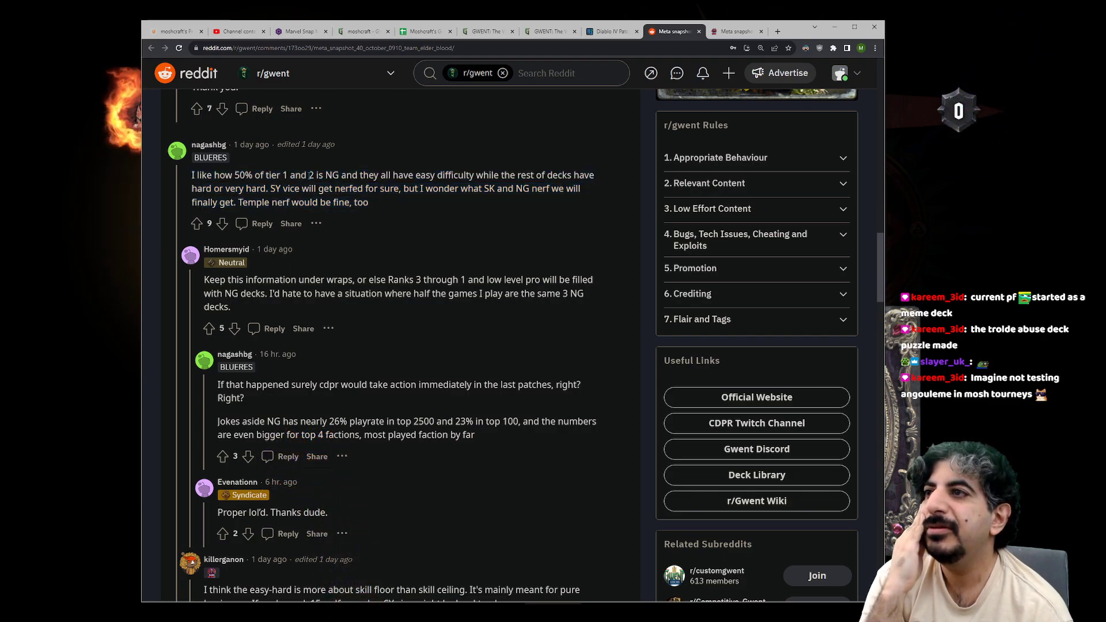
drag(389, 175, 474, 175)
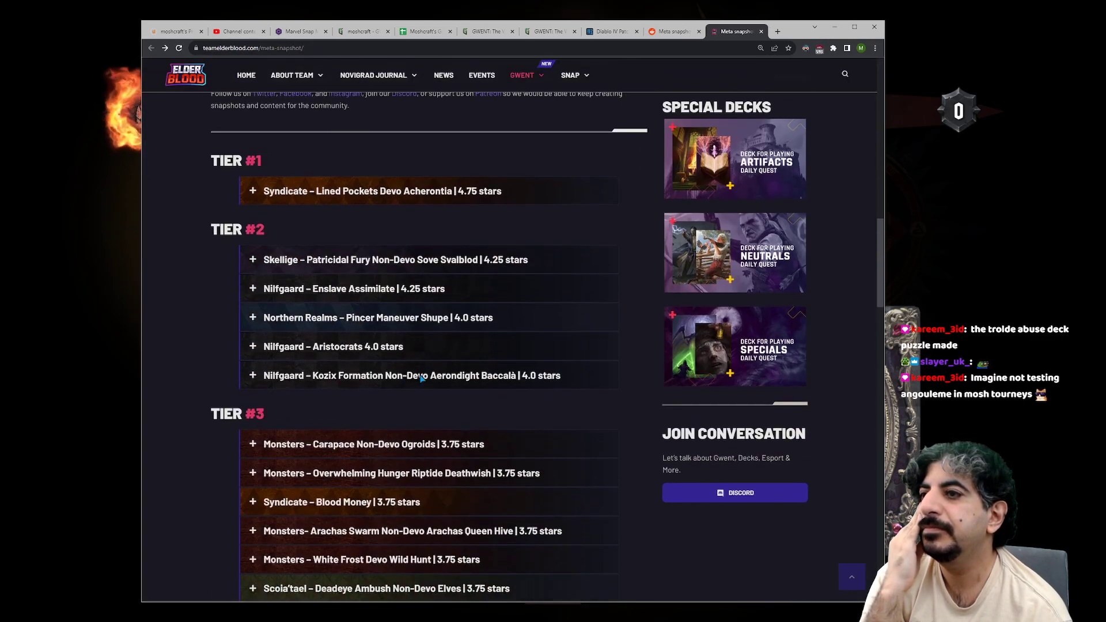
Step: Expand the Tier 2 Nilfgaard Enslave Assimilate entry to show its description and card list
click(395, 260)
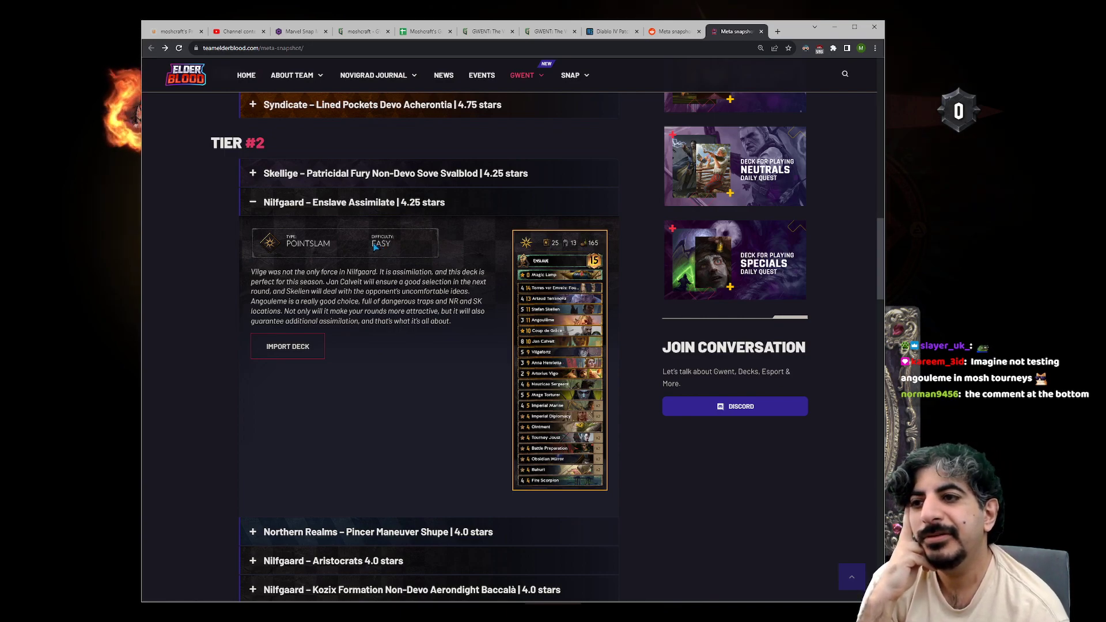
mouse_move(434, 358)
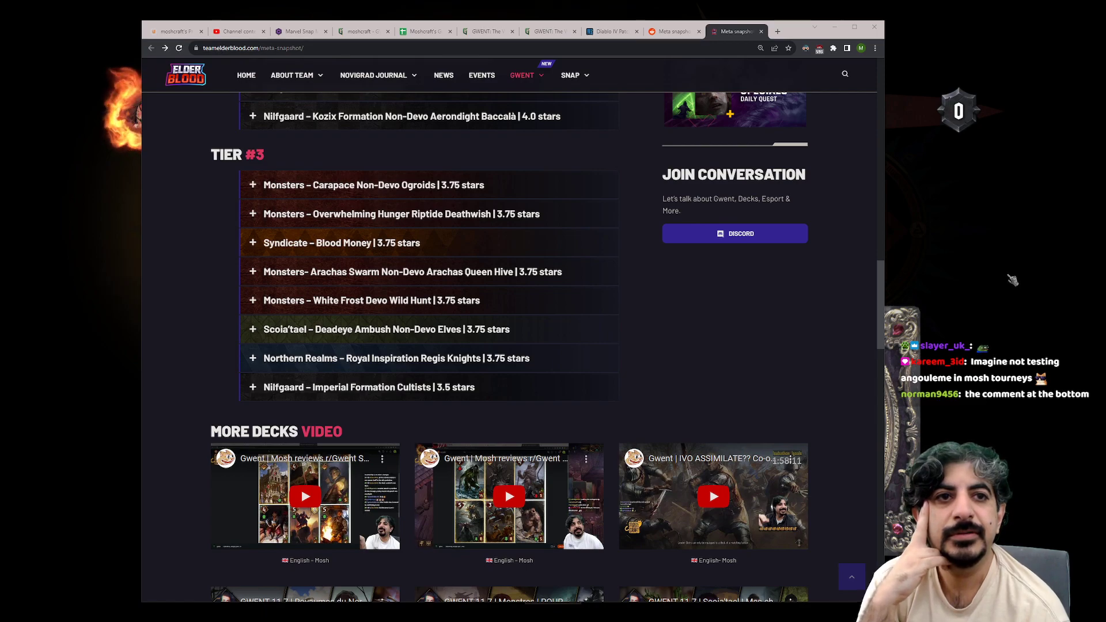
mouse_move(982, 296)
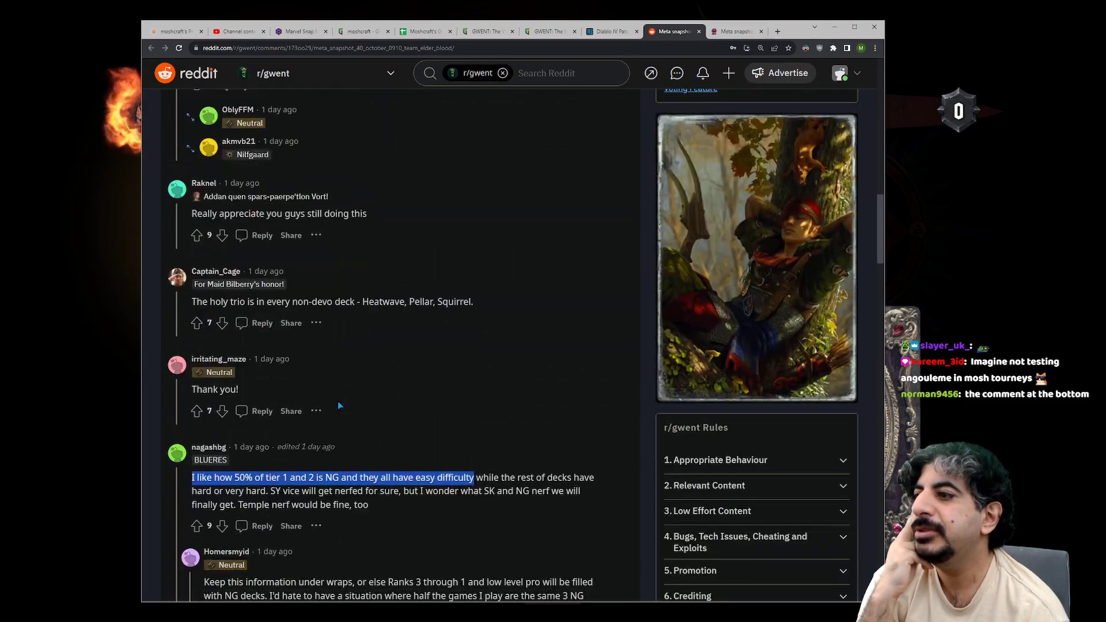
Step: Open the comment asking where the dwarves are in a new tab
scroll(down, 3)
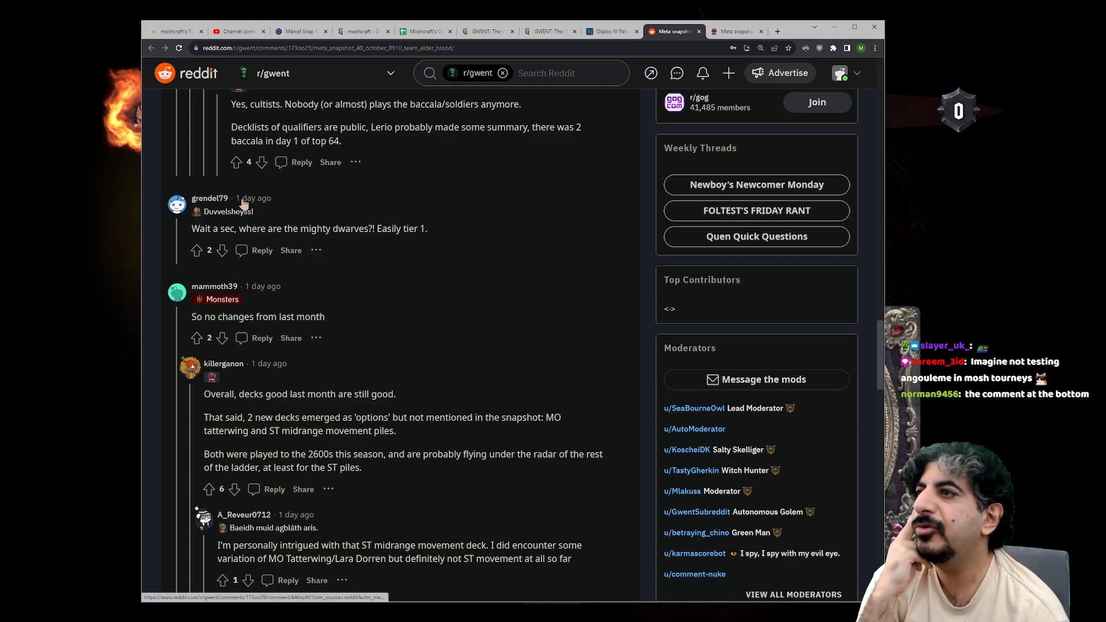
right_click(243, 204)
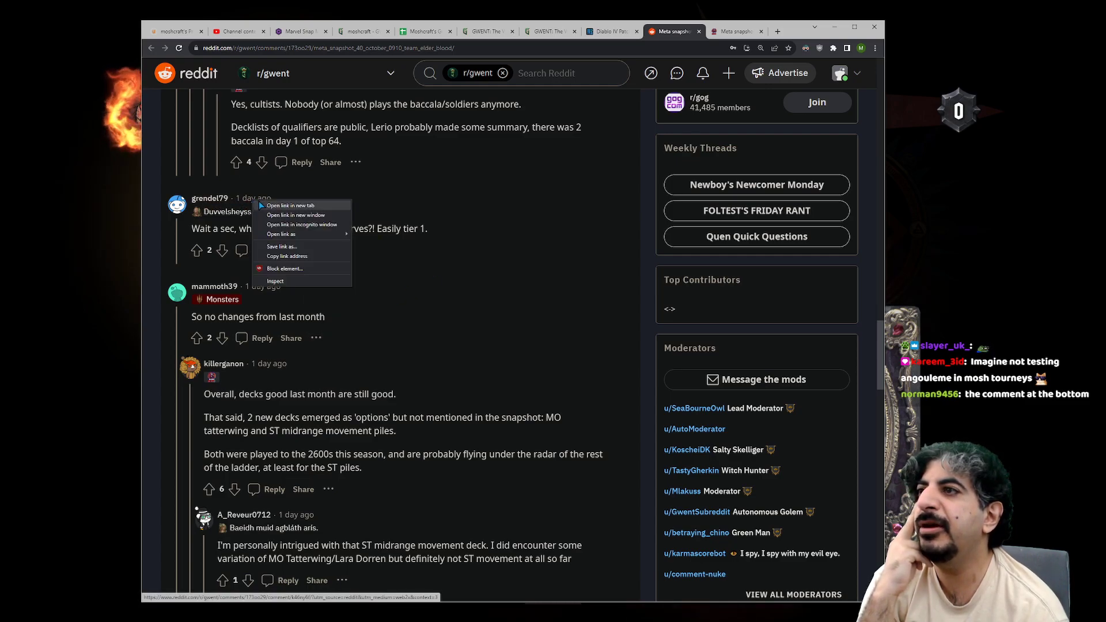
click(290, 205)
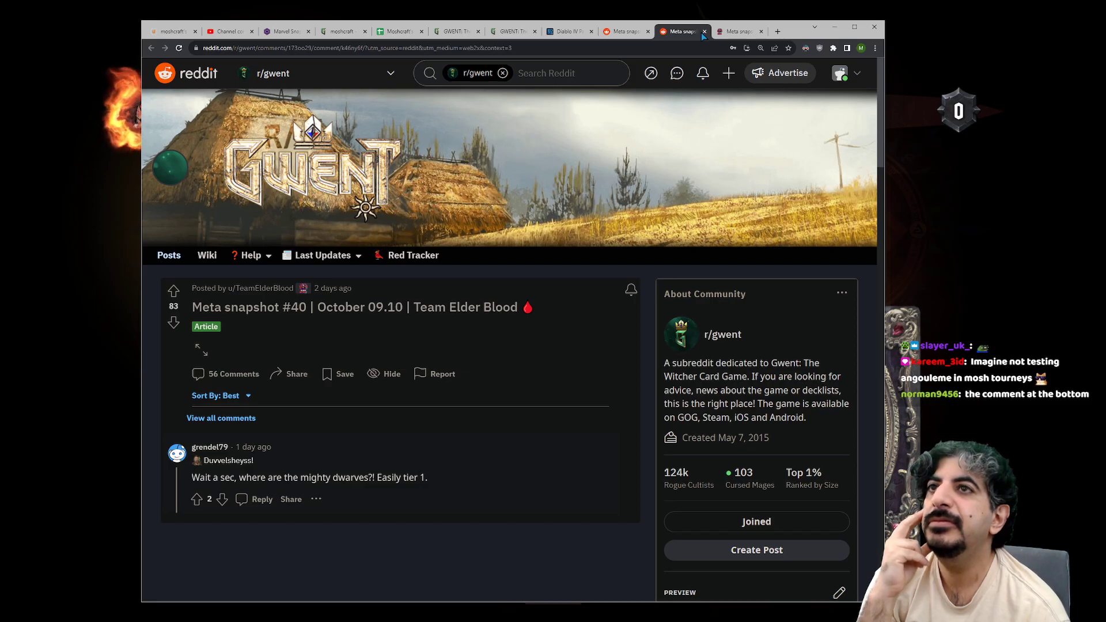
Step: Collapse the 'no changes from last month' reply chain in the thread
scroll(down, 3)
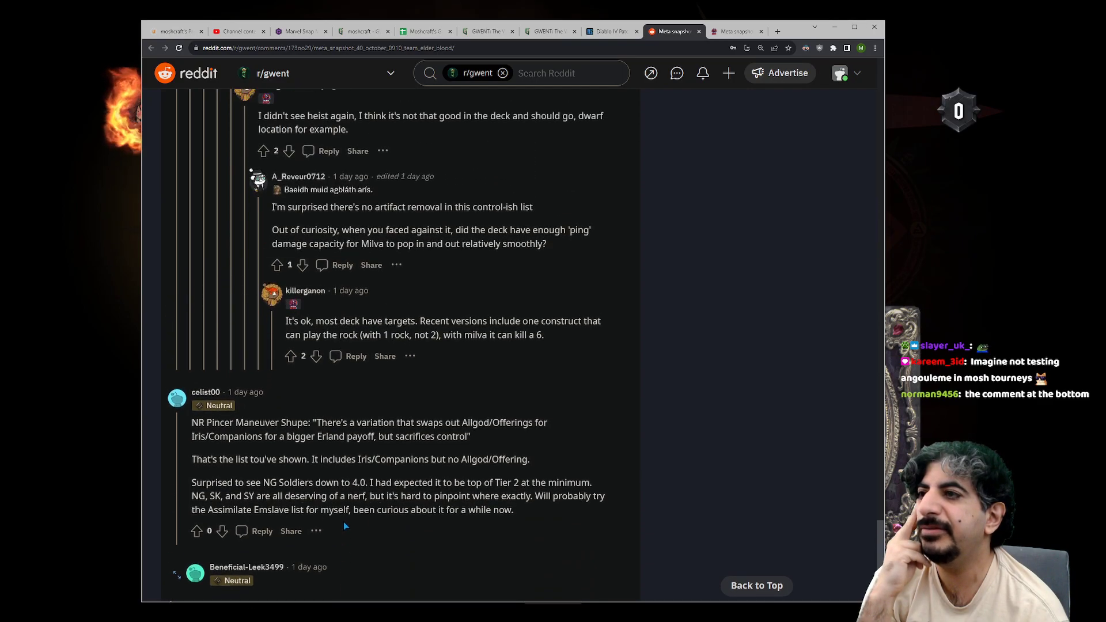
scroll(up, 3)
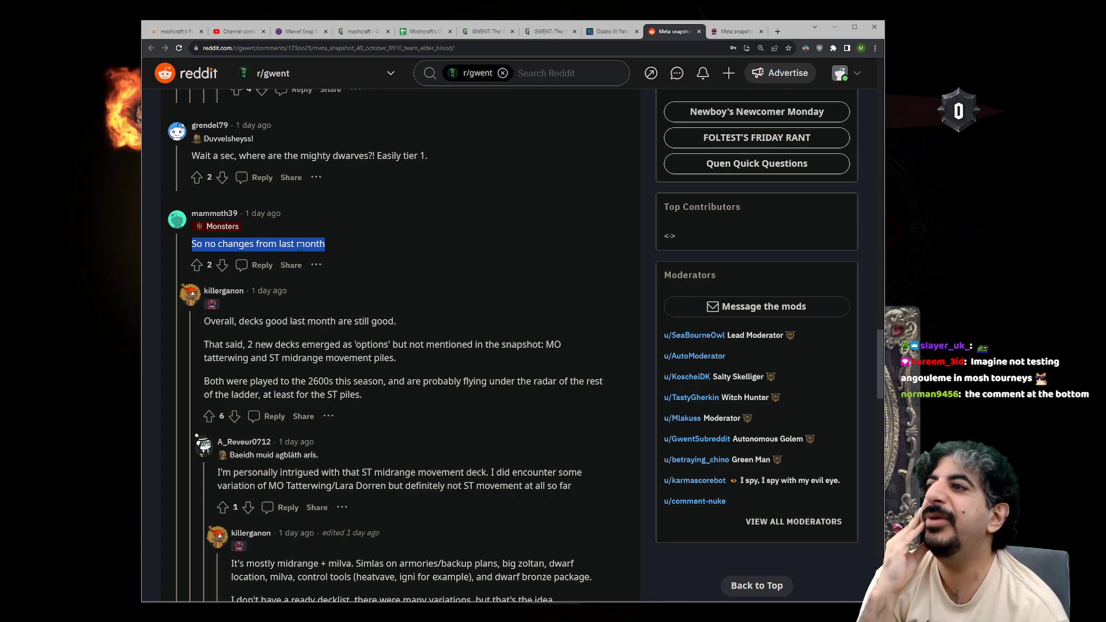
scroll(down, 3)
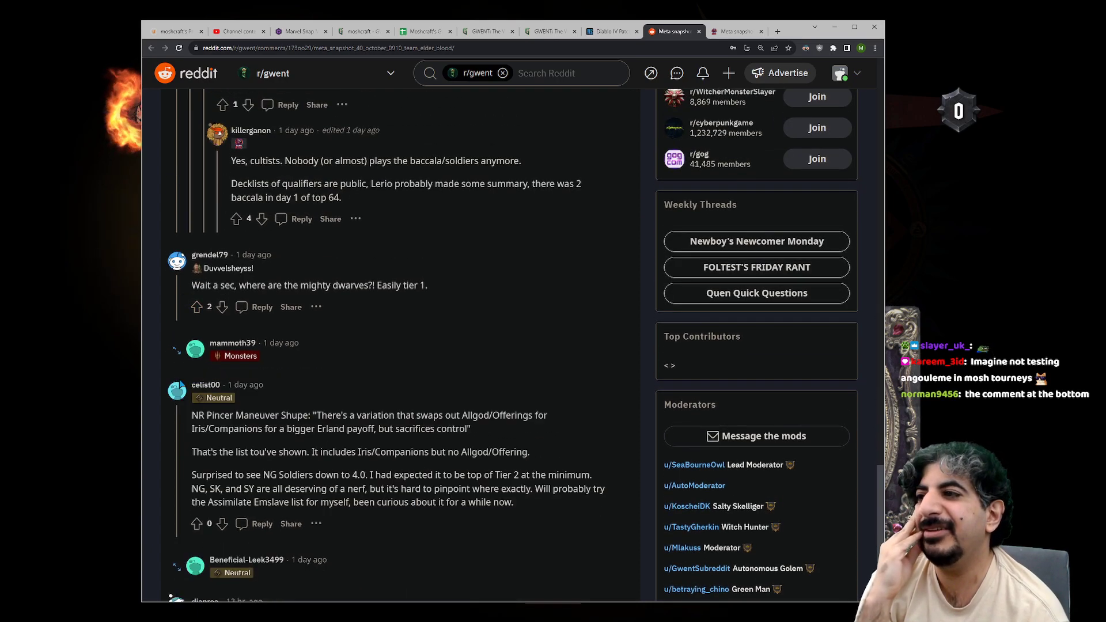
mouse_move(356, 325)
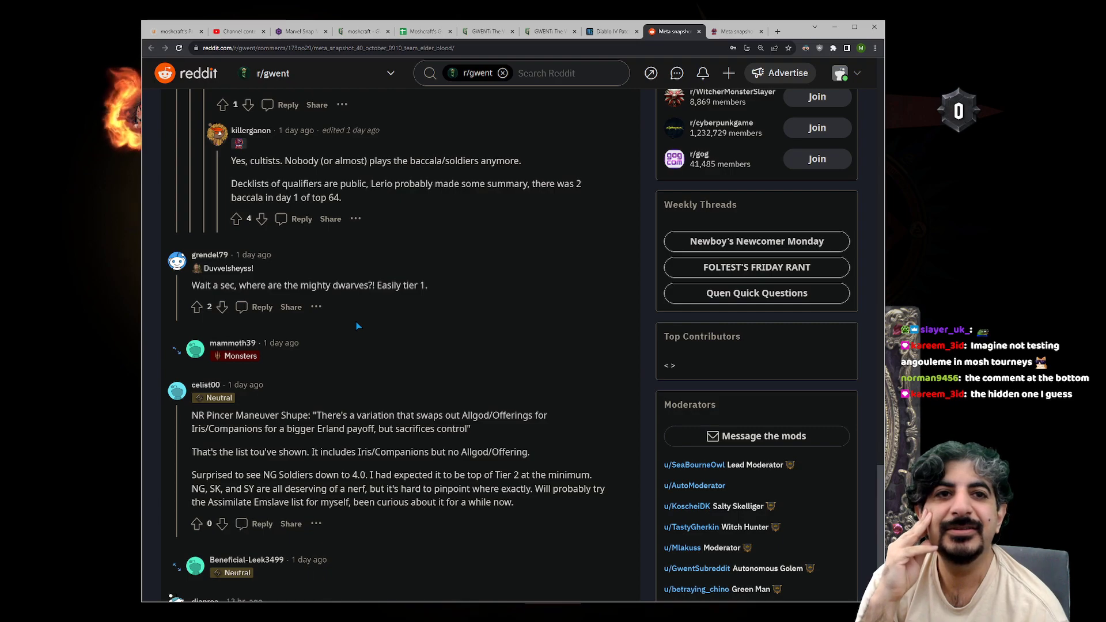
scroll(down, 3)
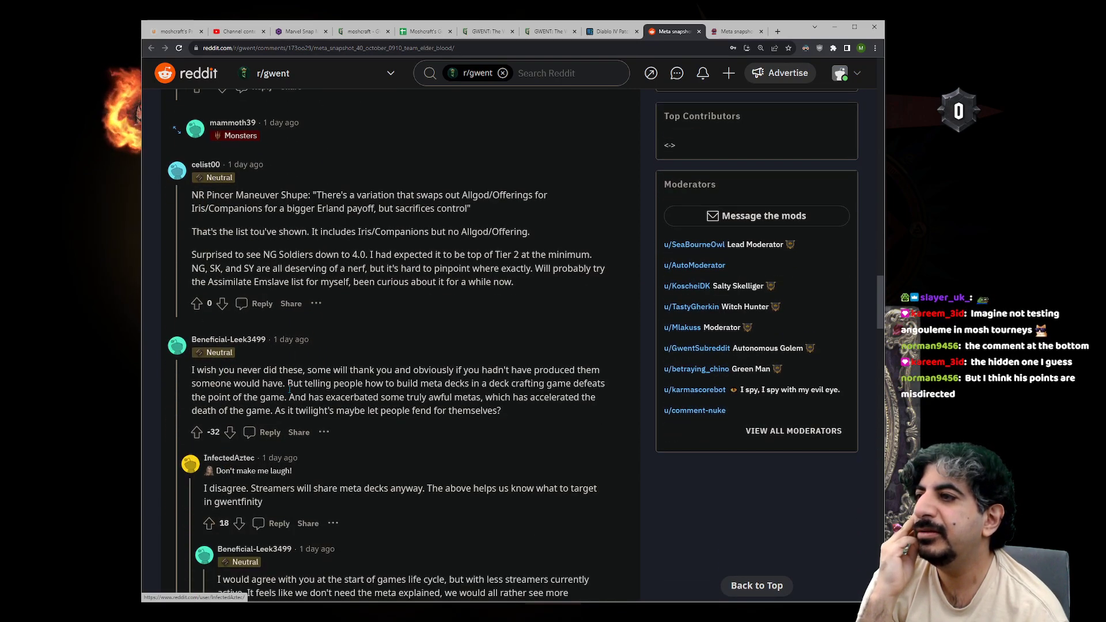
Step: Highlight the first two sentences of the anti-snapshot comment while reading
drag(192, 369, 307, 370)
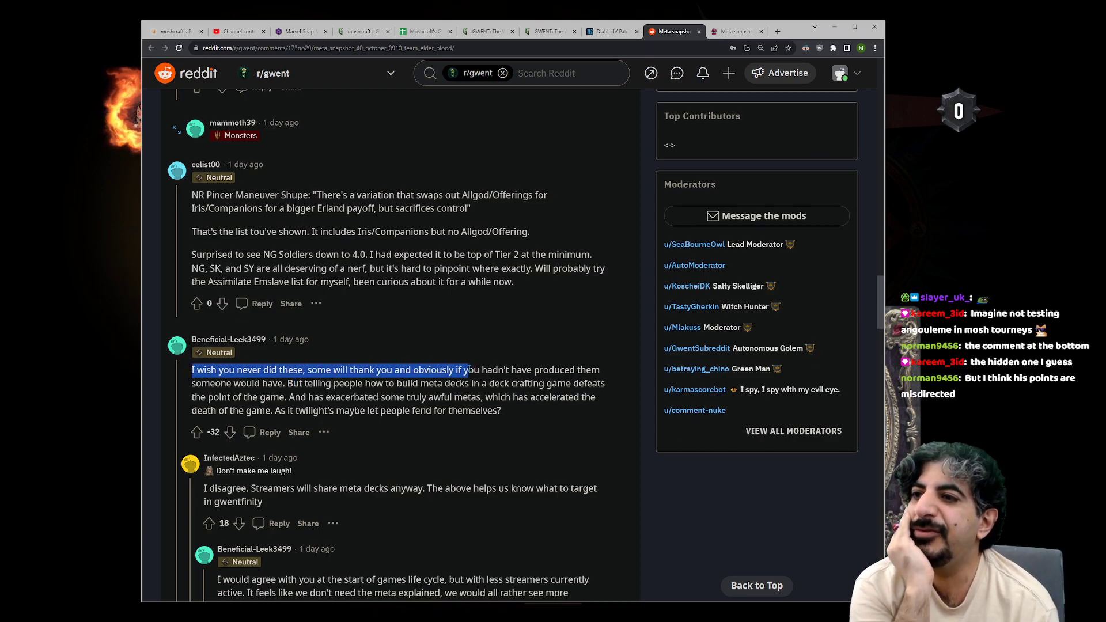
drag(465, 369, 290, 383)
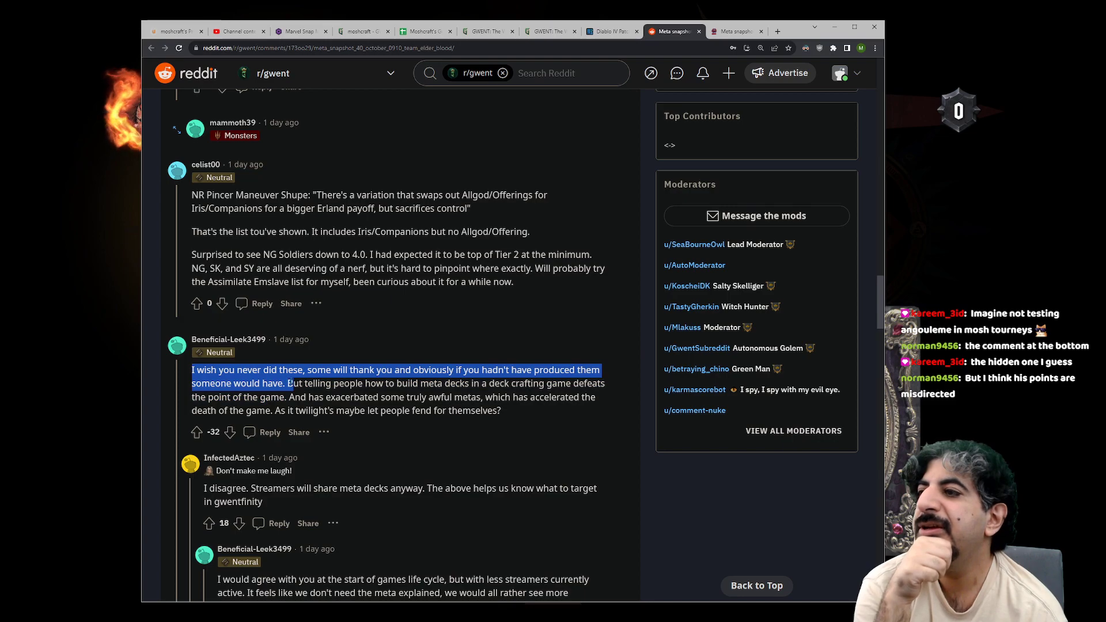
drag(290, 383, 543, 383)
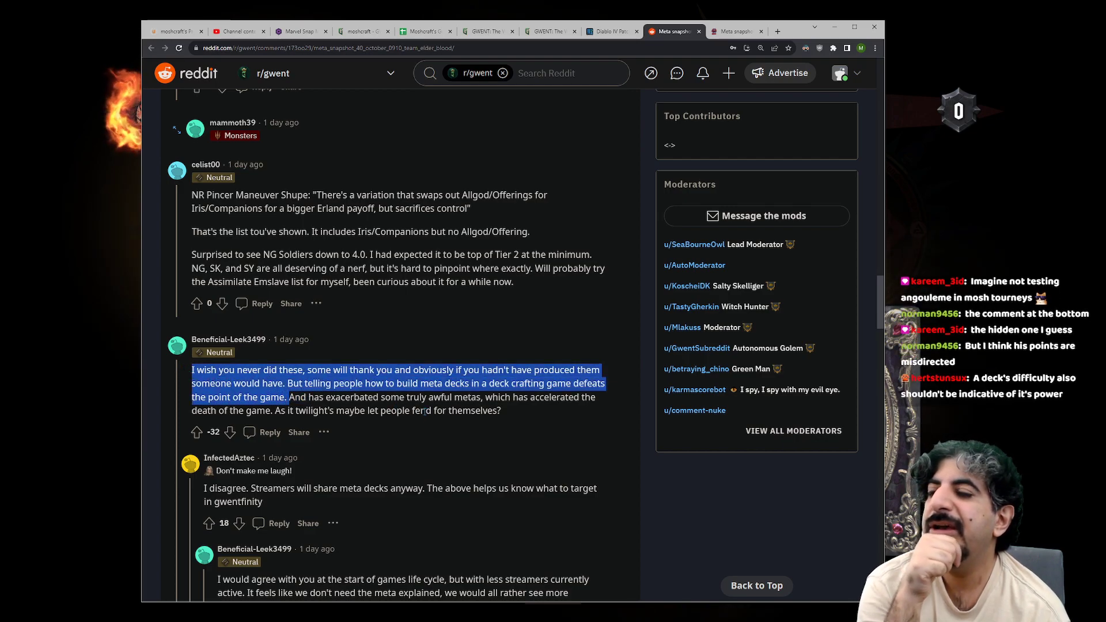
scroll(down, 3)
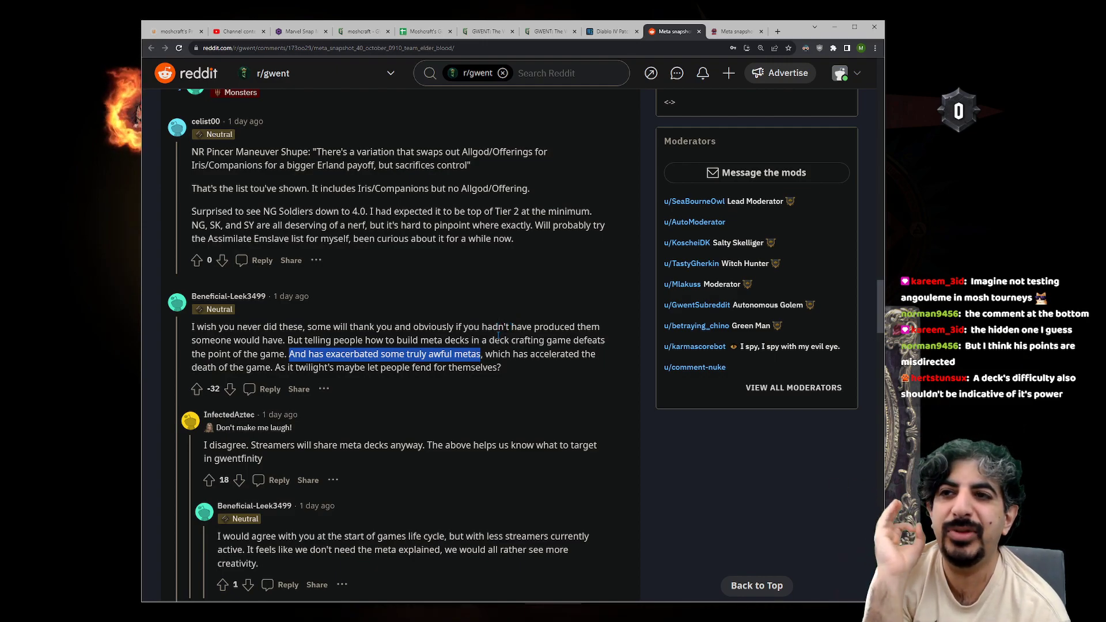
mouse_move(489, 394)
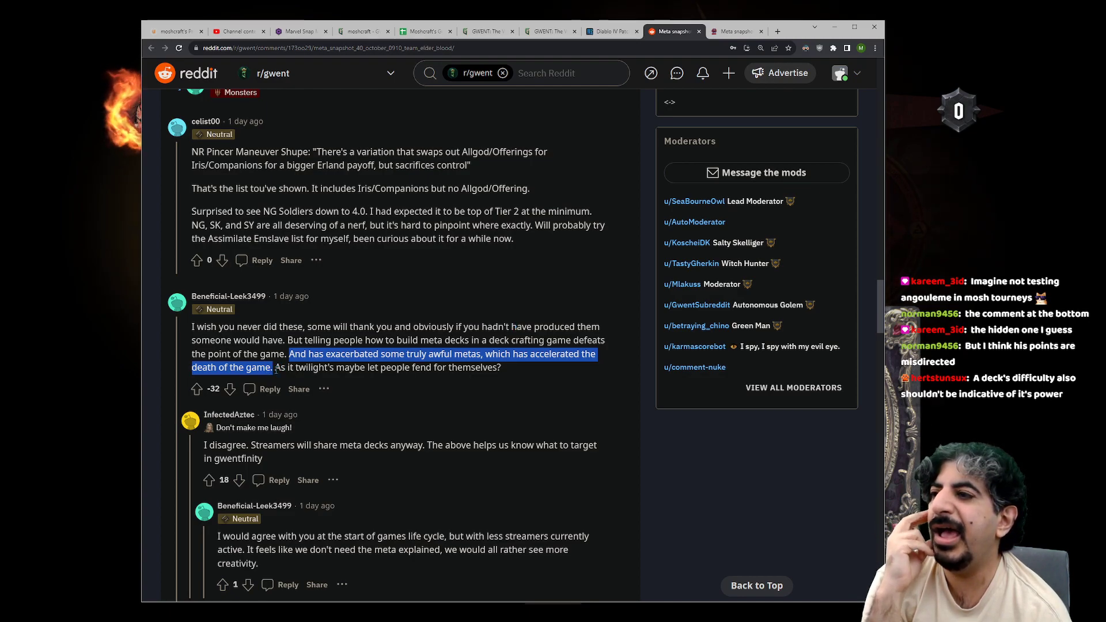
Step: Highlight the comment's closing sentence and downvote it to -33
drag(277, 367, 326, 368)
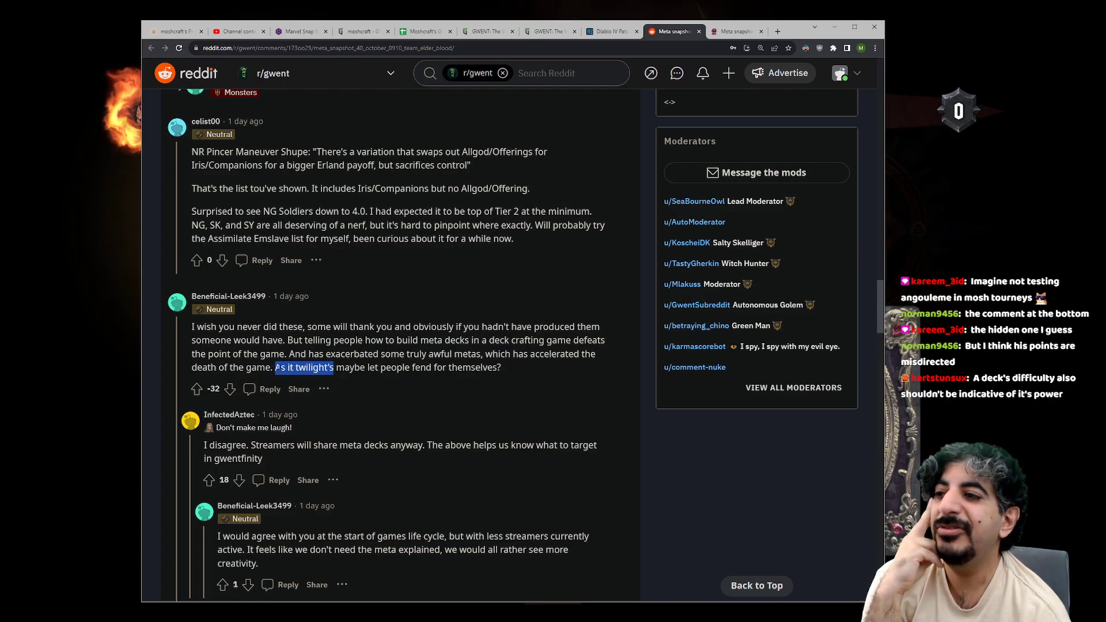
drag(277, 367, 501, 368)
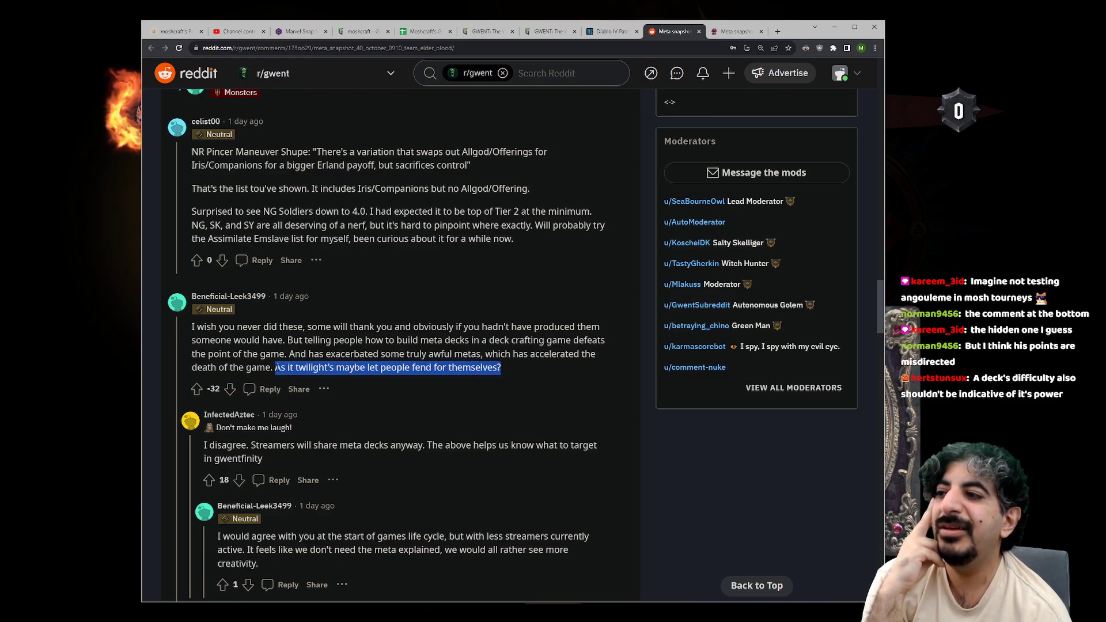
click(229, 388)
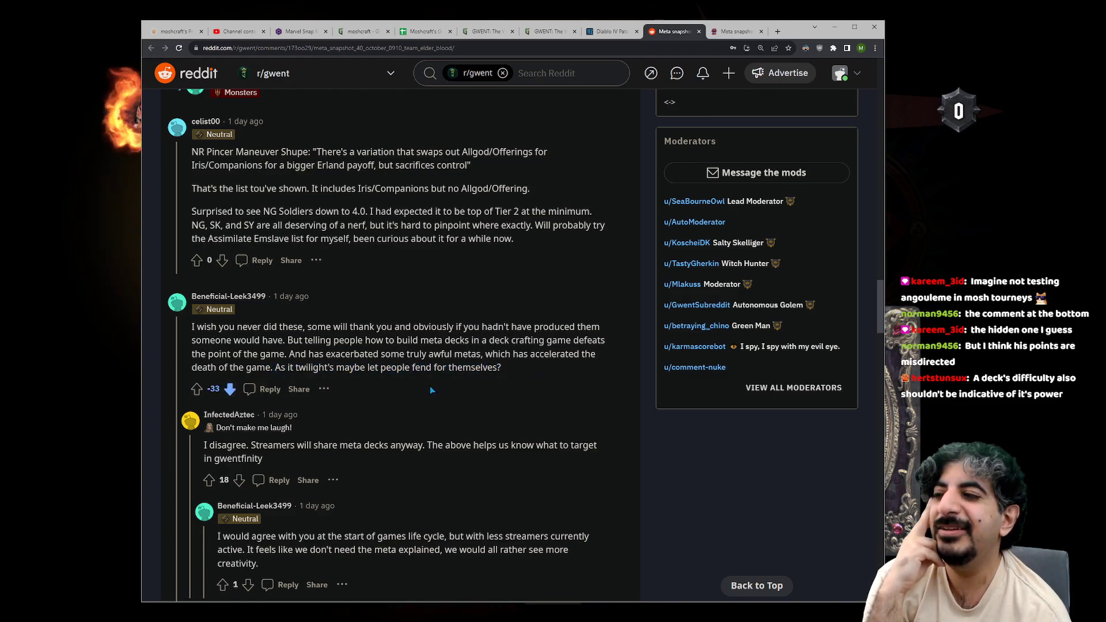
scroll(down, 3)
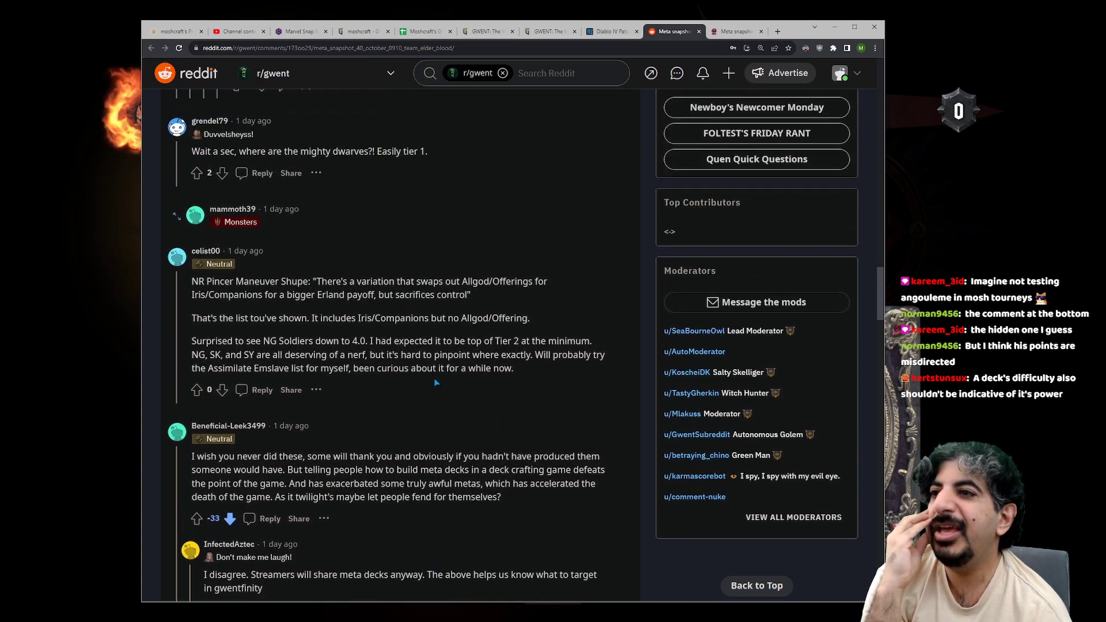
Step: Scroll to the replies about streamers sharing meta decks anyway
scroll(down, 3)
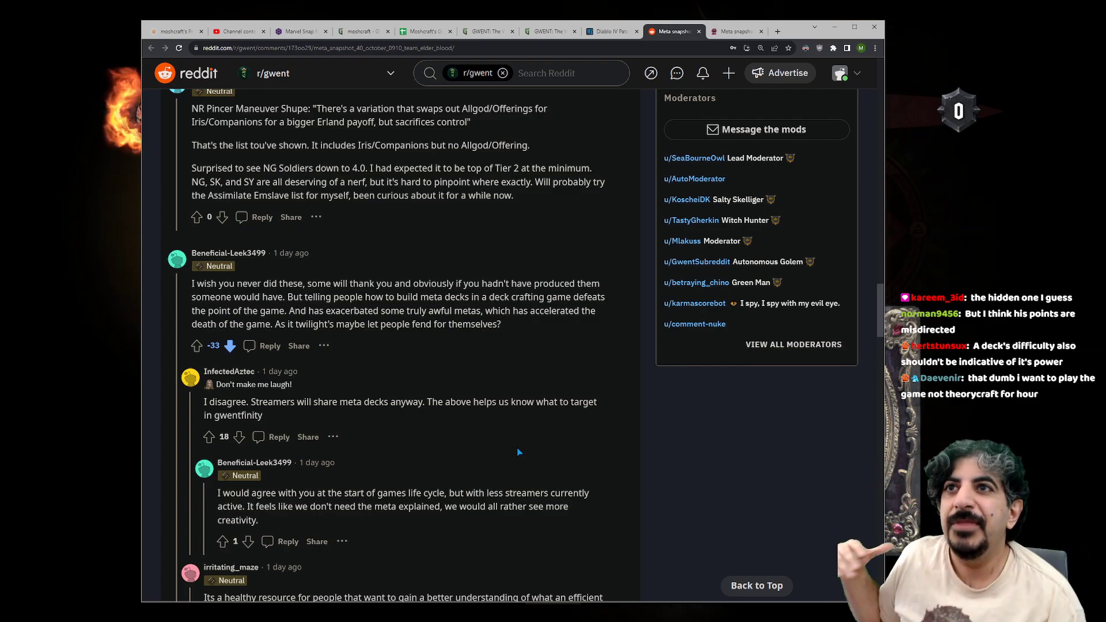
Step: Return to the Meta Snapshot tab and scroll to the collapsed Tier 1–3 deck entries
click(737, 31)
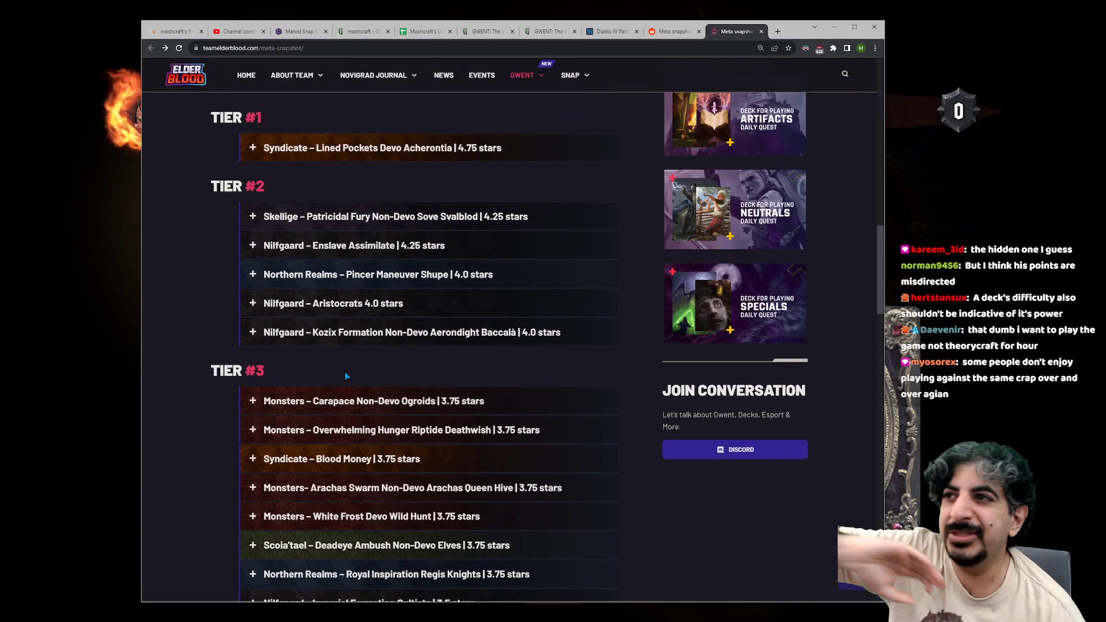
scroll(down, 3)
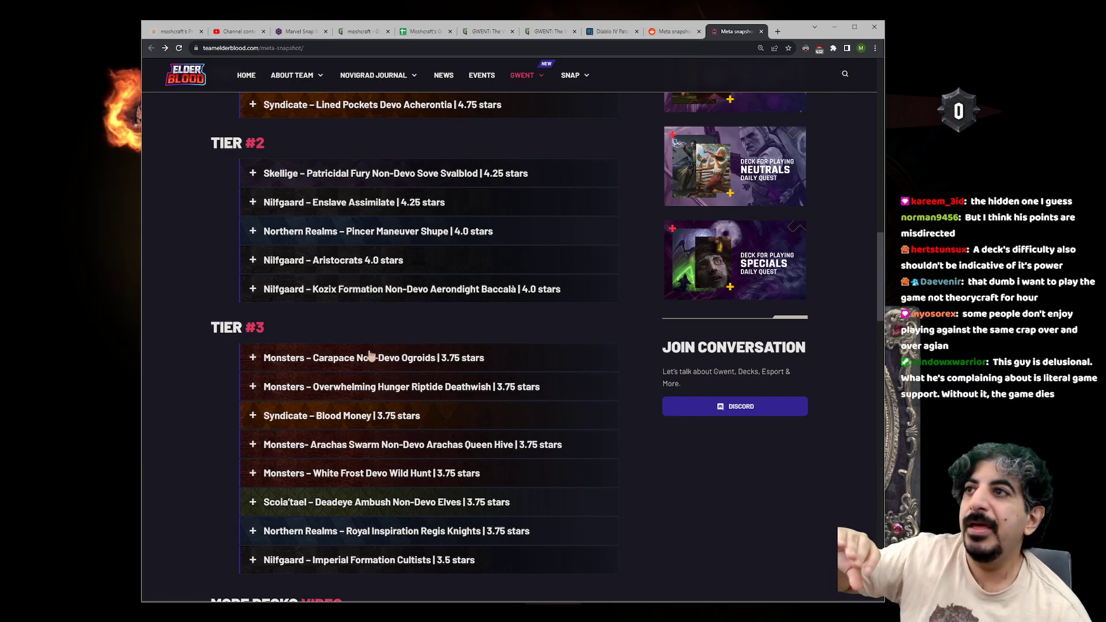
mouse_move(429, 151)
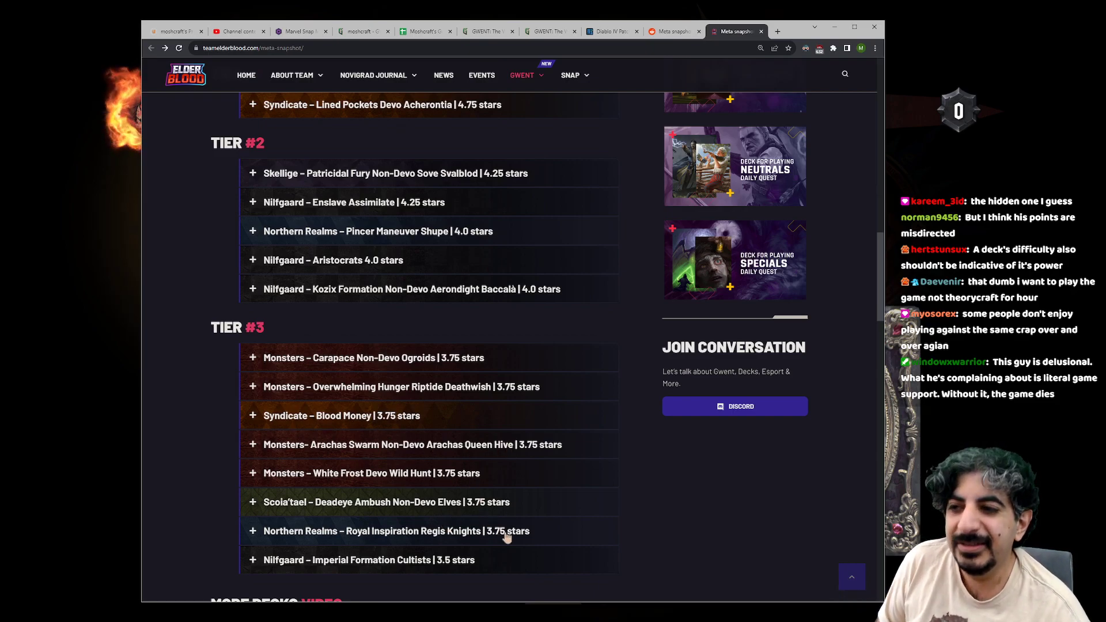
mouse_move(493, 571)
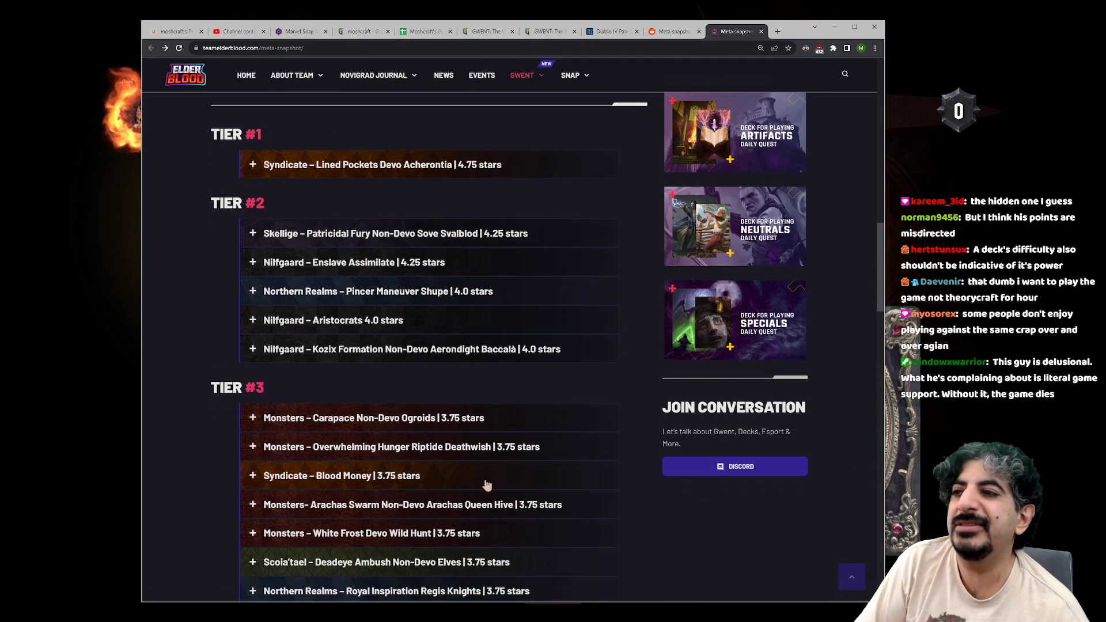
scroll(down, 3)
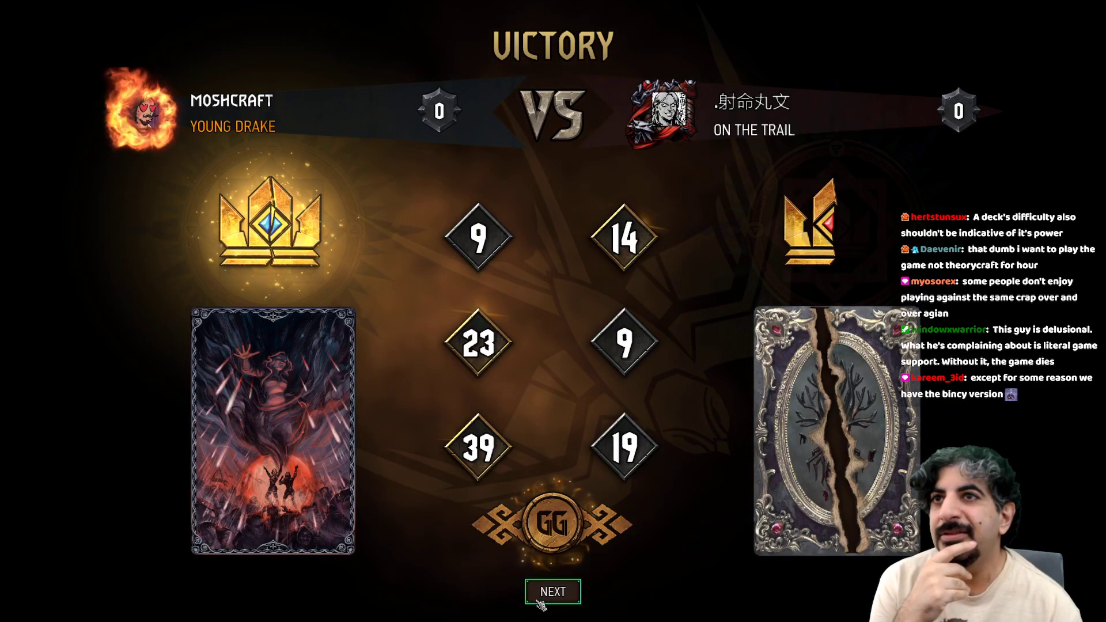
Step: Expand the Tier 1 Syndicate Lined Pockets deck and scroll through its description and cards
click(553, 591)
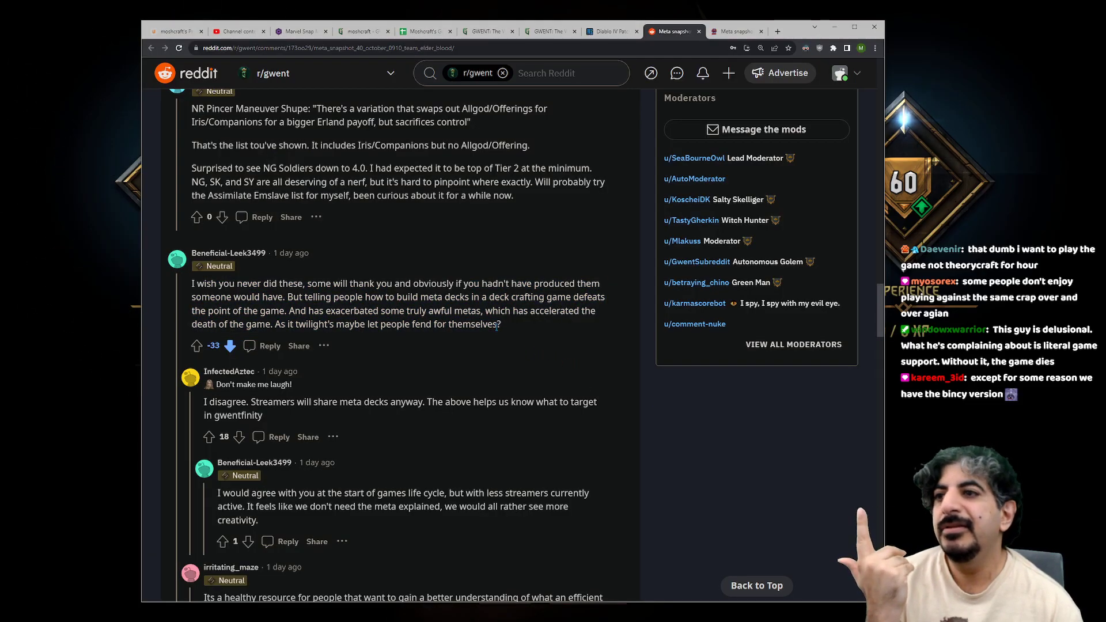
drag(191, 283, 501, 324)
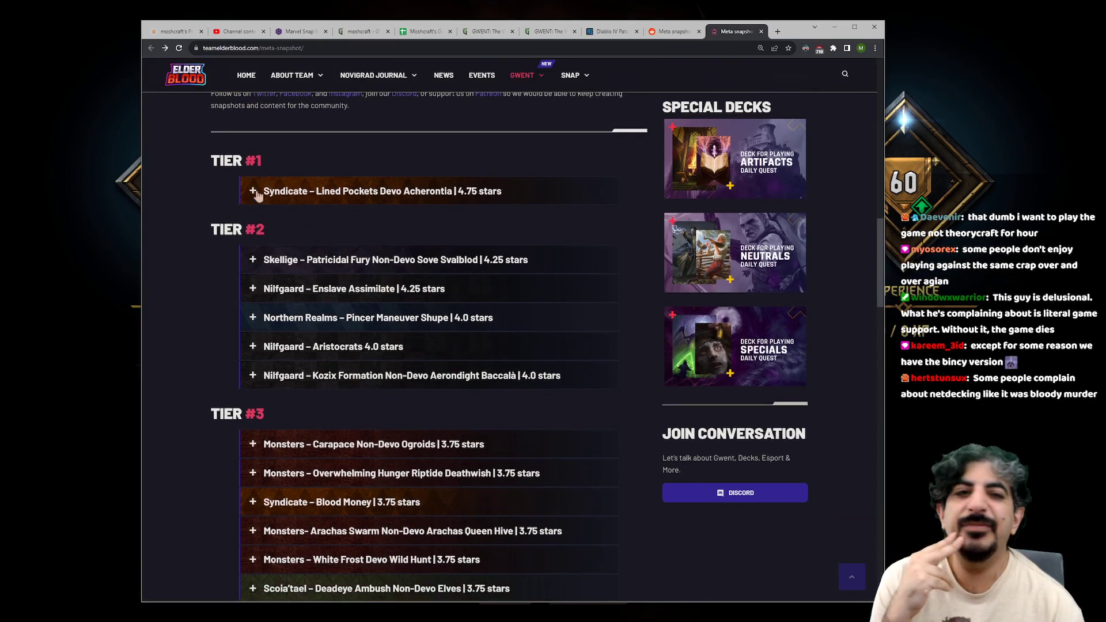
click(252, 191)
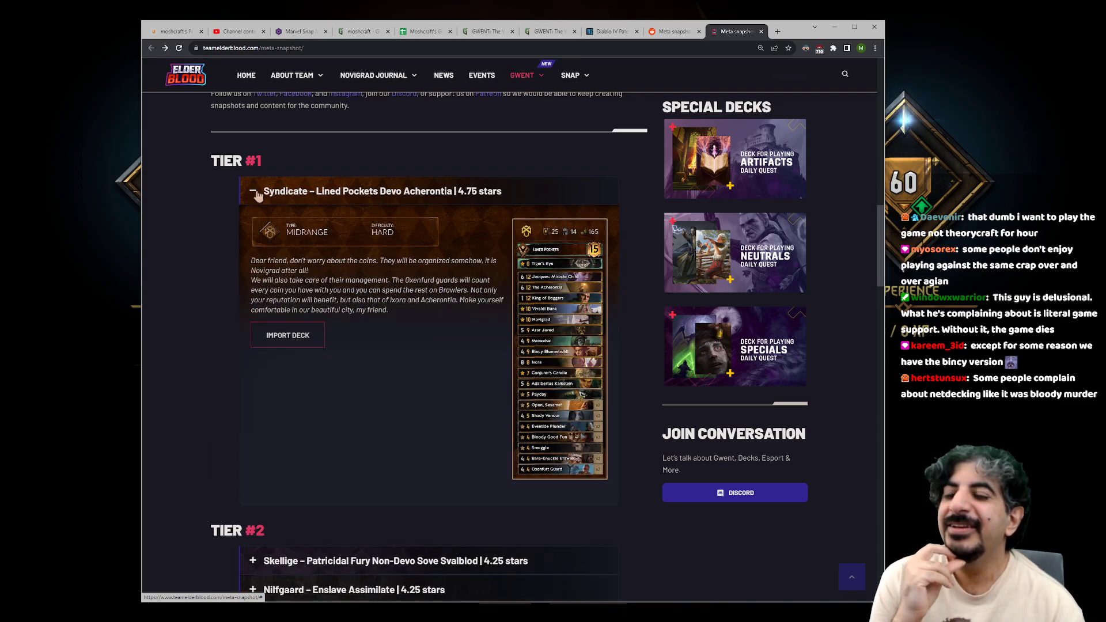
scroll(down, 3)
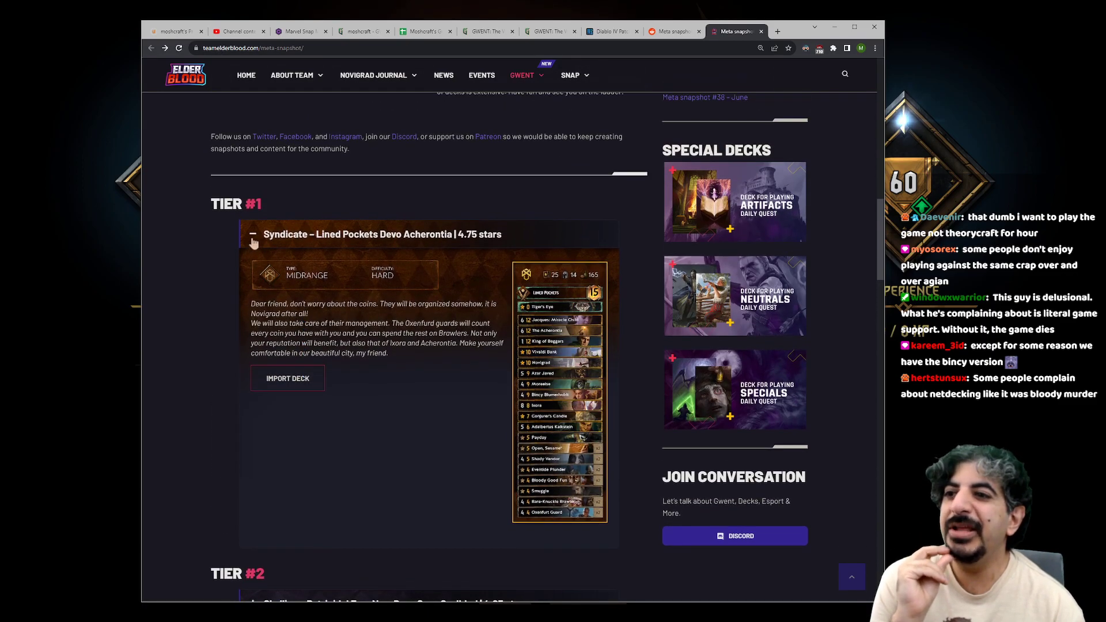
scroll(down, 3)
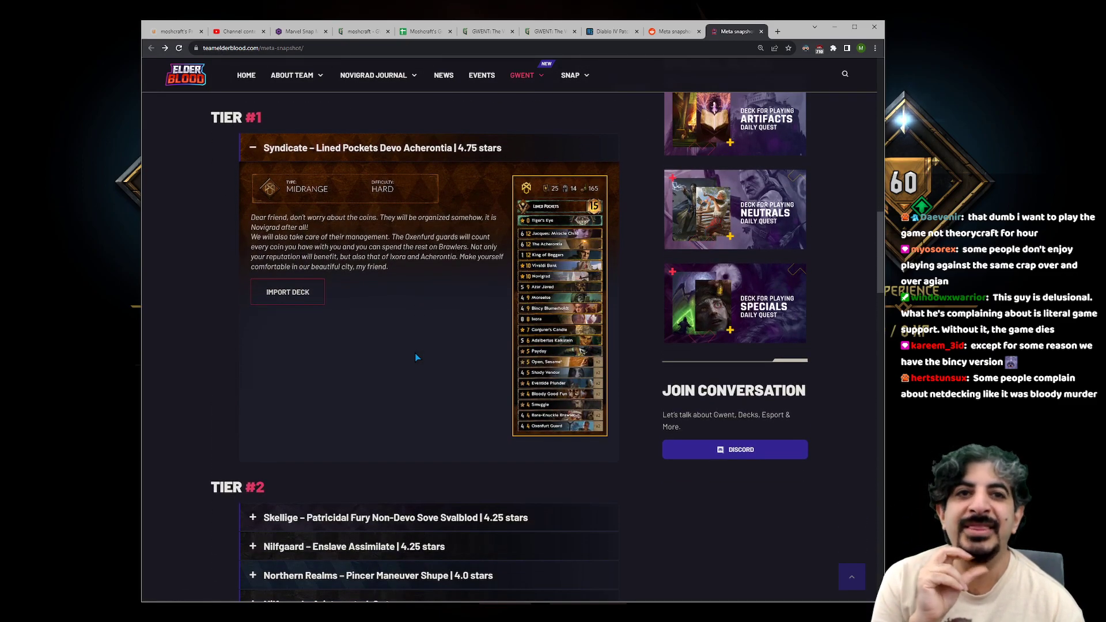
Step: Import the Lined Pockets deck onto playgwent.com and scroll its card list to Oxenfurt Guard
click(287, 291)
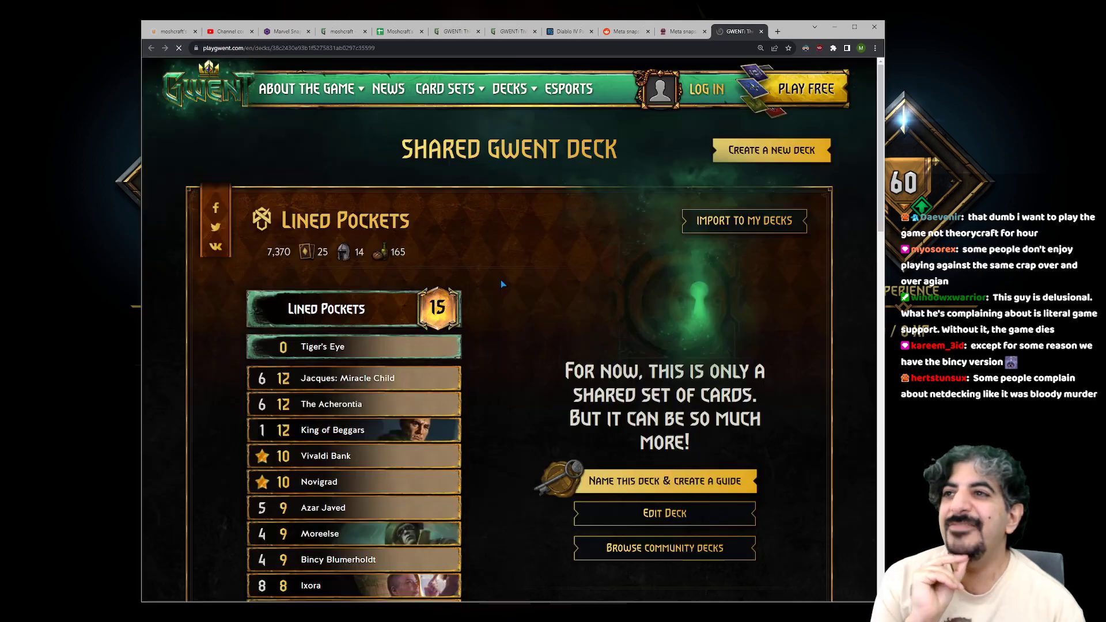
scroll(down, 3)
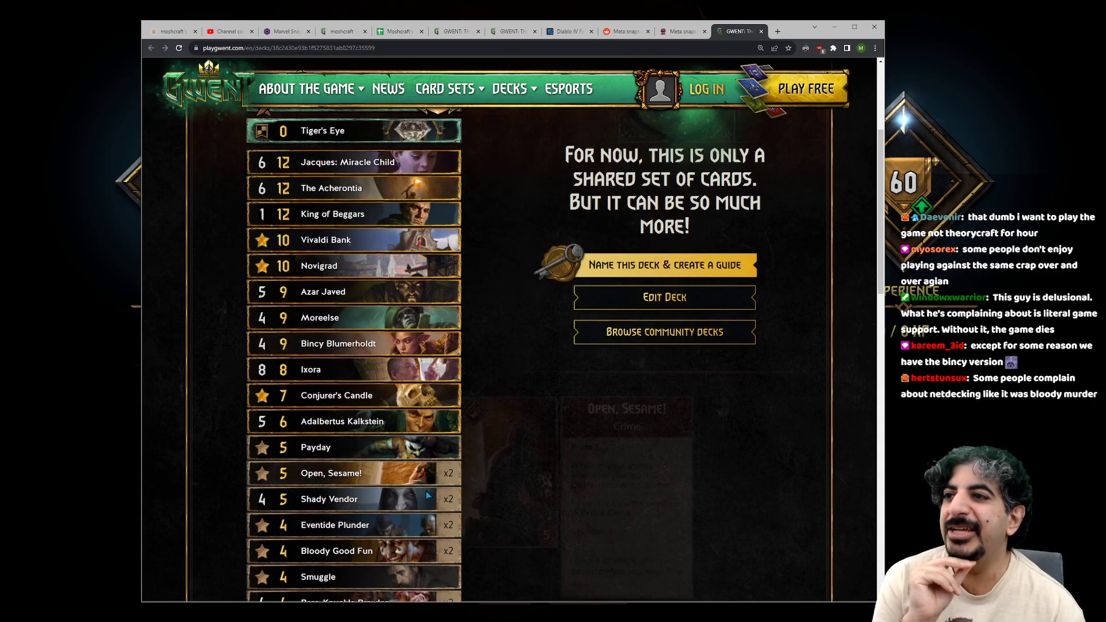
mouse_move(482, 374)
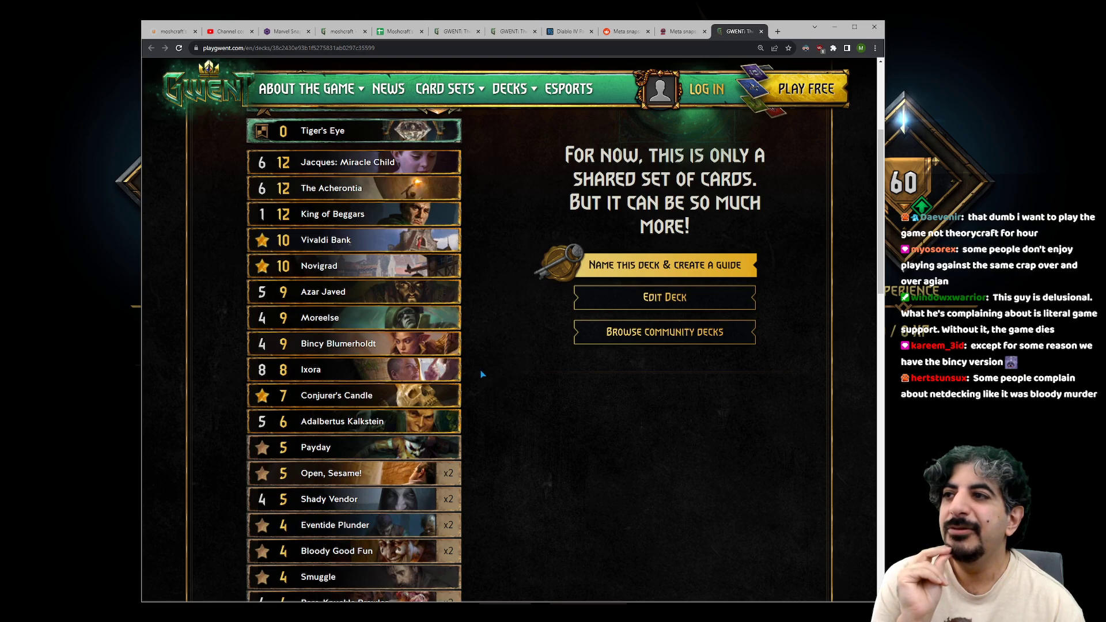
mouse_move(509, 519)
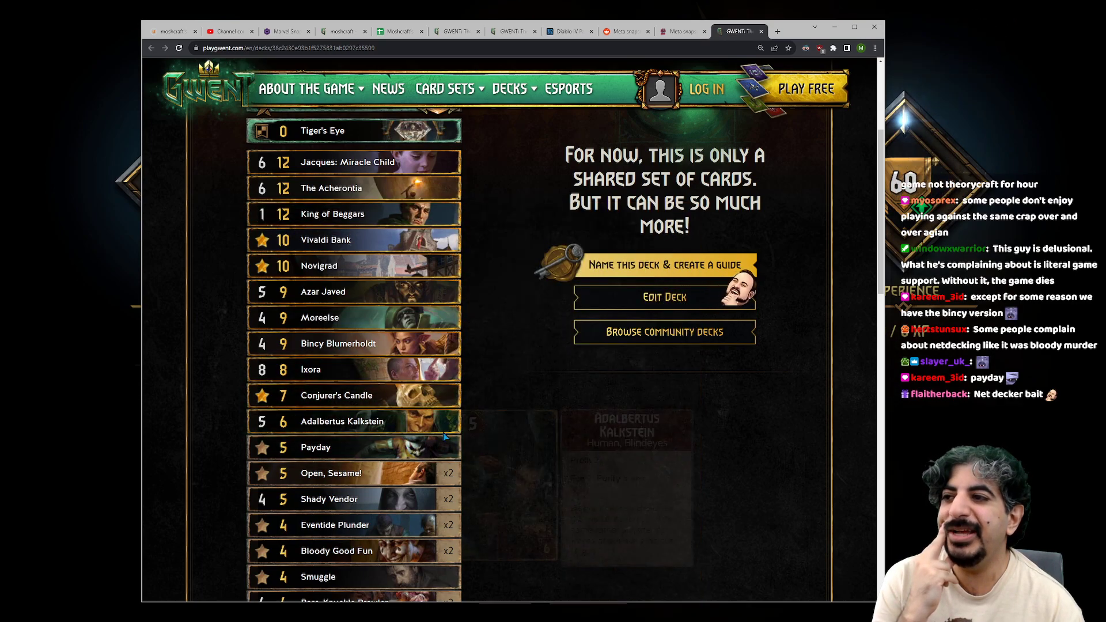
scroll(down, 3)
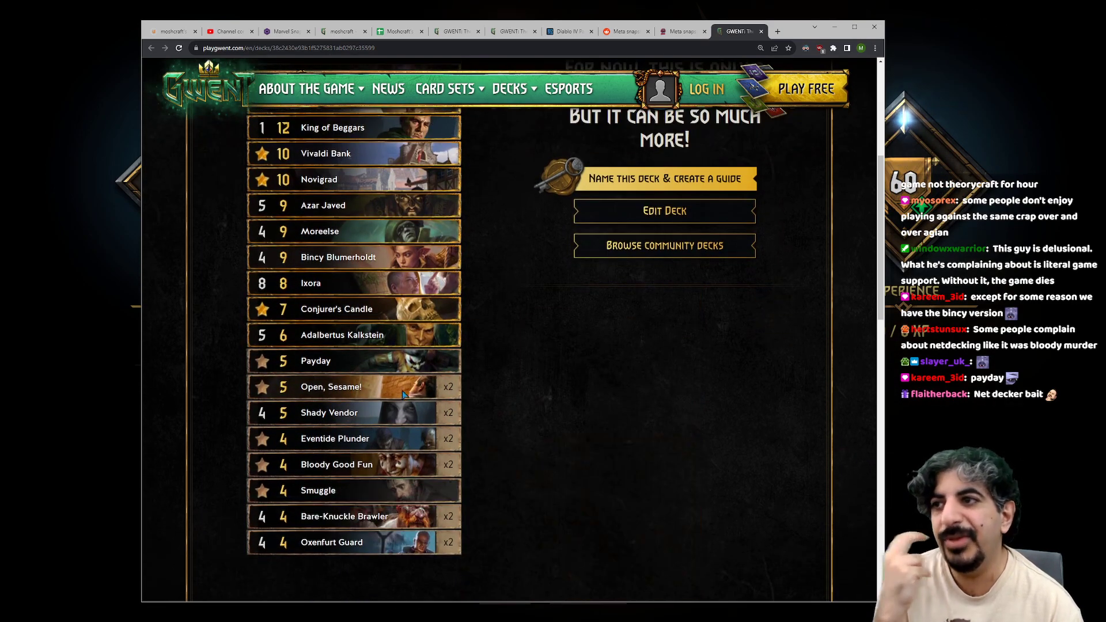
Step: Expand the Enslave Assimilate deck entry and open it on playgwent.com
click(681, 31)
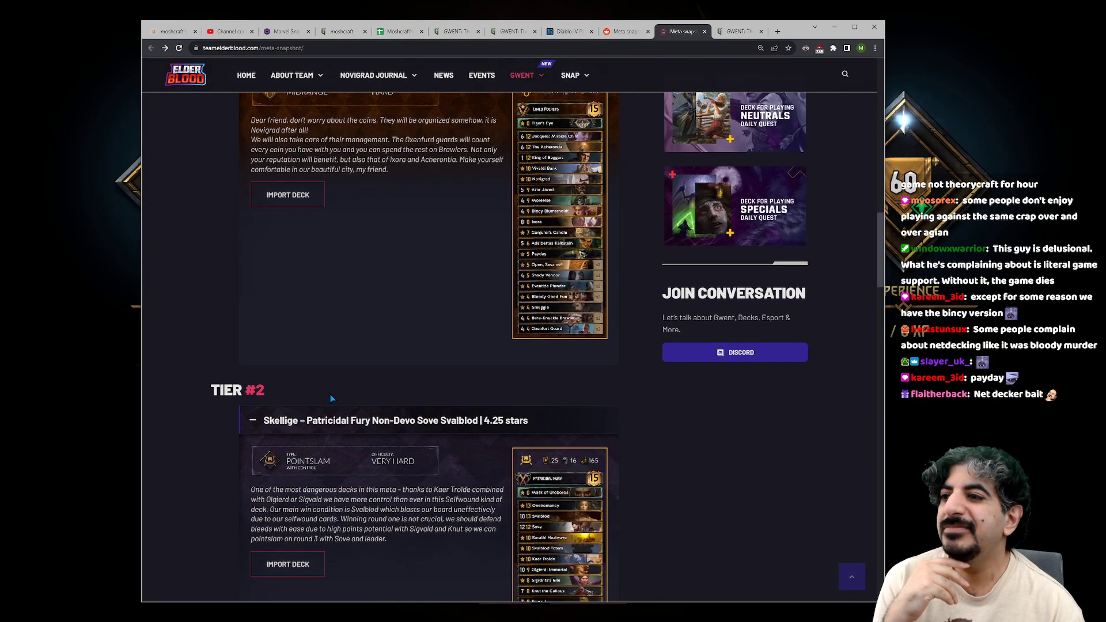
scroll(down, 3)
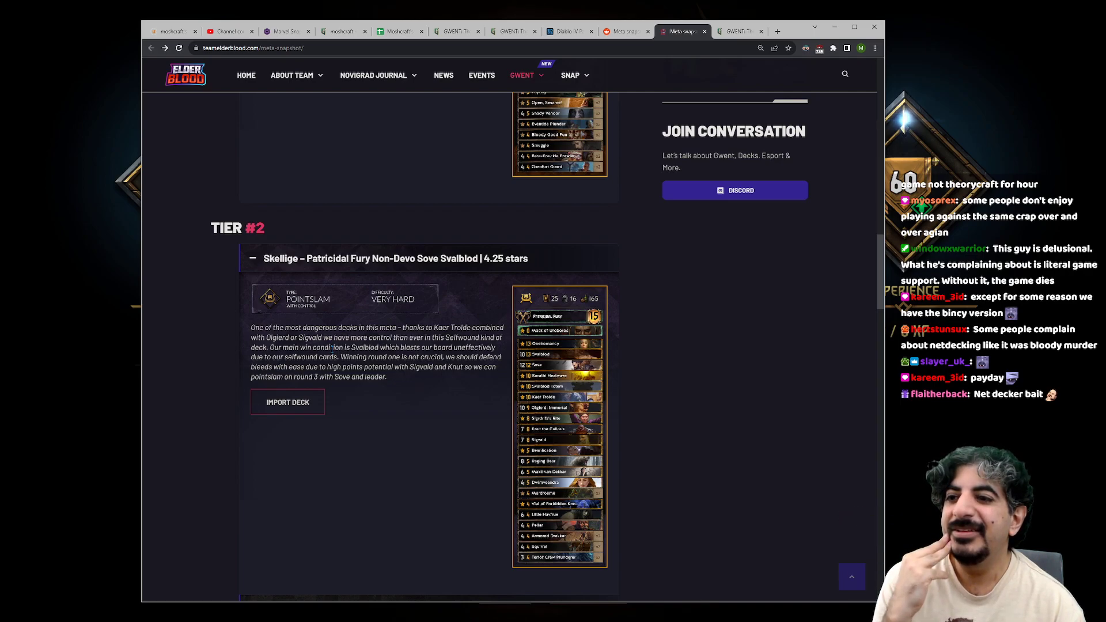
scroll(down, 3)
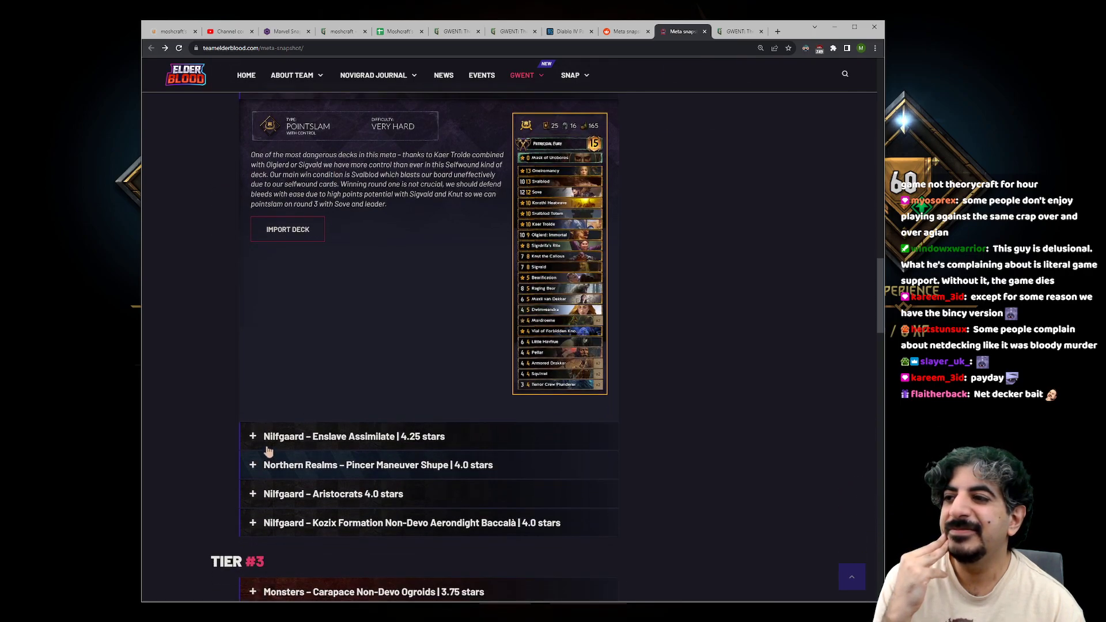
click(353, 436)
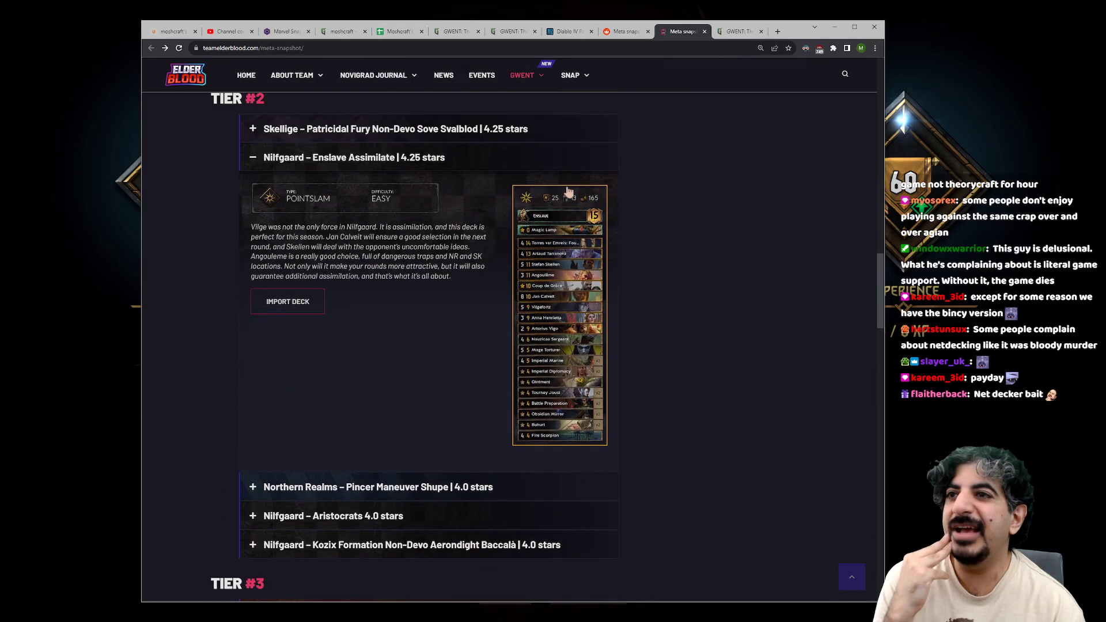
click(286, 301)
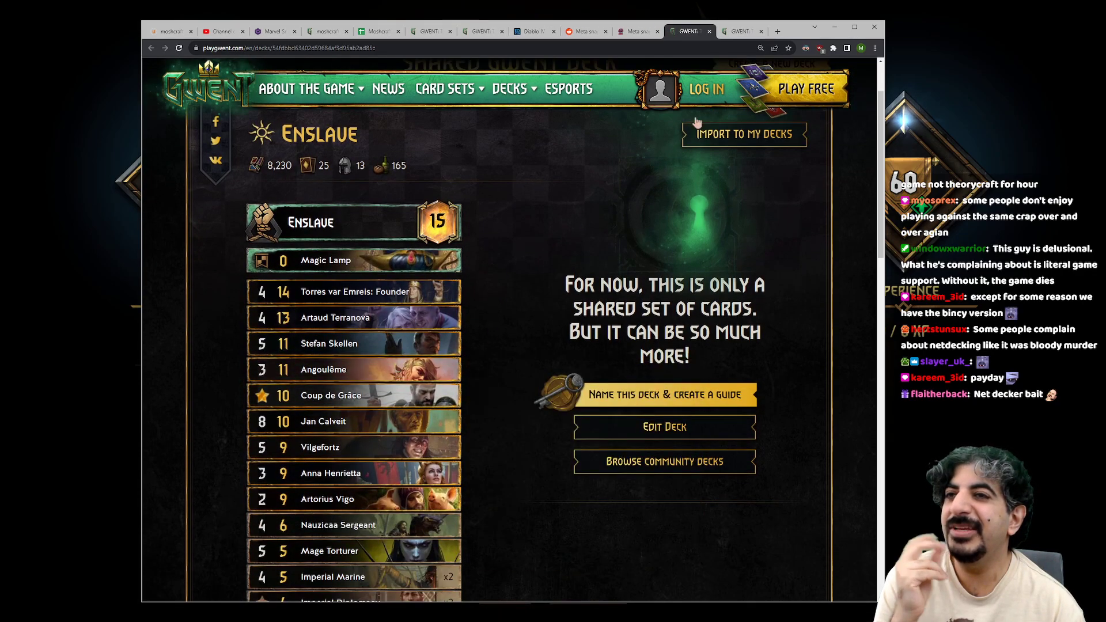
Step: Review the Nilfgaard Imposter deck, then close its tab to return to Tier 3
click(632, 32)
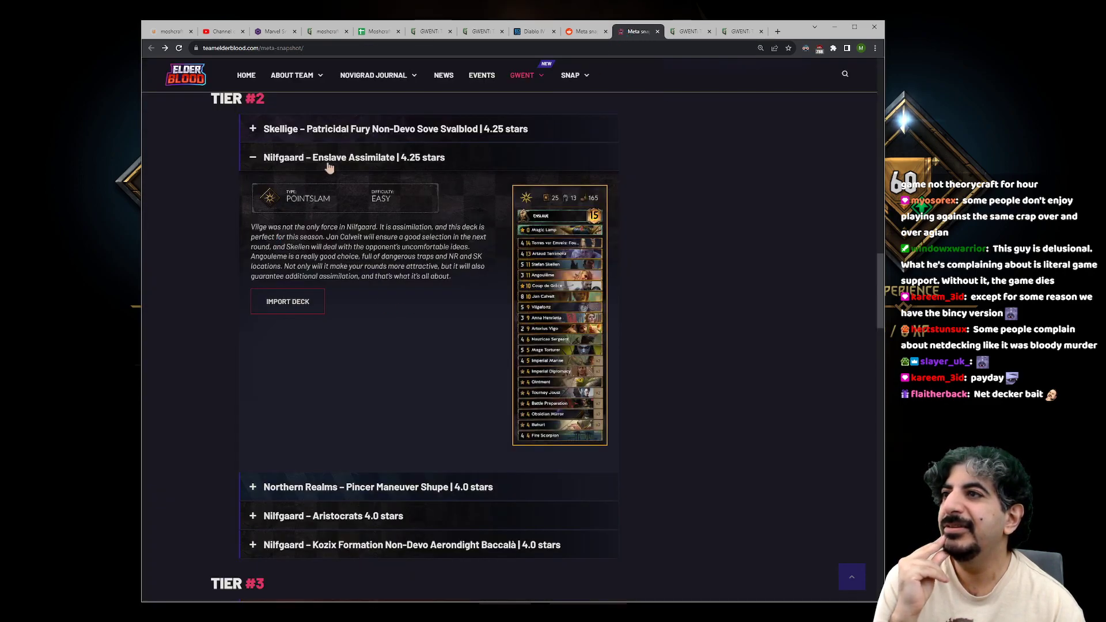
click(708, 31)
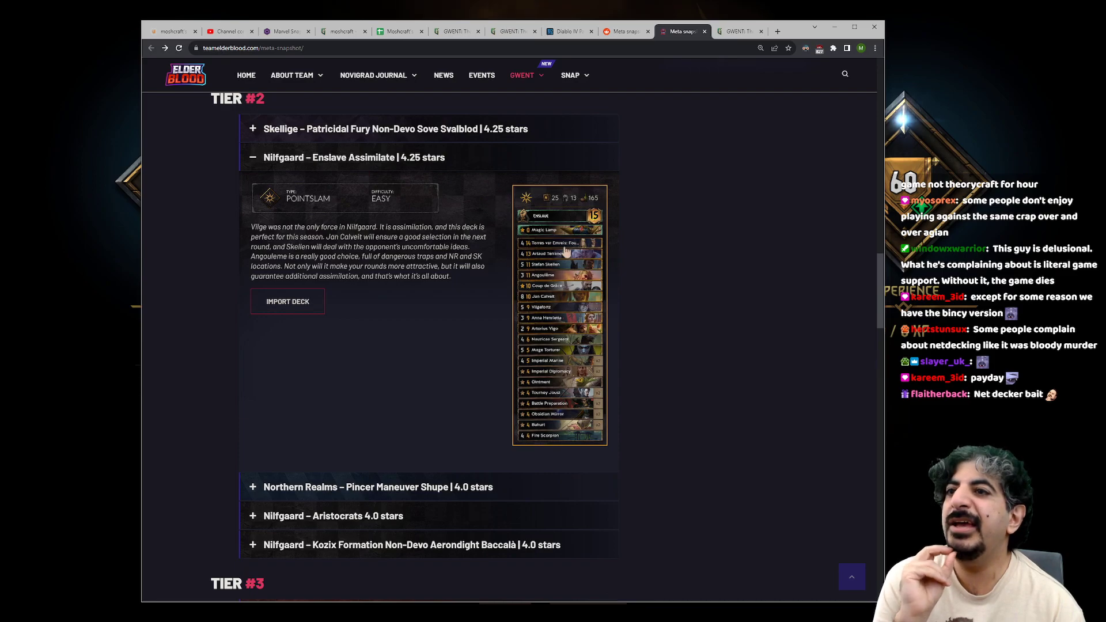
mouse_move(603, 349)
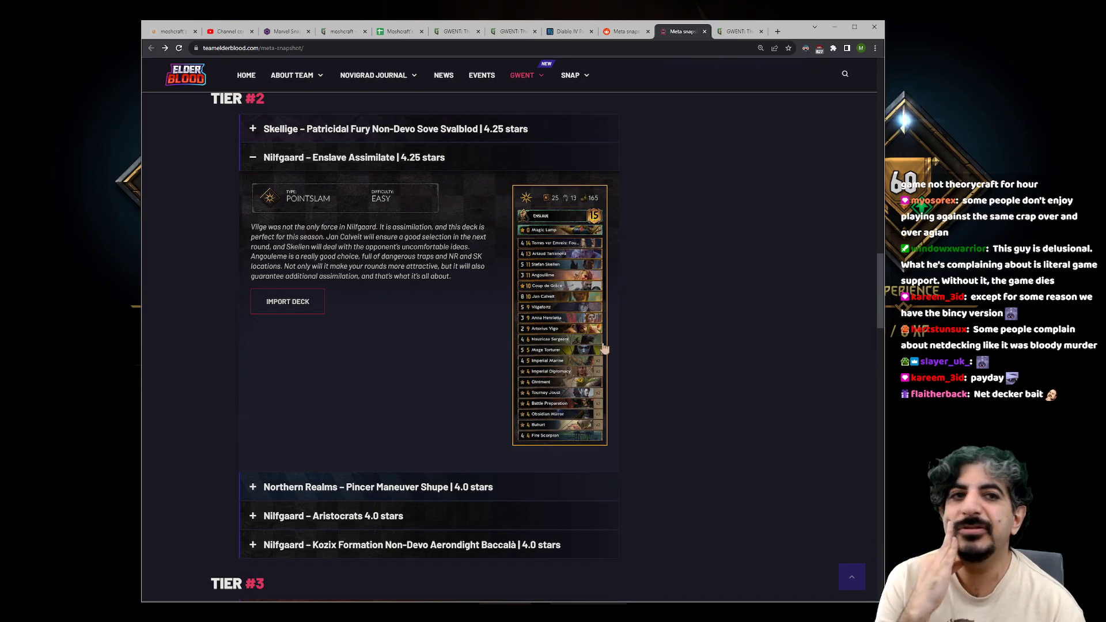
mouse_move(605, 399)
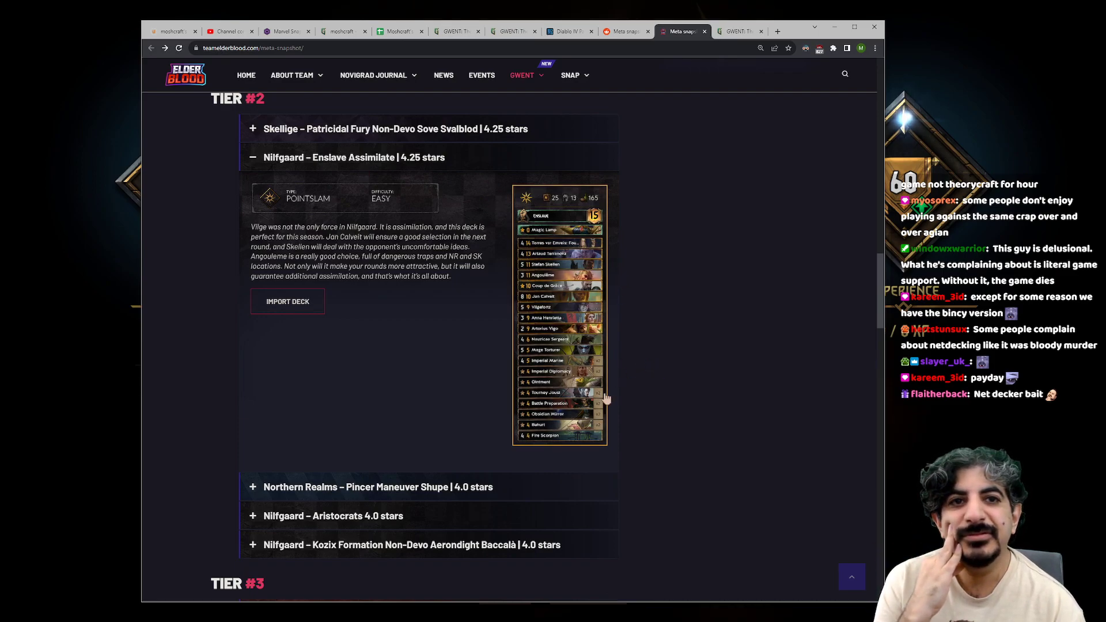
scroll(down, 3)
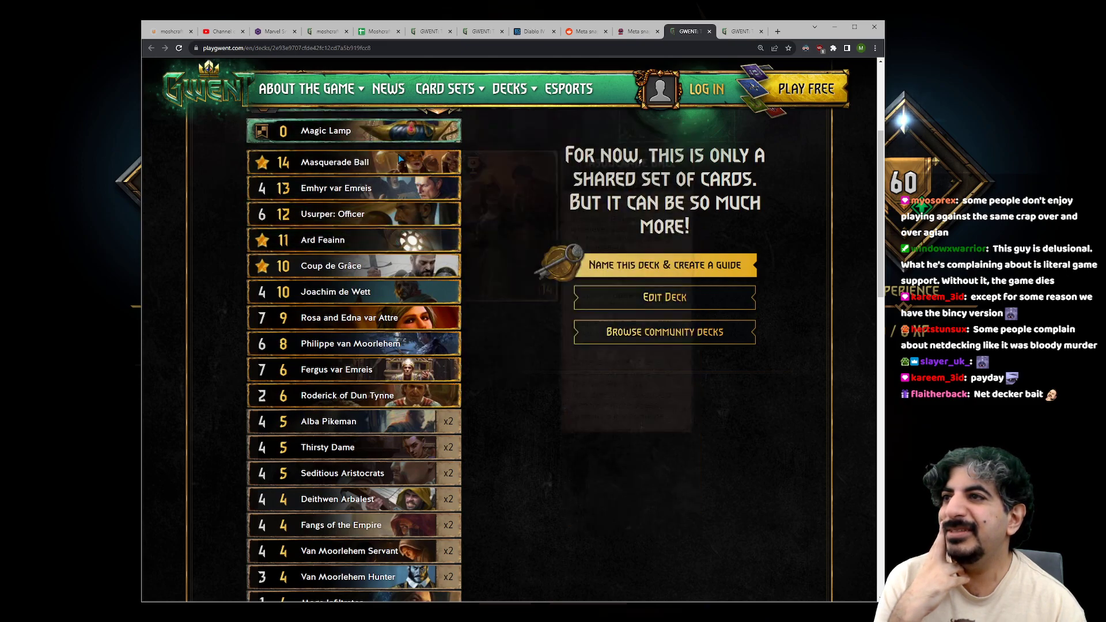
scroll(down, 3)
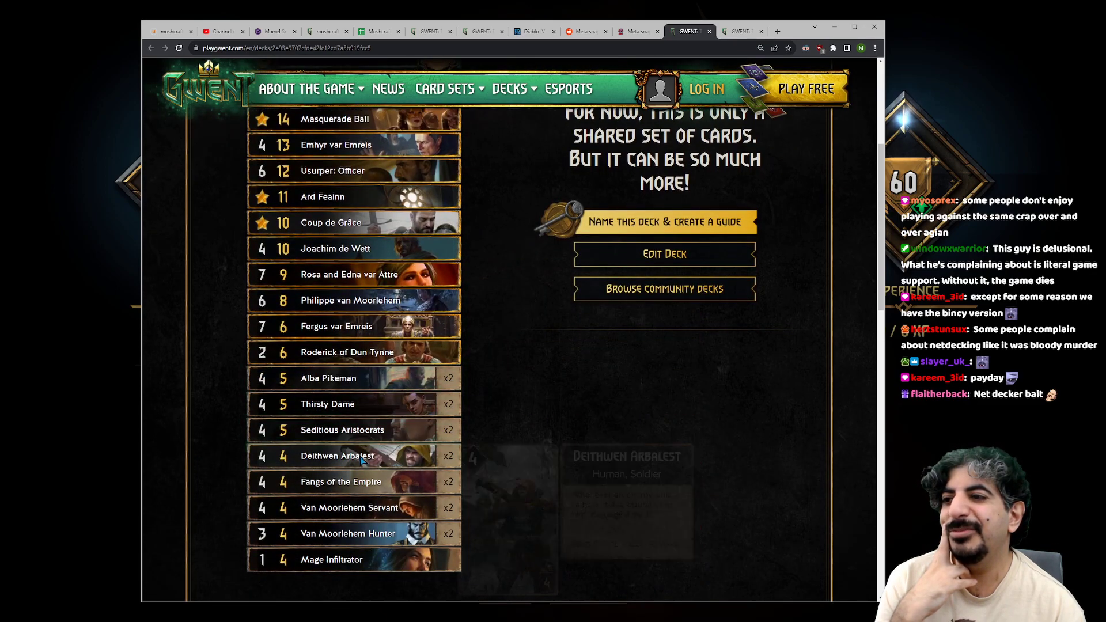
scroll(up, 3)
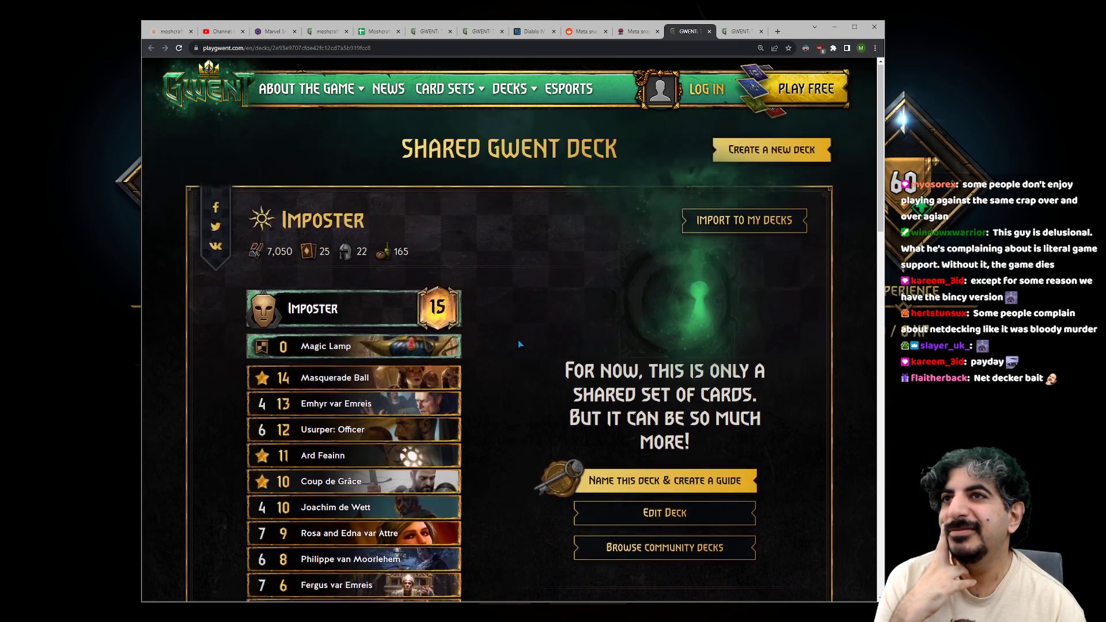
click(695, 31)
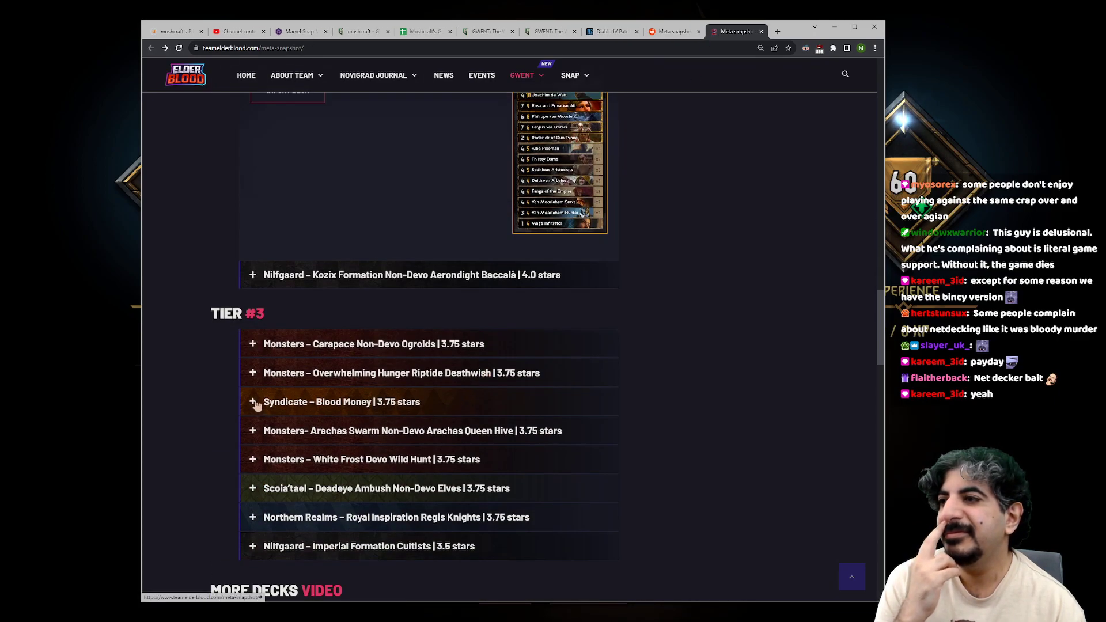
Step: Open the Tier 3 Monsters deck led by Dagon: Promised and scroll its card list
click(399, 373)
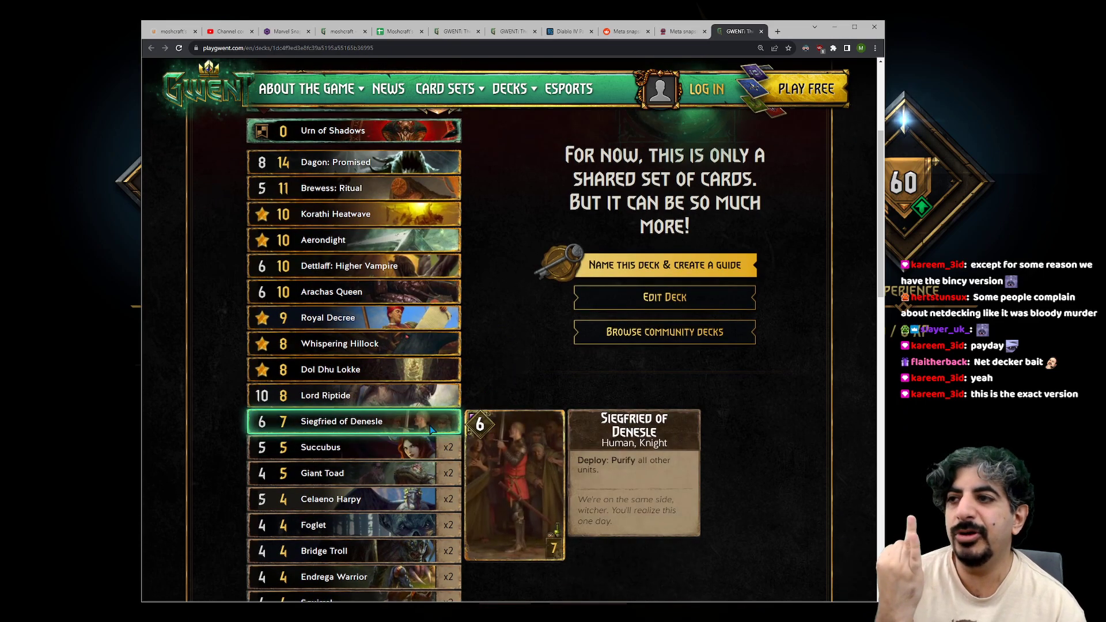
scroll(down, 3)
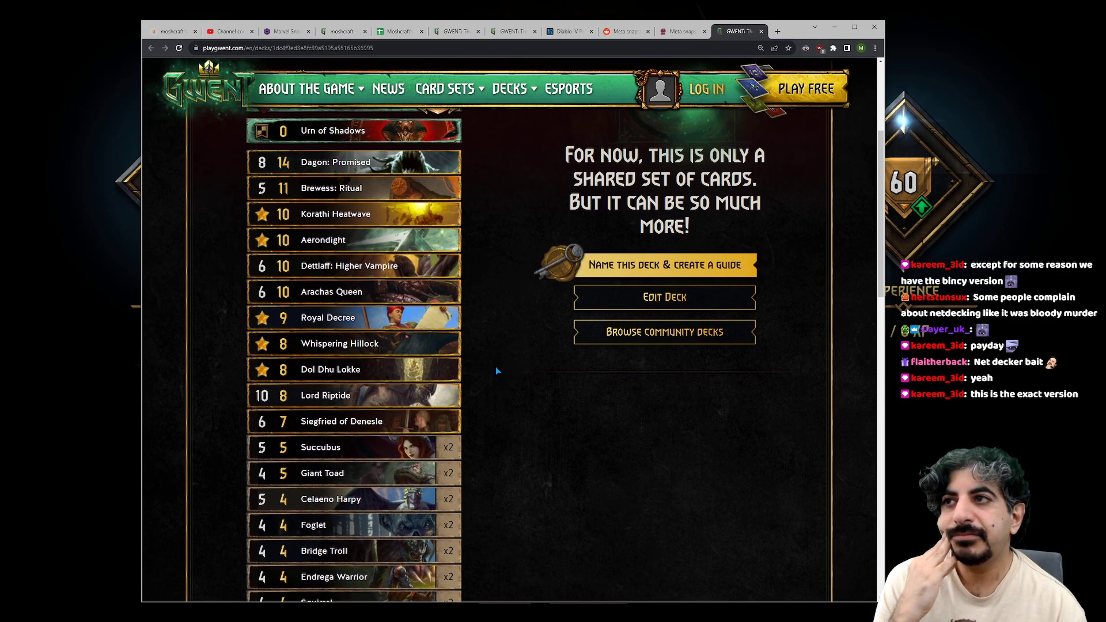
scroll(down, 3)
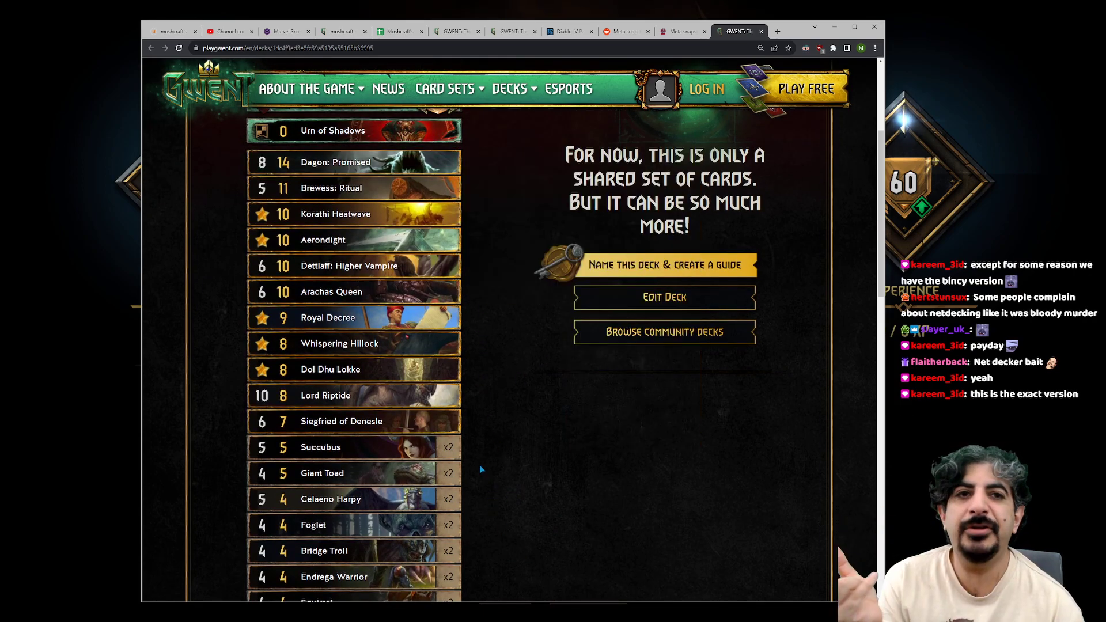
mouse_move(353, 239)
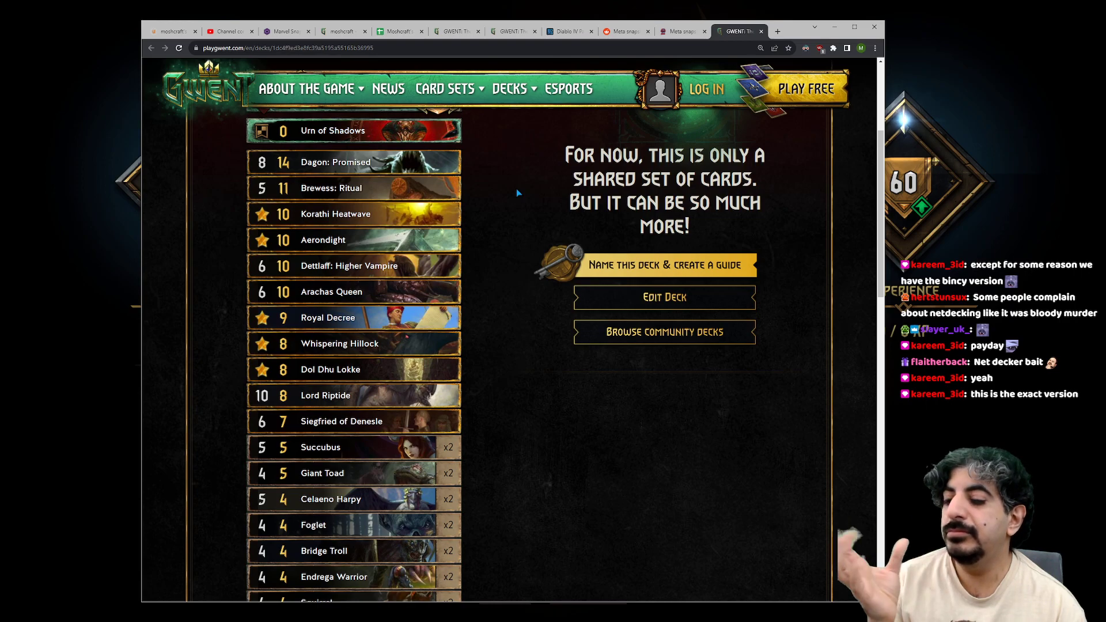
mouse_move(502, 212)
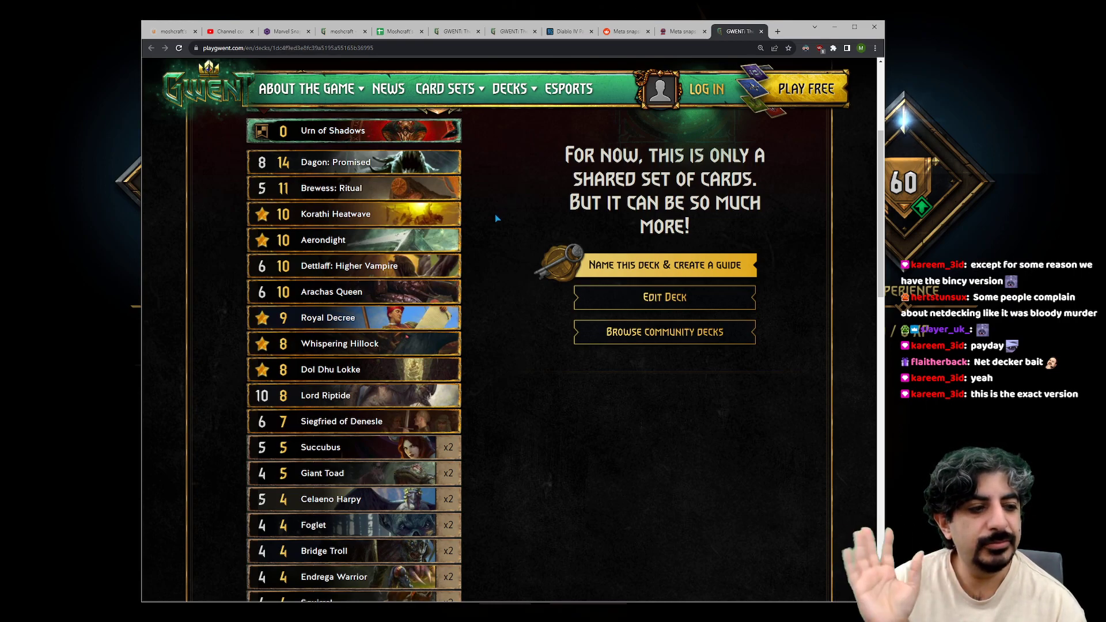
mouse_move(491, 223)
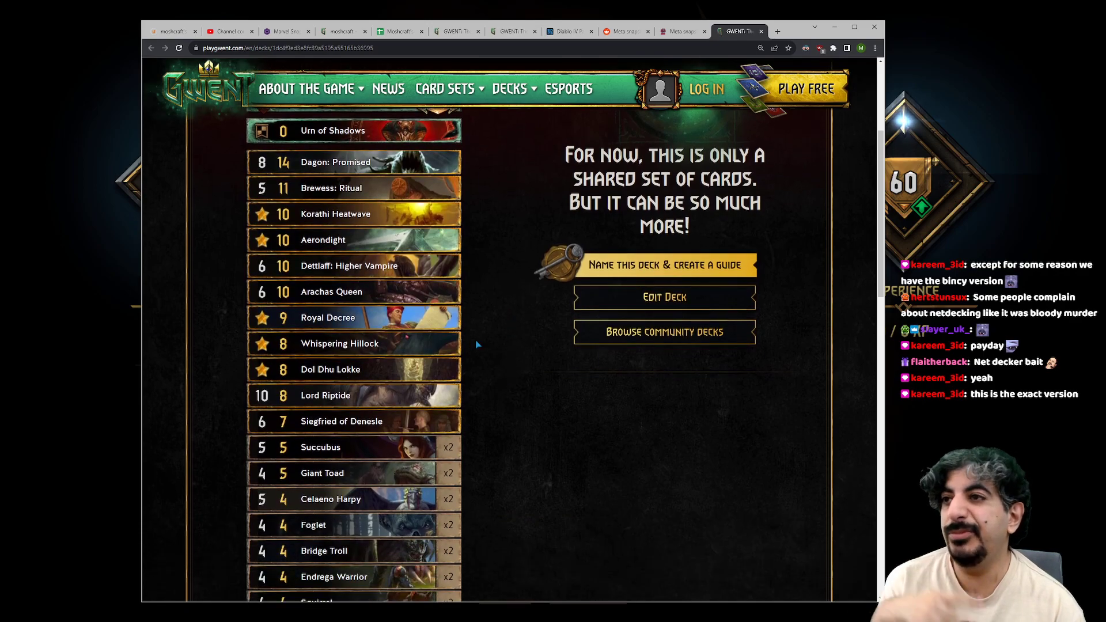
mouse_move(325, 395)
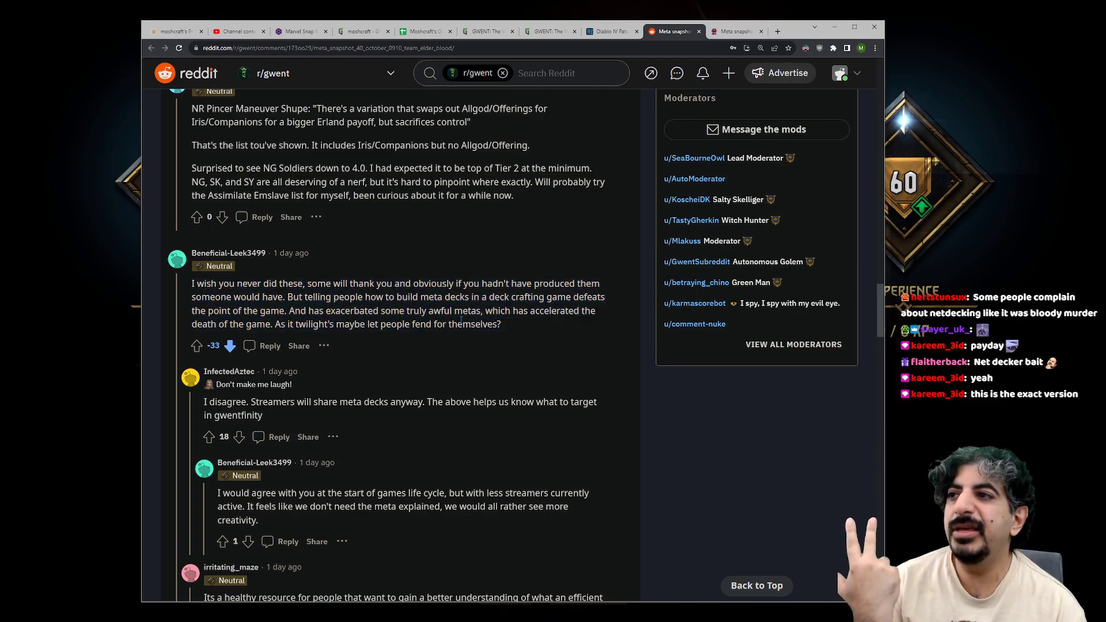
Step: Switch the meta-snapshot critic's comment from downvote to upvote, bringing its score to -31
drag(200, 290, 500, 324)
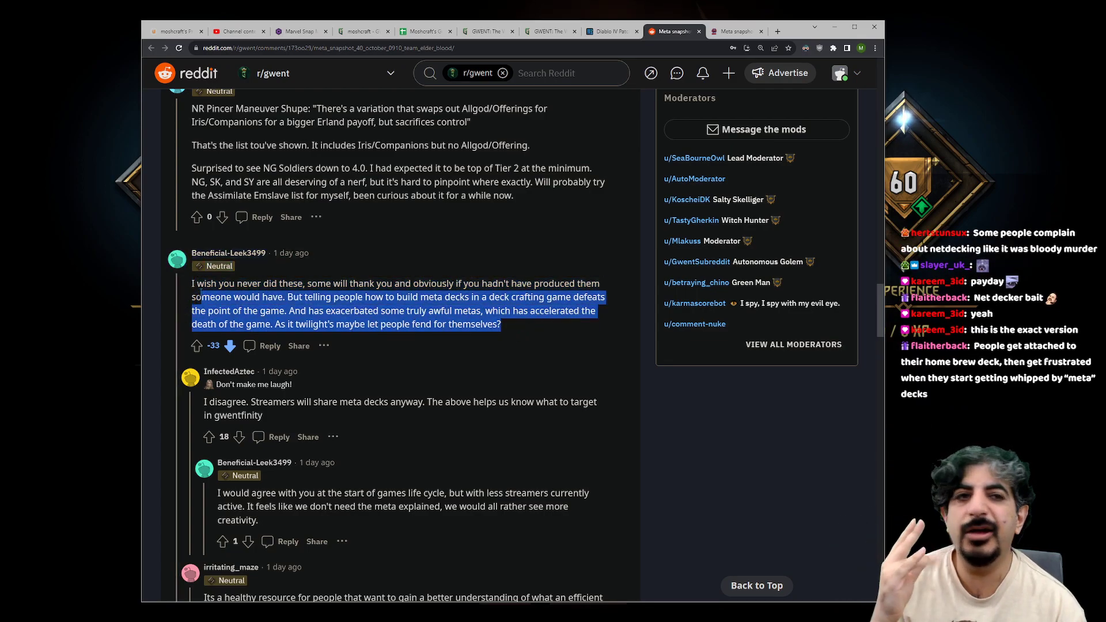
click(229, 346)
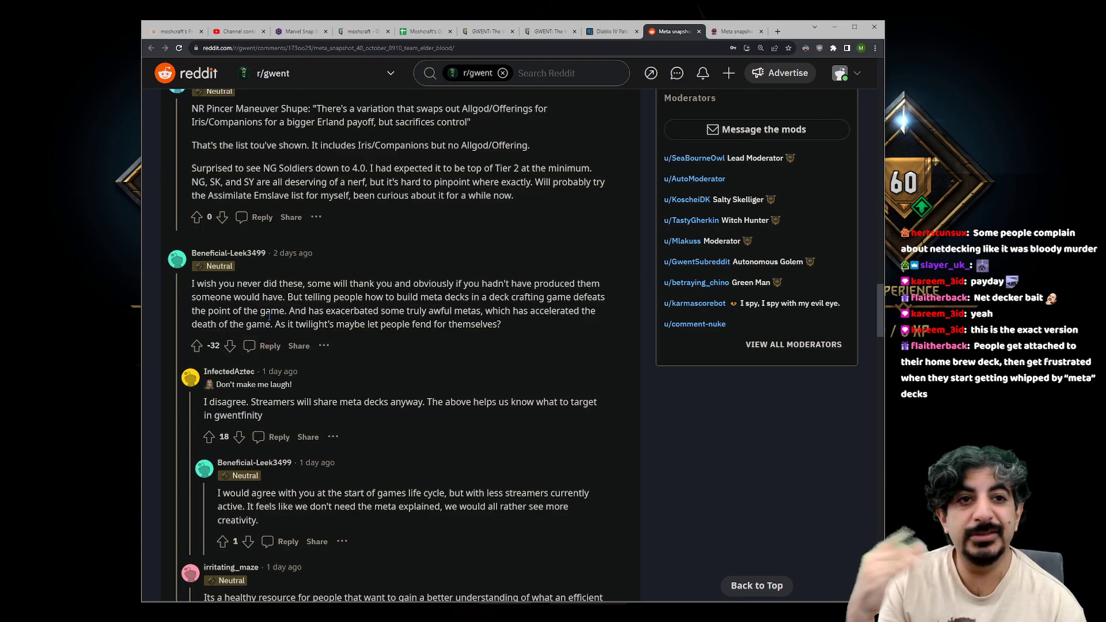
click(208, 345)
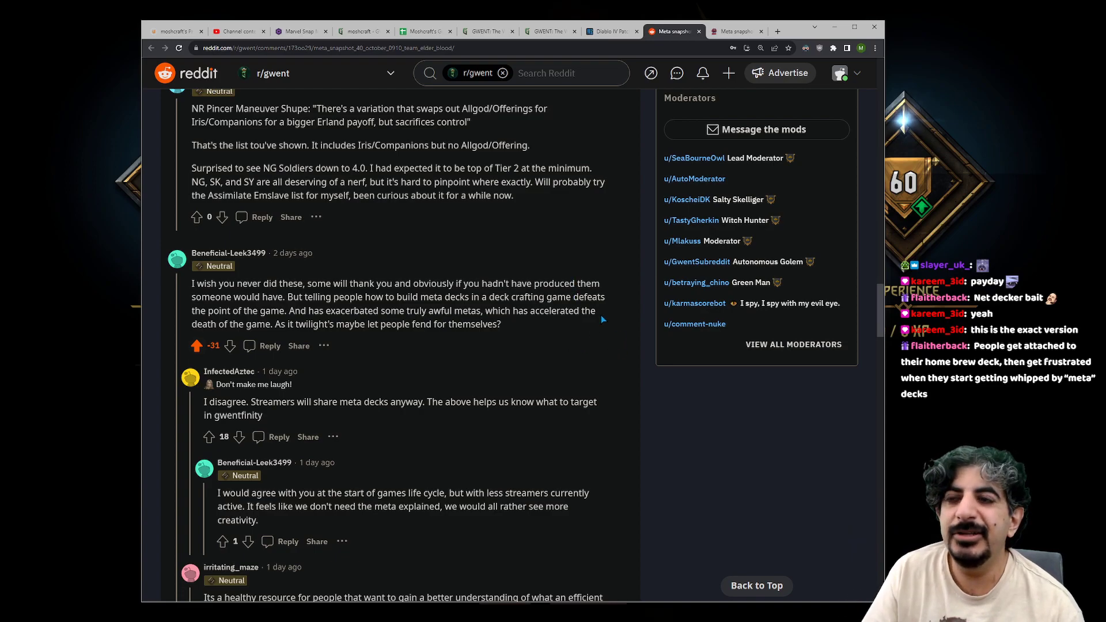
mouse_move(603, 318)
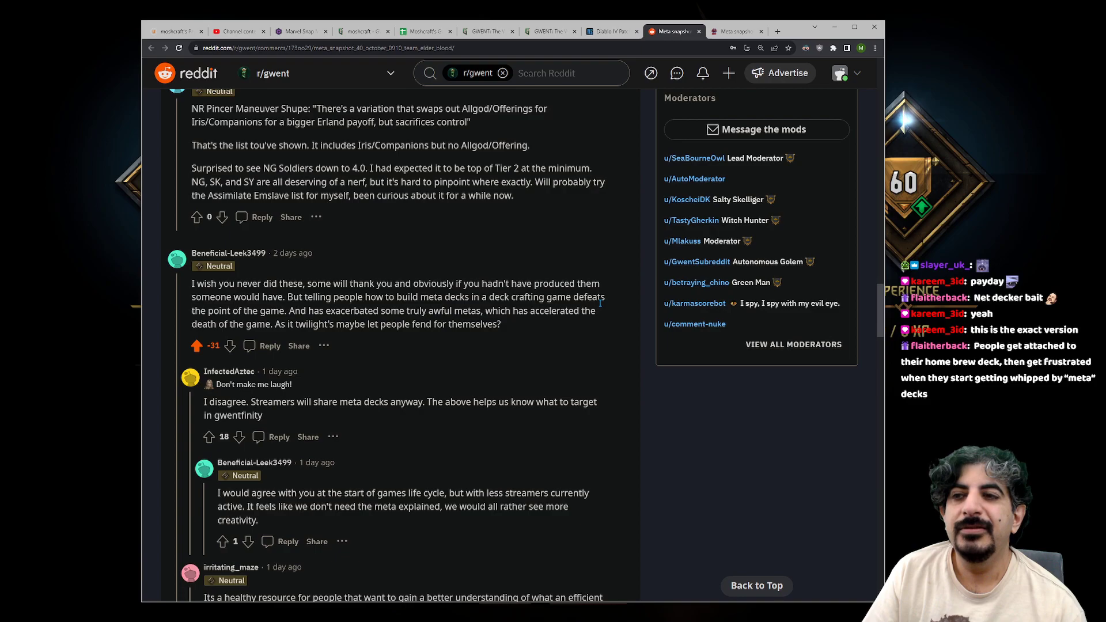
mouse_move(629, 314)
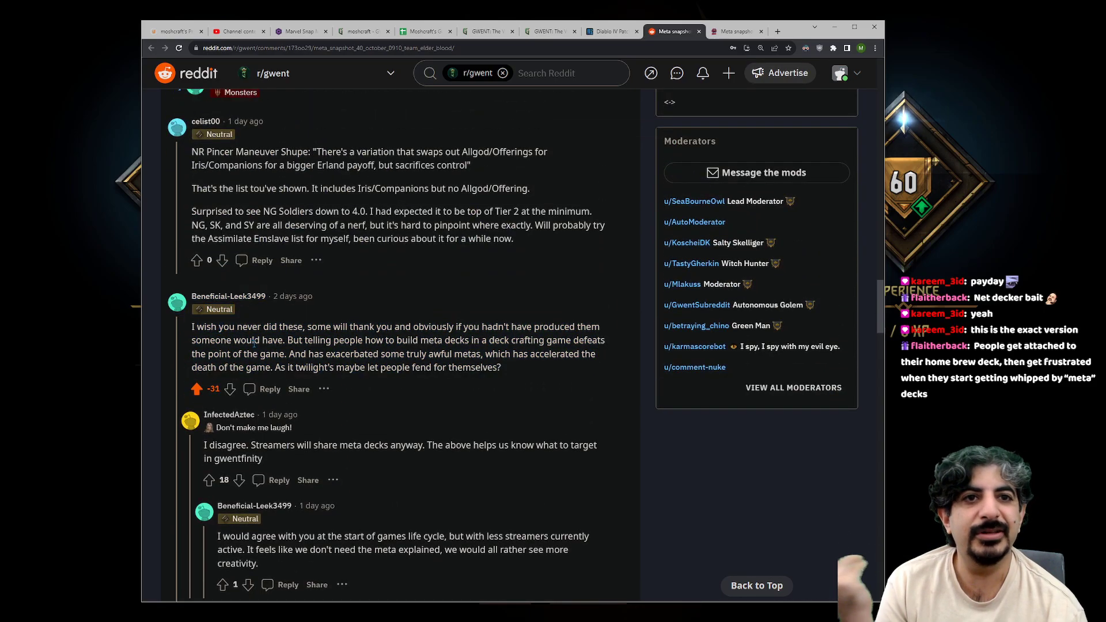
mouse_move(271, 327)
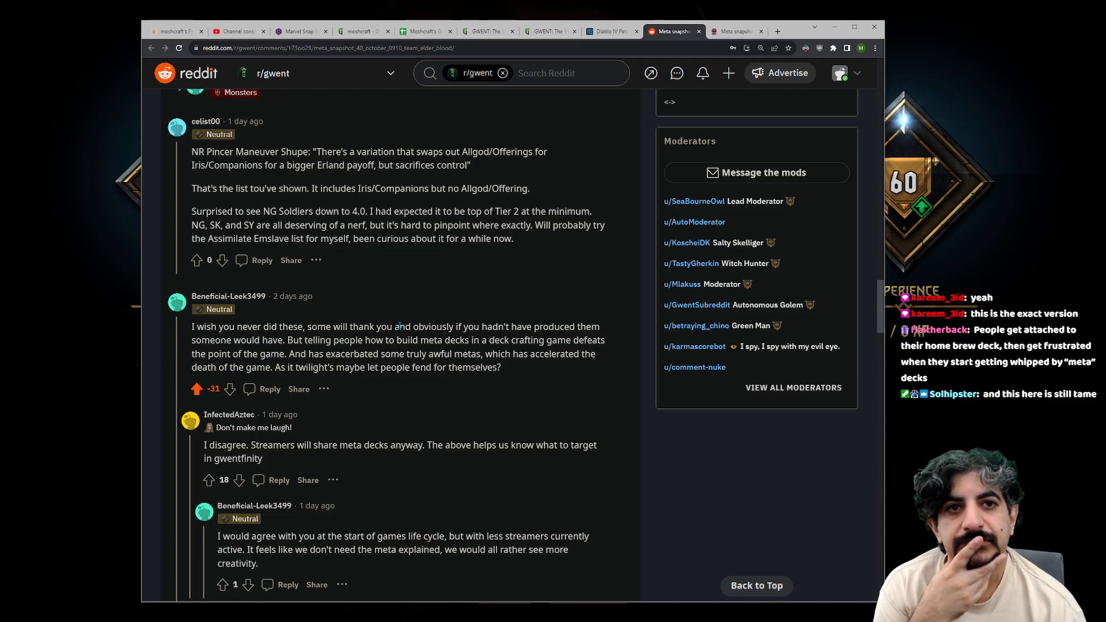
Step: Scroll to the meta-versus-homebrew replies and highlight the wish for more ambiguity
scroll(down, 3)
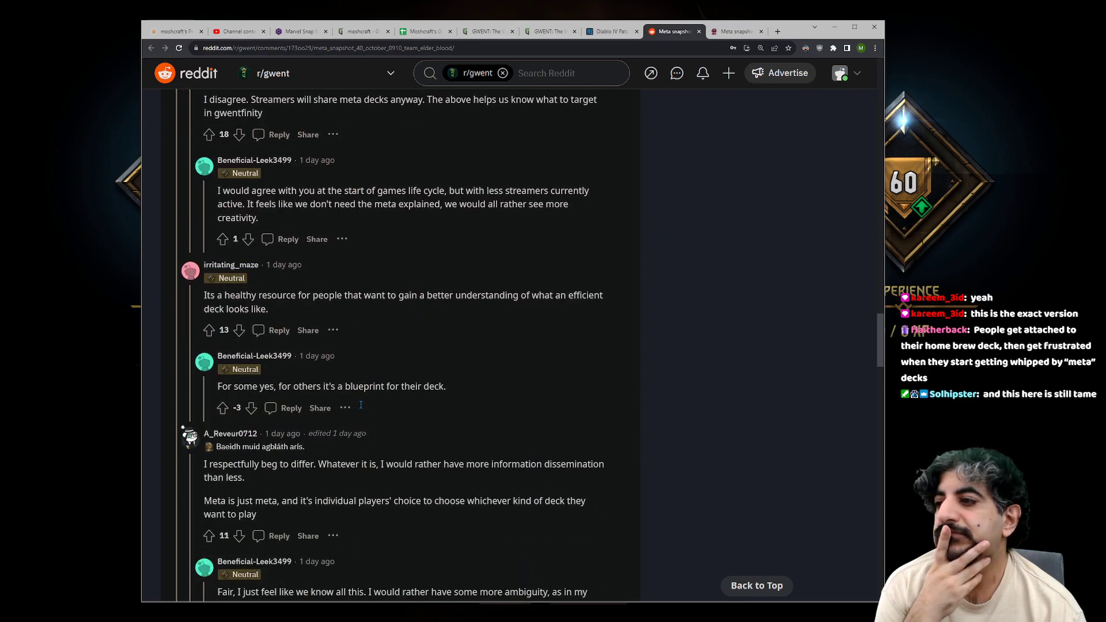
scroll(down, 3)
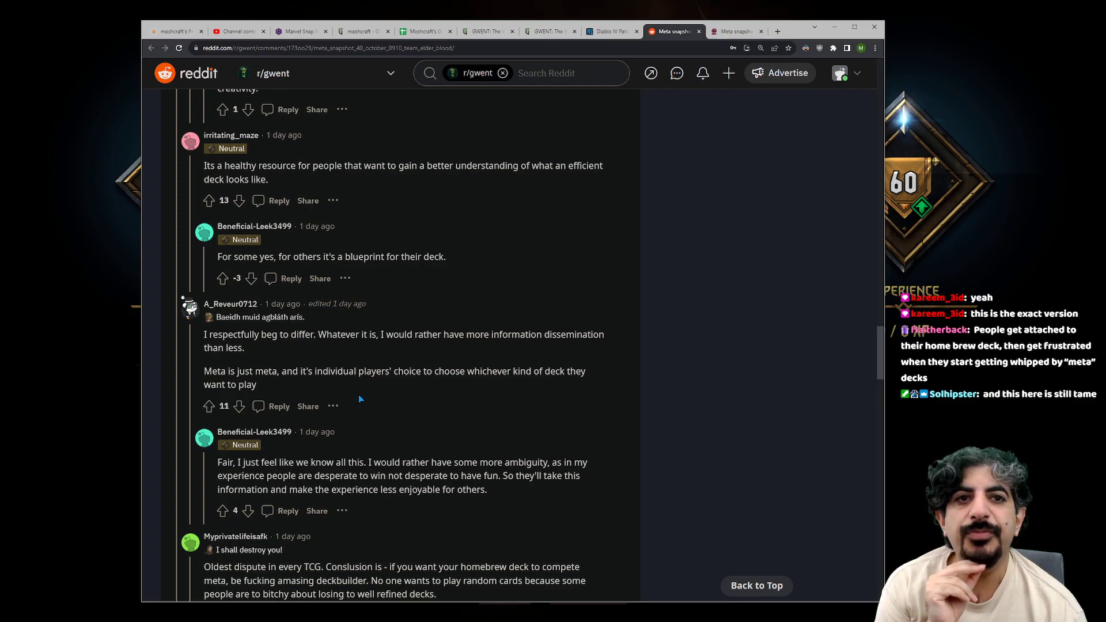
scroll(down, 3)
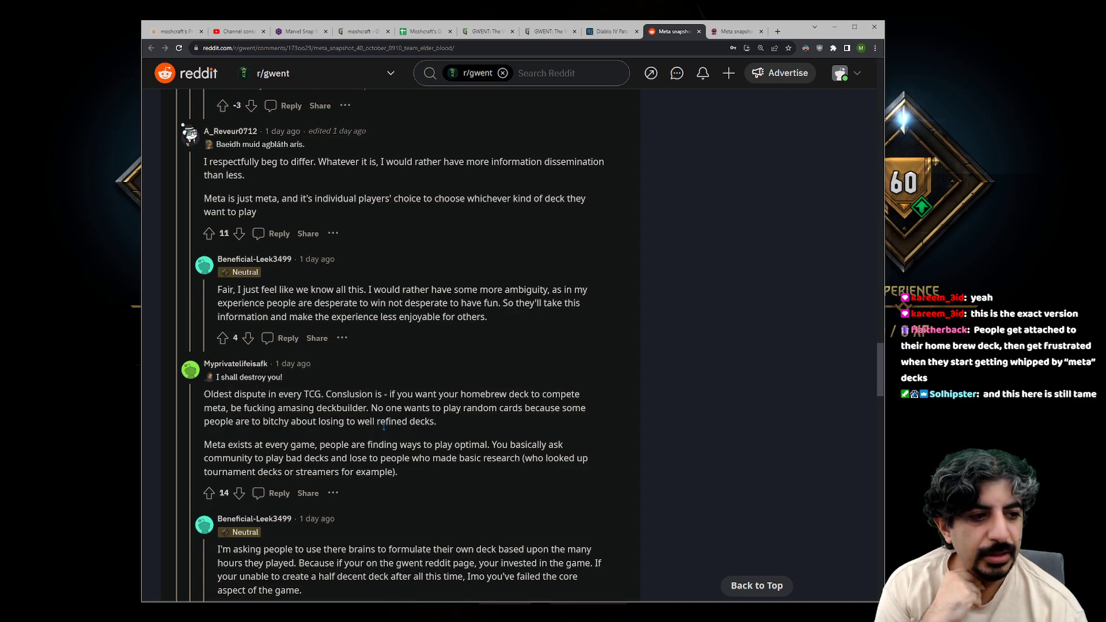
mouse_move(481, 336)
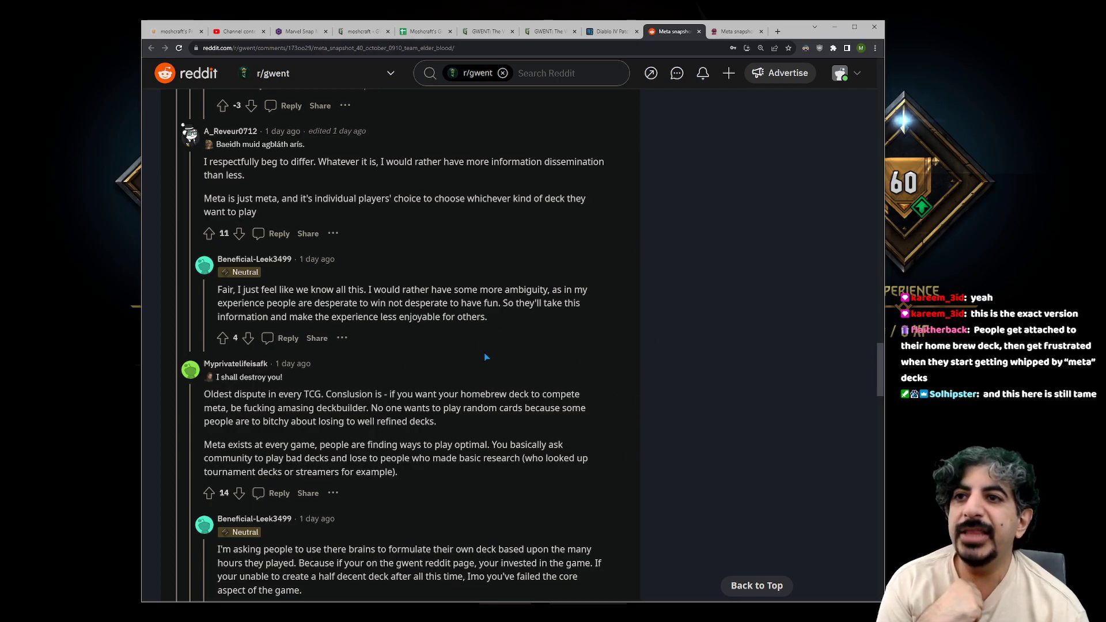
mouse_move(540, 337)
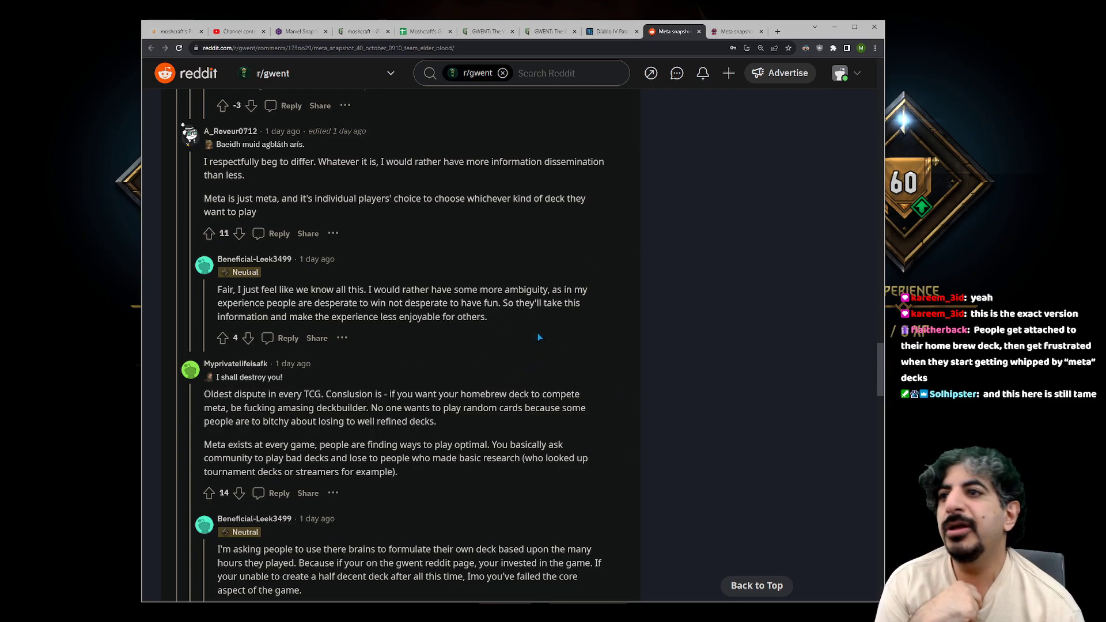
drag(218, 289, 486, 317)
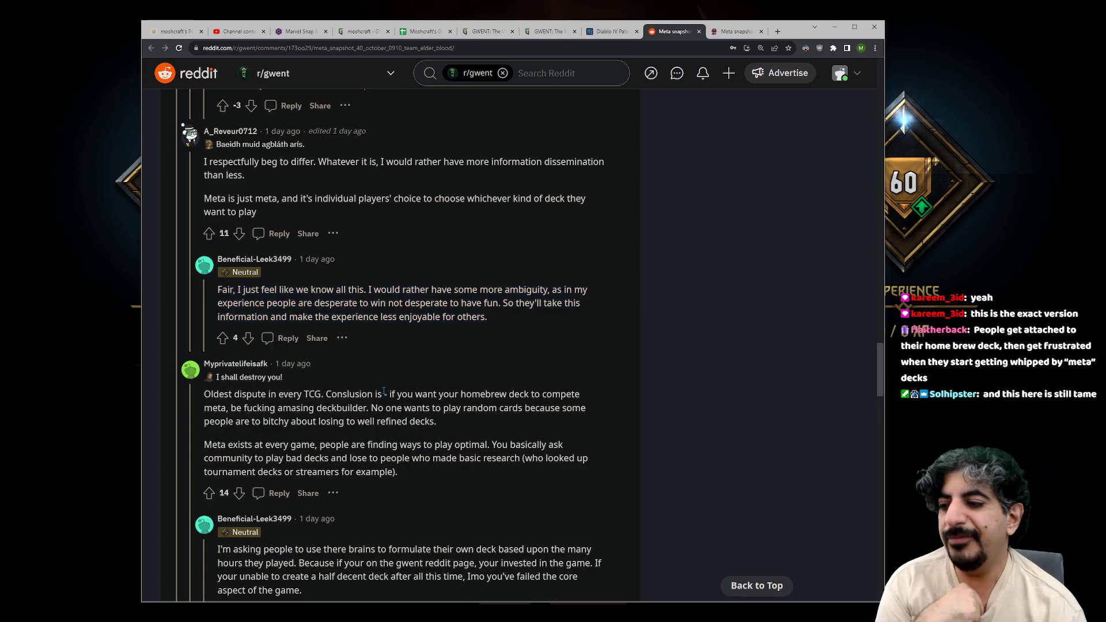
drag(217, 289, 486, 317)
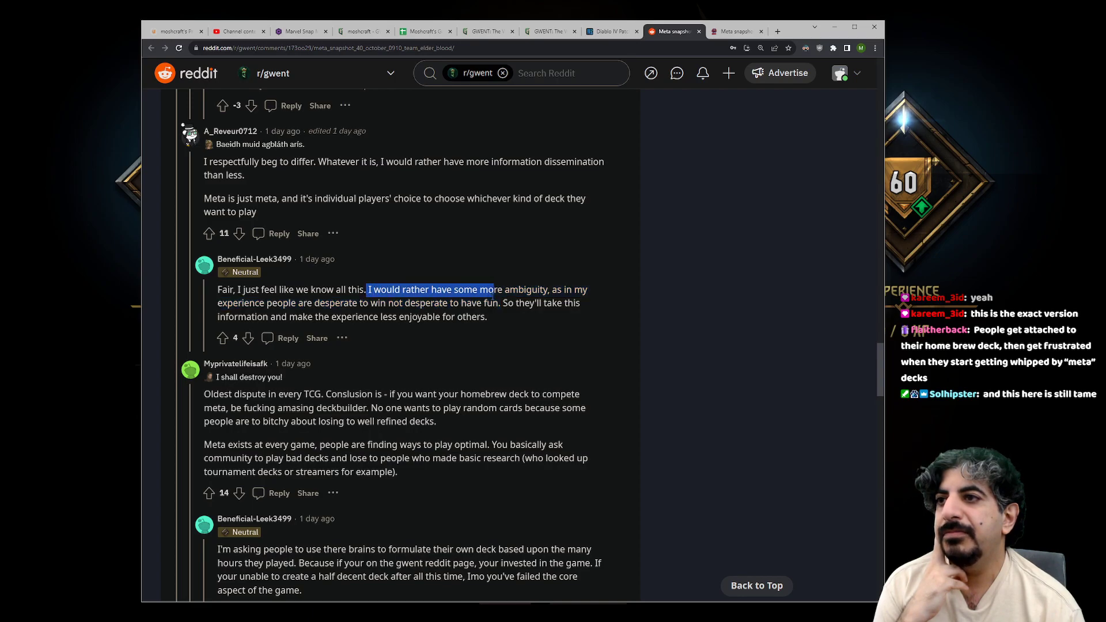
drag(493, 290, 501, 302)
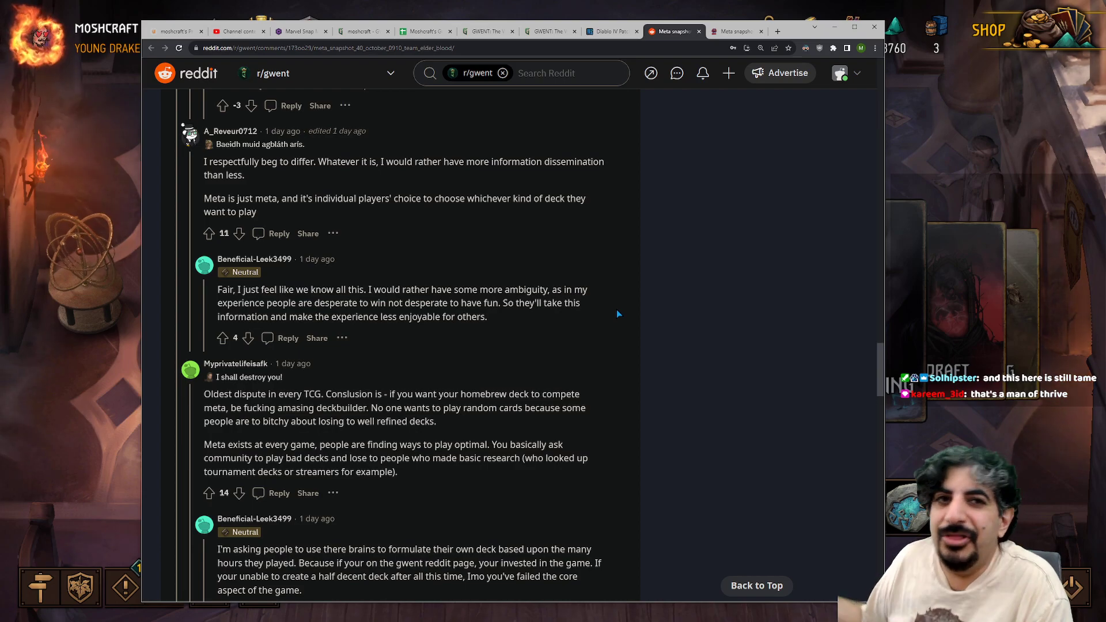
mouse_move(635, 332)
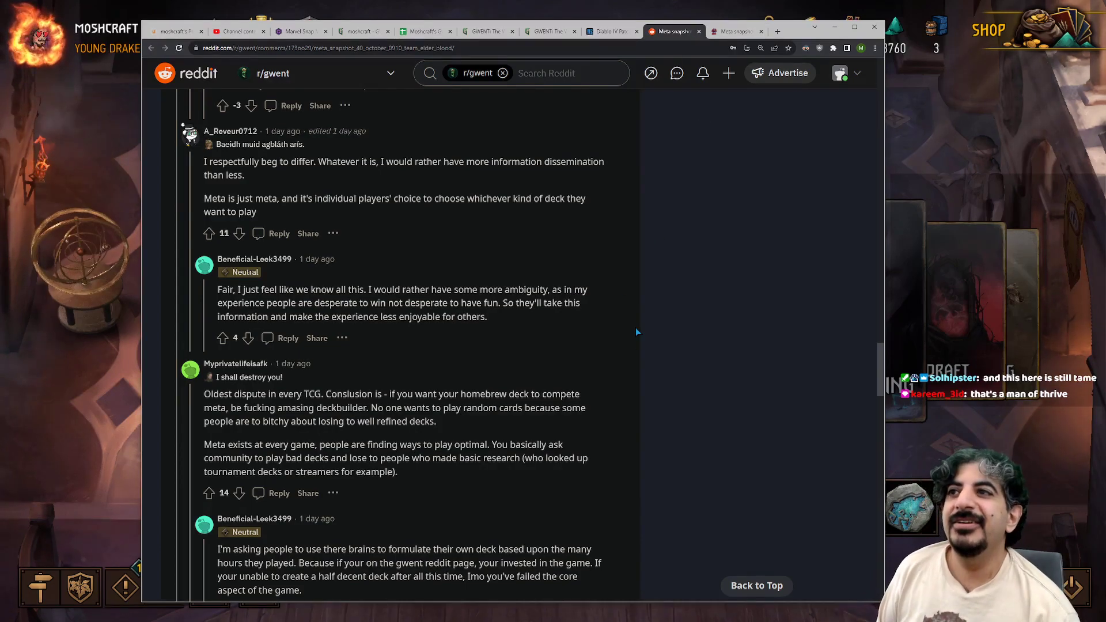